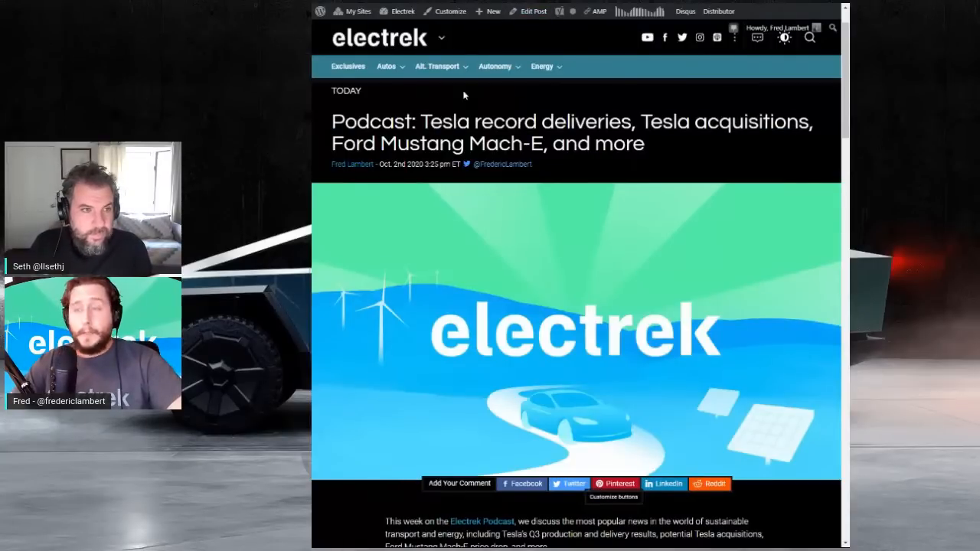
Scroll the podcast post down to the bulleted list of Tesla and EV stories.
{"action": "scroll", "scroll_direction": "down", "scroll_amount": 3}
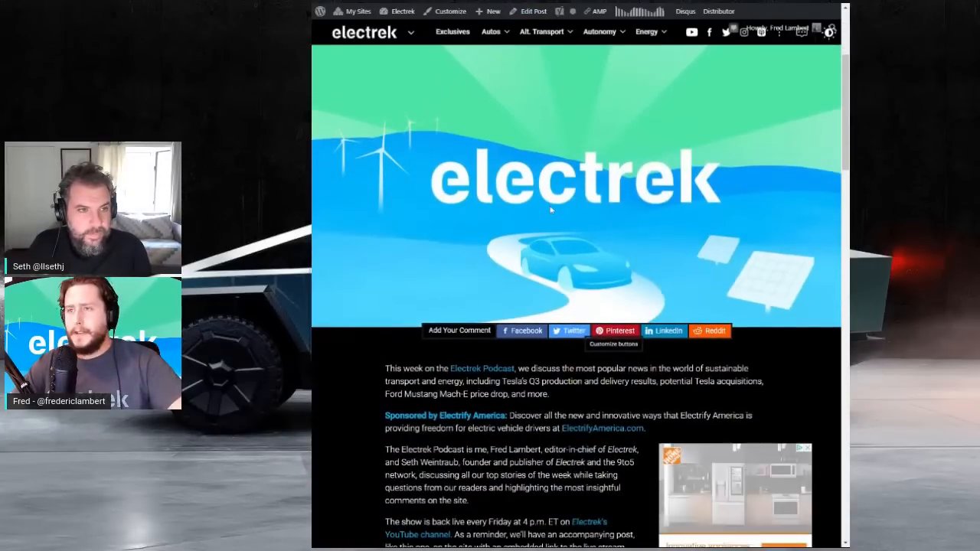
{"action": "scroll", "scroll_direction": "down", "scroll_amount": 3}
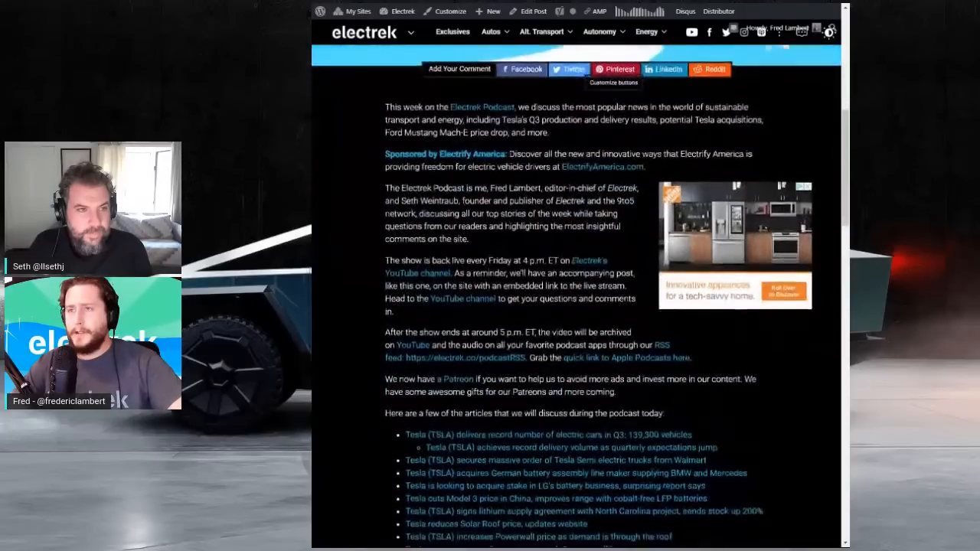
{"action": "scroll", "scroll_direction": "down", "scroll_amount": 3}
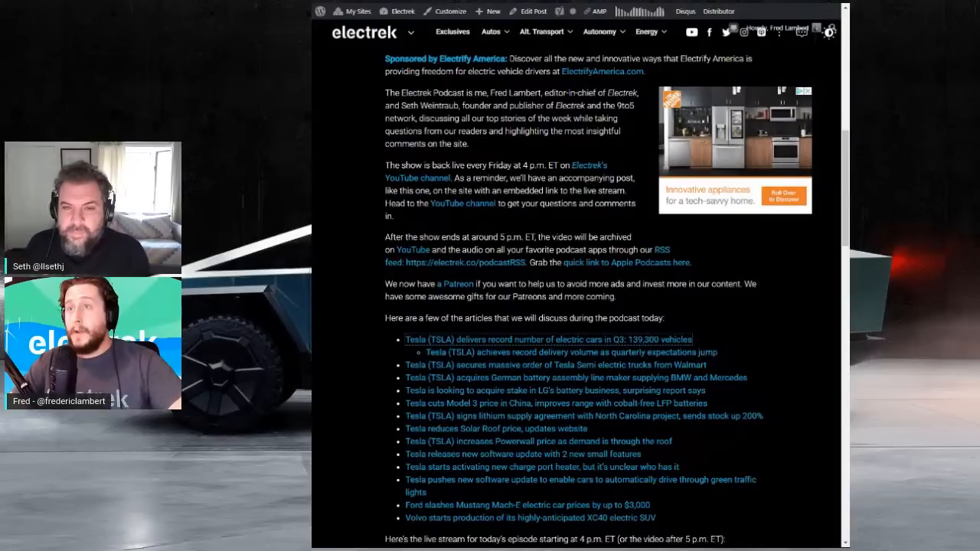
Open 'Tesla delivers record number of electric cars in Q3' and scroll to the deliveries table.
{"action": "left_click", "coordinate": [548, 340]}
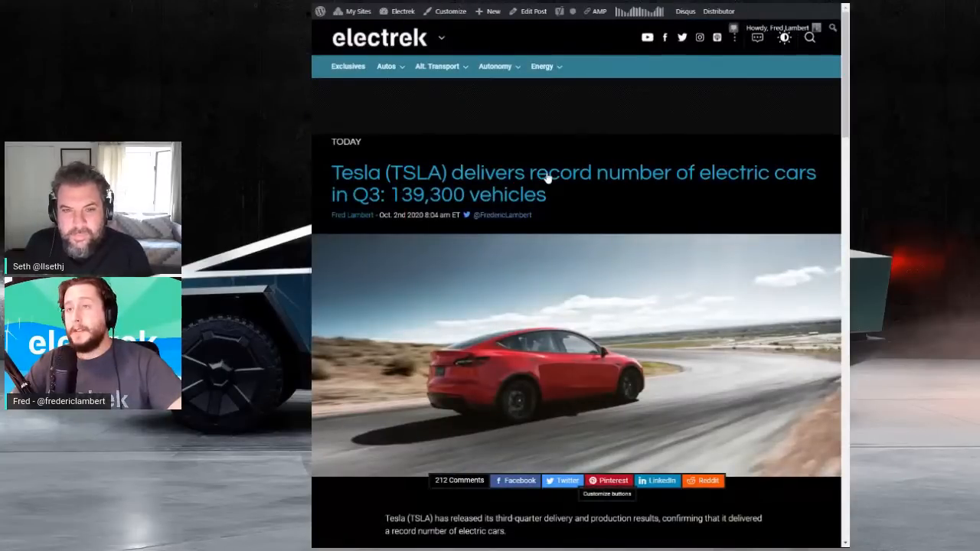
{"action": "scroll", "scroll_direction": "down", "scroll_amount": 3}
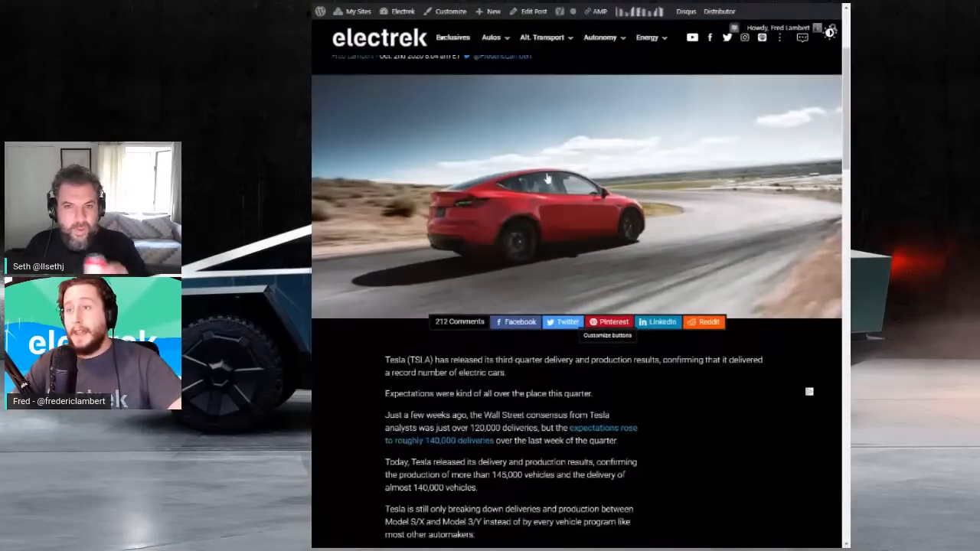
{"action": "scroll", "scroll_direction": "down", "scroll_amount": 3}
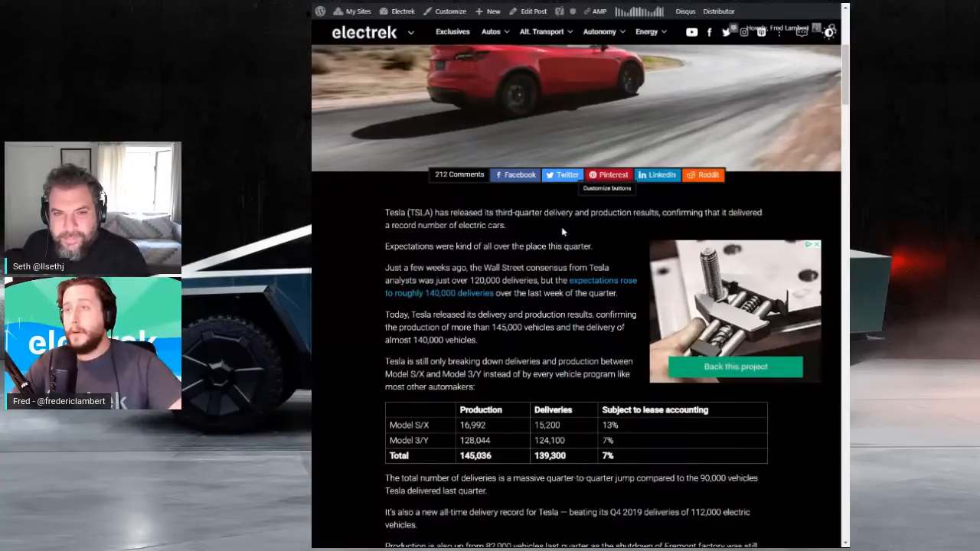
{"action": "scroll", "scroll_direction": "down", "scroll_amount": 3}
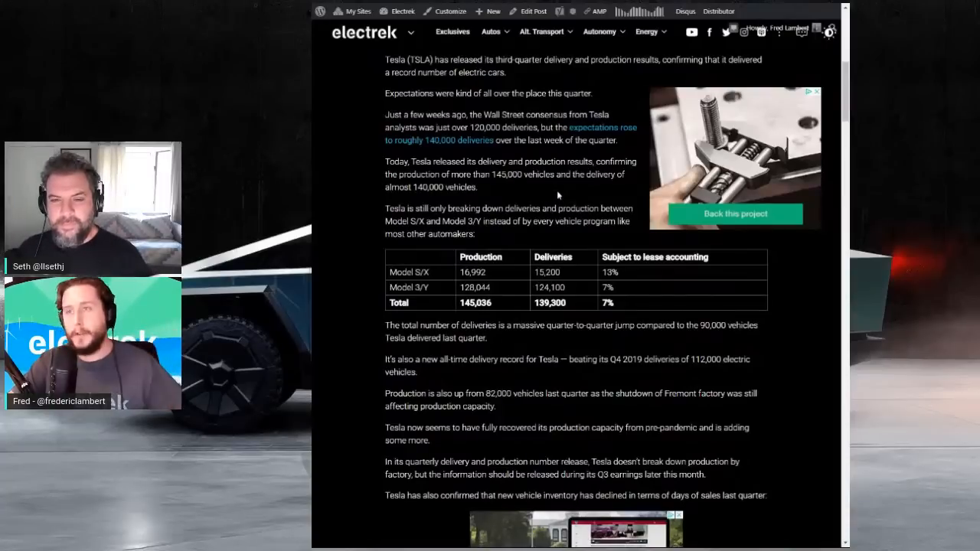
Scroll past the ad to the Electrek's Take section and select a line of its text.
{"action": "scroll", "scroll_direction": "down", "scroll_amount": 3}
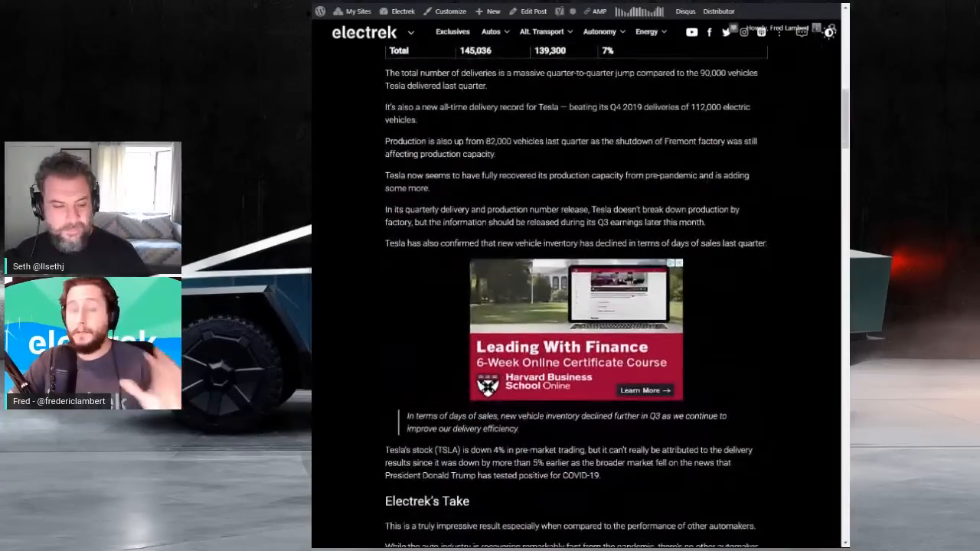
{"action": "scroll", "scroll_direction": "down", "scroll_amount": 3}
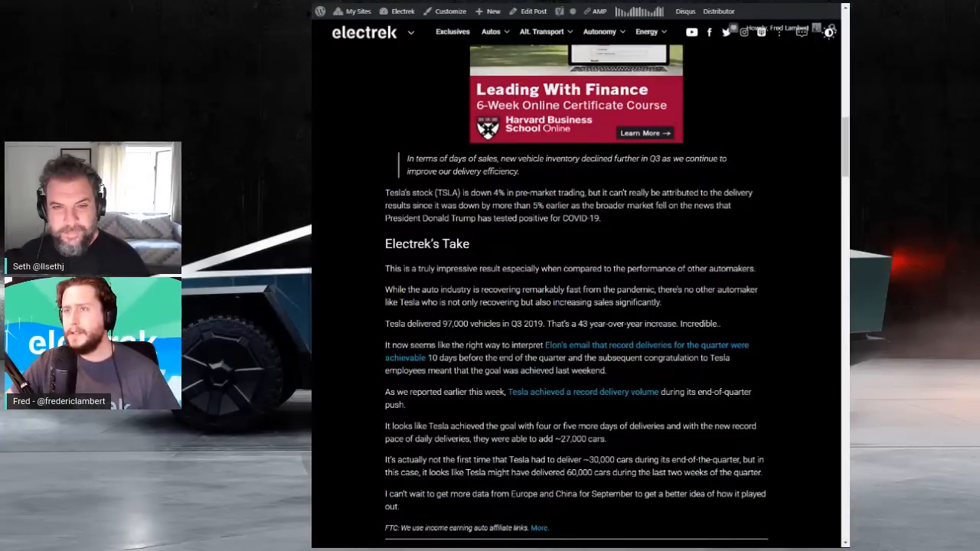
{"action": "scroll", "scroll_direction": "down", "scroll_amount": 3}
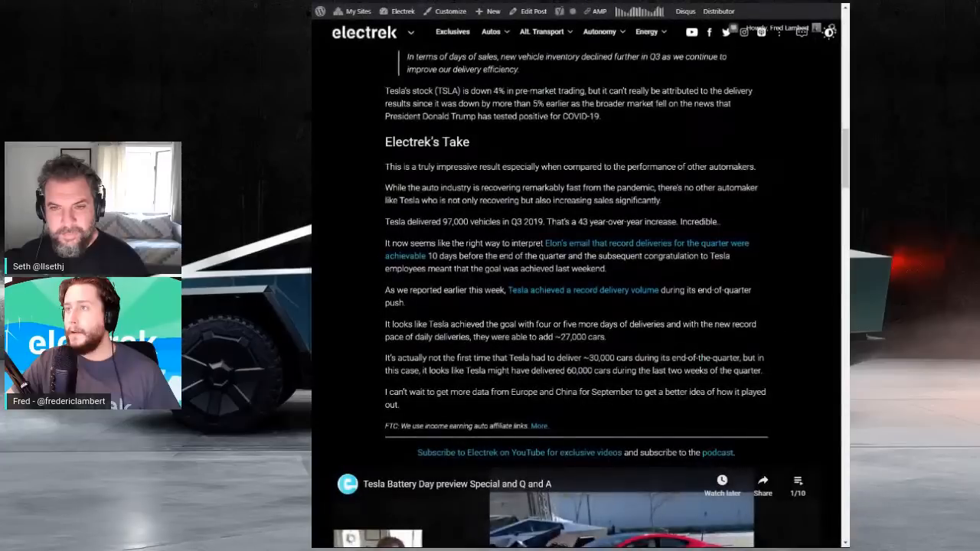
{"action": "left_click_drag", "start_coordinate": [582, 220], "coordinate": [705, 221]}
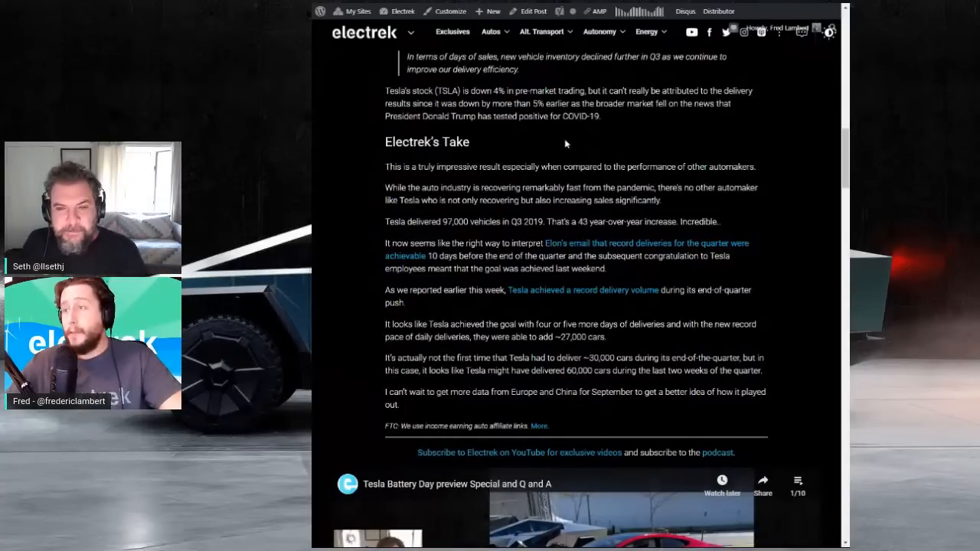
Scroll through the record delivery volume article opened from the story list.
{"action": "scroll", "scroll_direction": "down", "scroll_amount": 3}
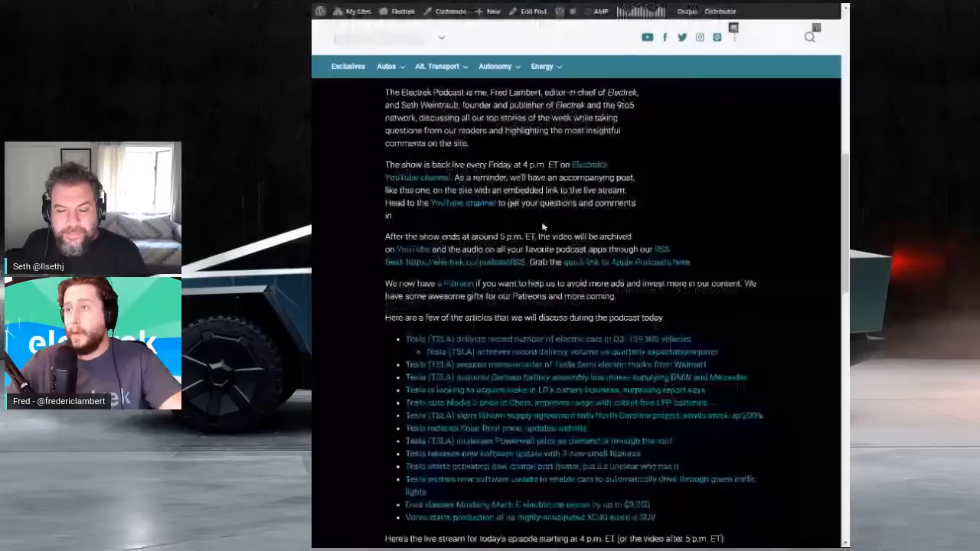
{"action": "scroll", "scroll_direction": "down", "scroll_amount": 3}
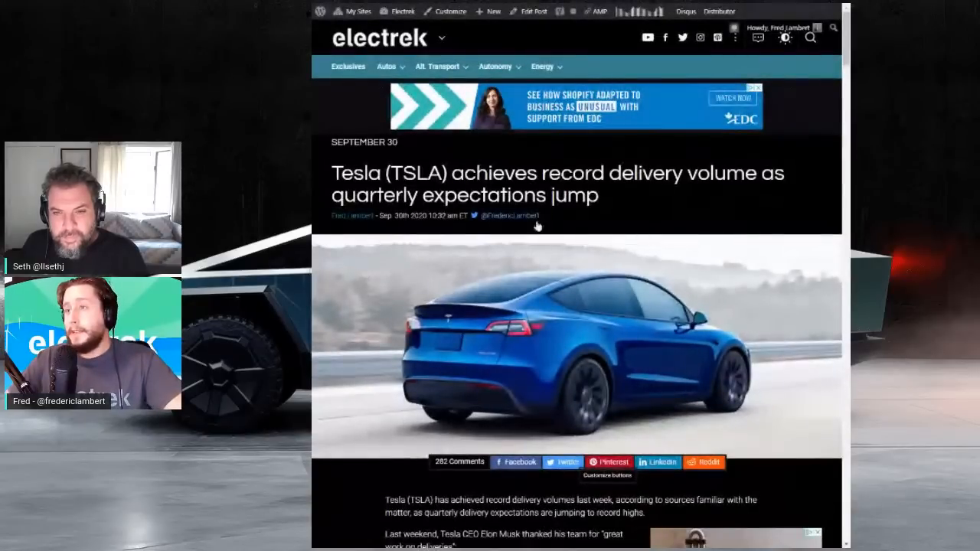
Read down the record delivery volume article to Electrek's Take, then scroll back up.
{"action": "scroll", "scroll_direction": "down", "scroll_amount": 3}
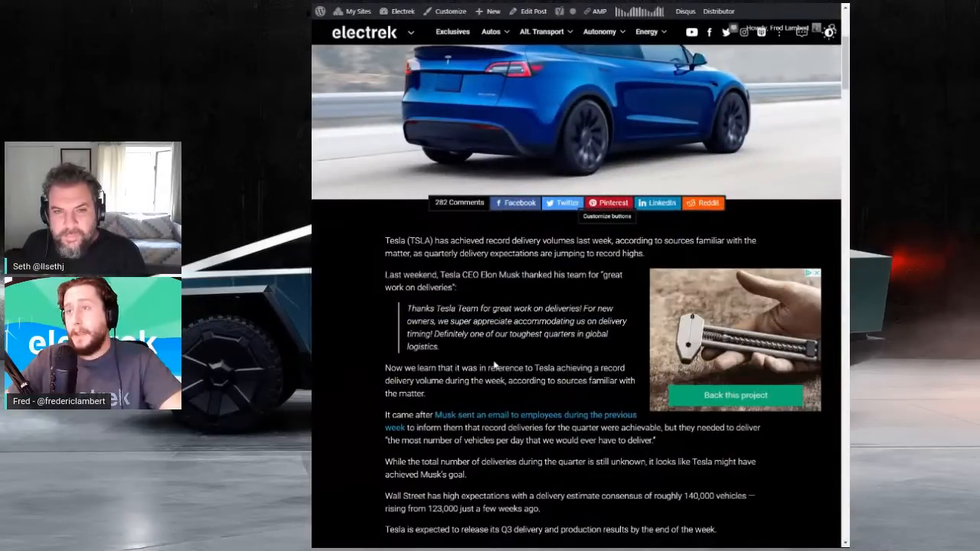
{"action": "scroll", "scroll_direction": "down", "scroll_amount": 3}
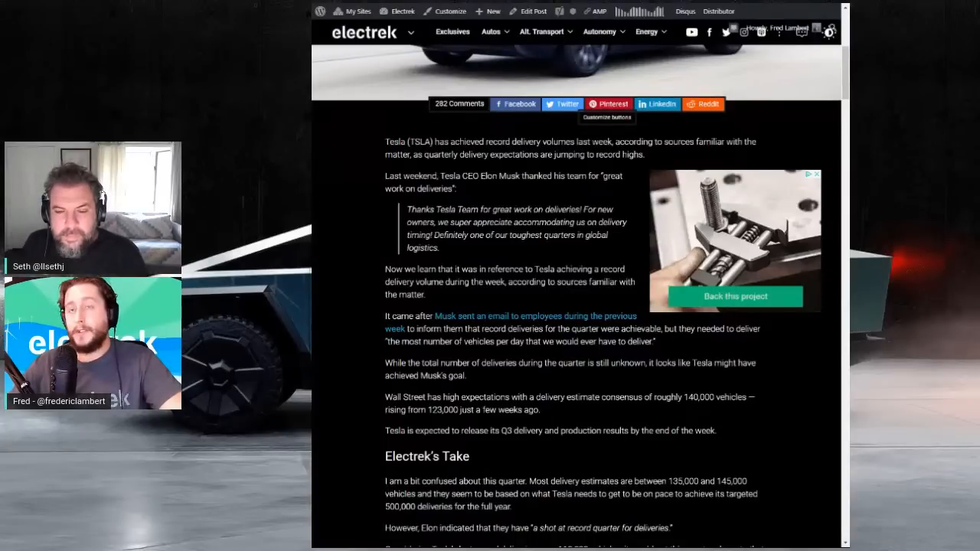
{"action": "scroll", "scroll_direction": "down", "scroll_amount": 3}
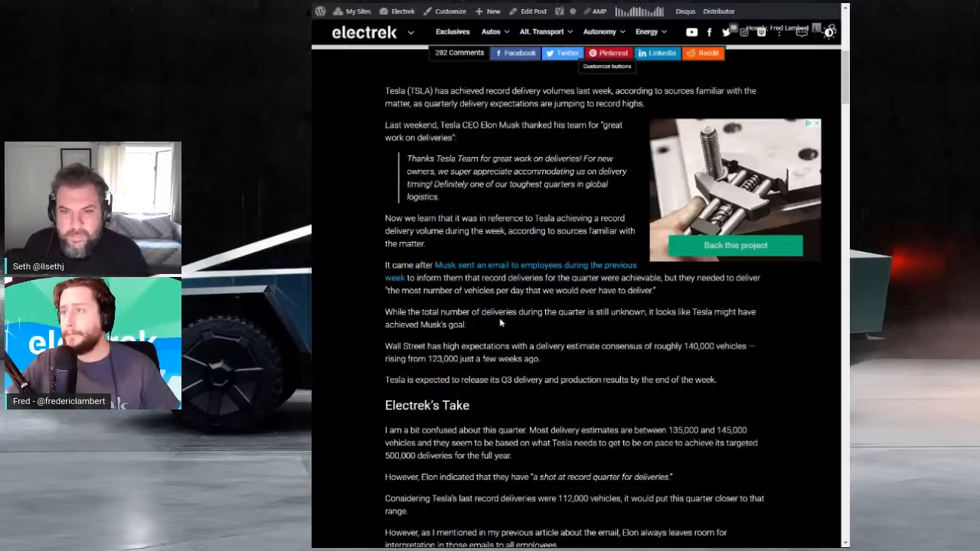
{"action": "scroll", "scroll_direction": "down", "scroll_amount": 3}
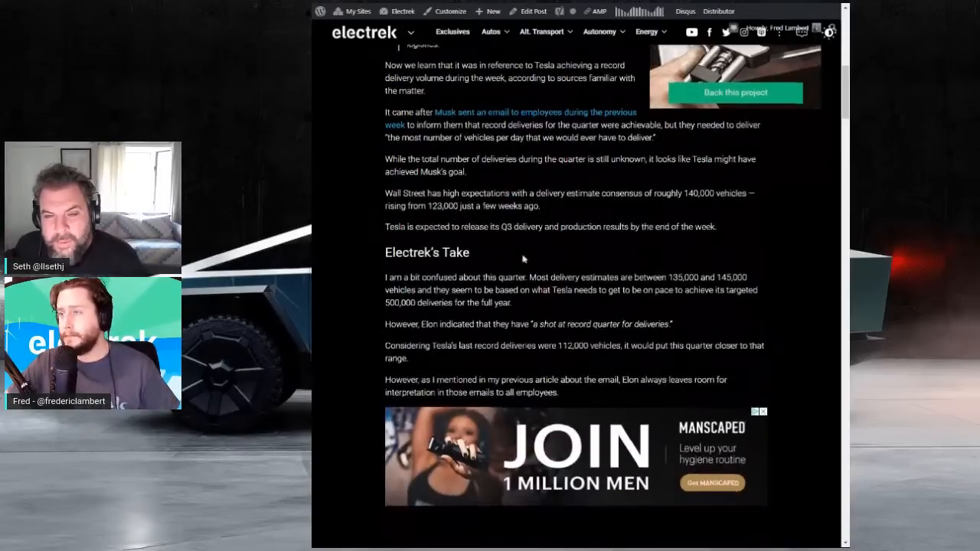
{"action": "scroll", "scroll_direction": "up", "scroll_amount": 3}
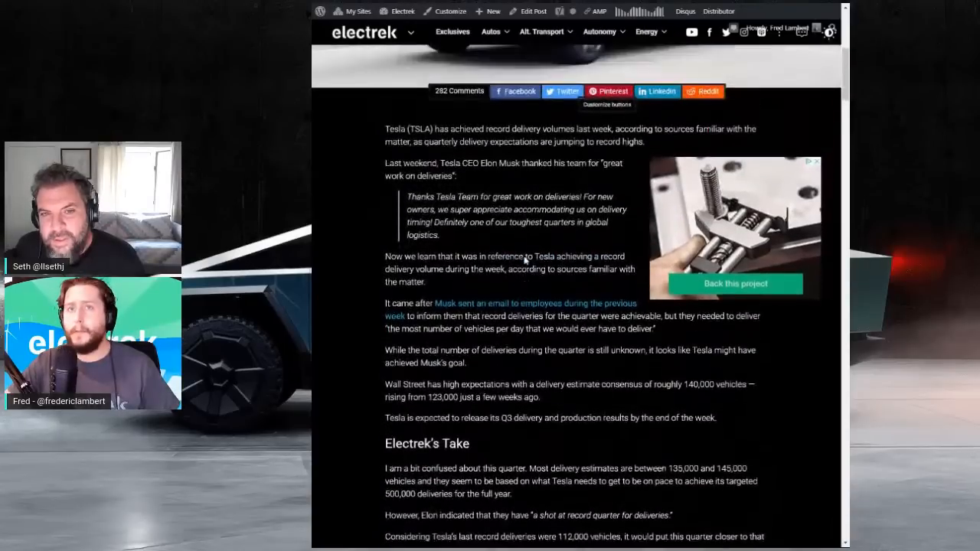
{"action": "scroll", "scroll_direction": "up", "scroll_amount": 3}
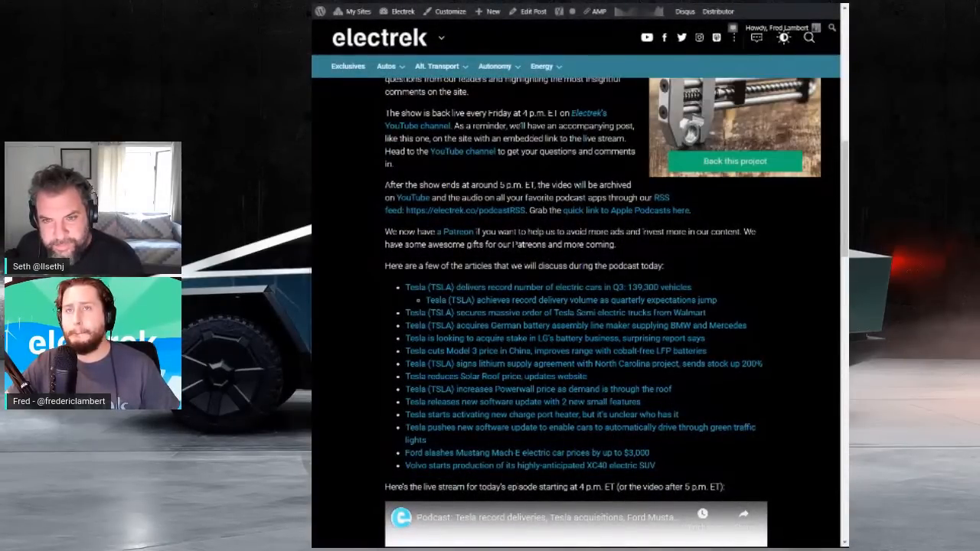
Scroll the podcast post to its show intro and Electrify America sponsorship.
{"action": "scroll", "scroll_direction": "down", "scroll_amount": 3}
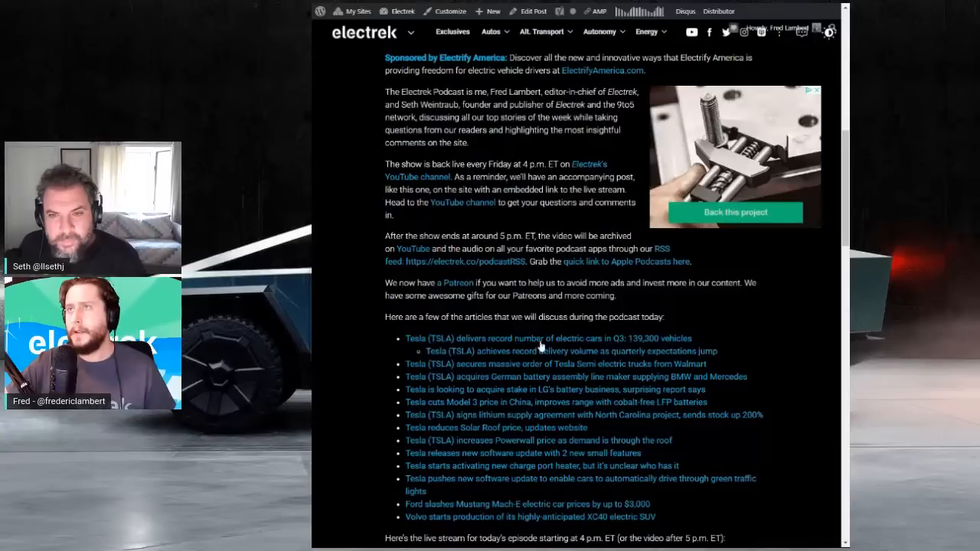
{"action": "left_click", "coordinate": [548, 339]}
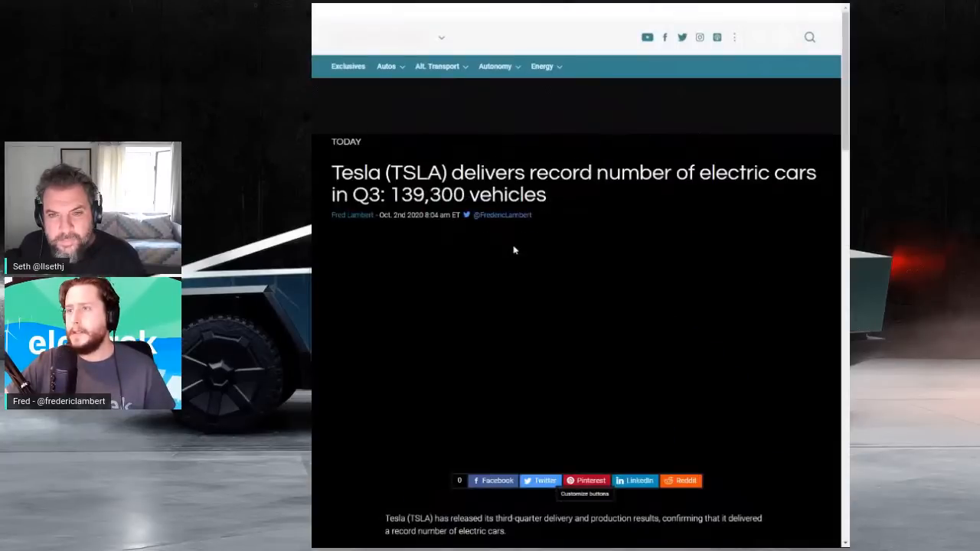
{"action": "scroll", "scroll_direction": "down", "scroll_amount": 3}
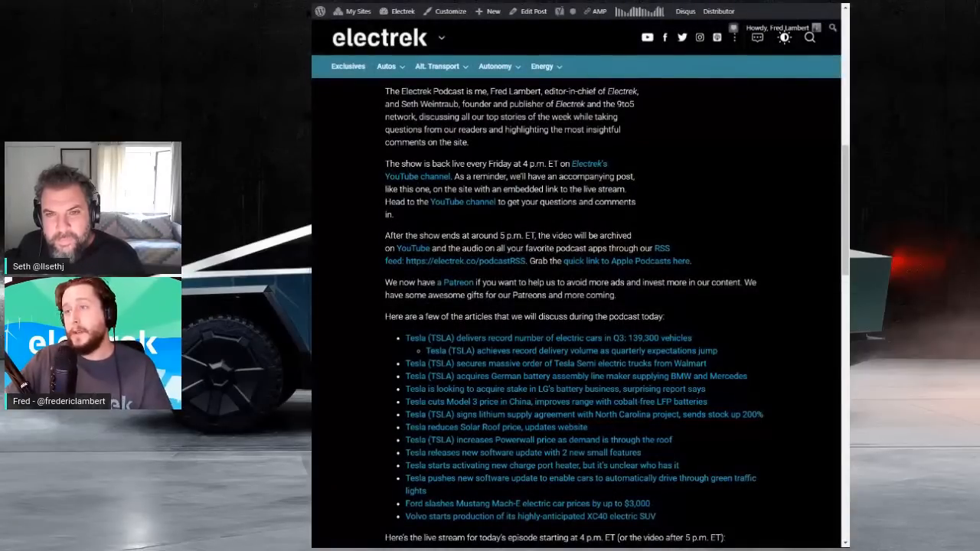
Scroll down to the discussed-stories list and the embedded livestream video.
{"action": "scroll", "scroll_direction": "down", "scroll_amount": 3}
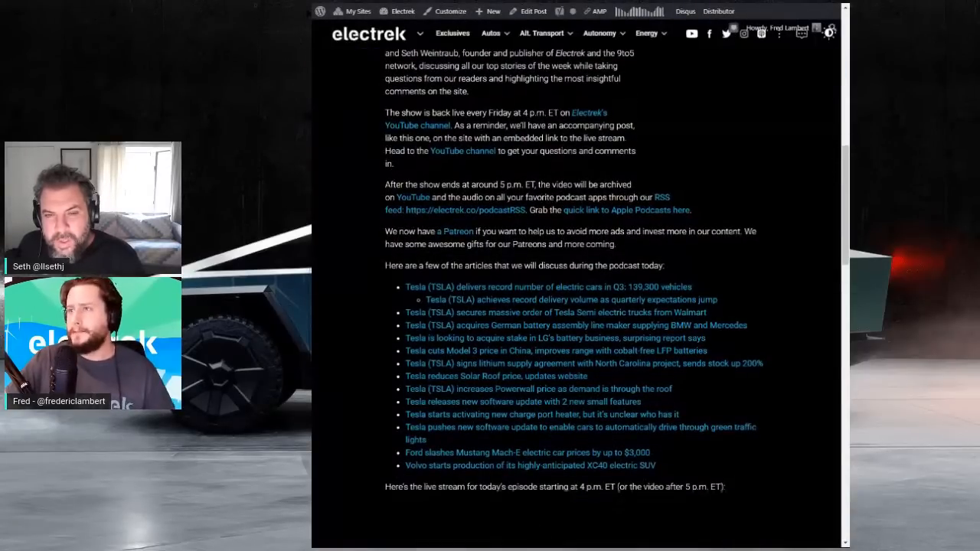
{"action": "scroll", "scroll_direction": "down", "scroll_amount": 3}
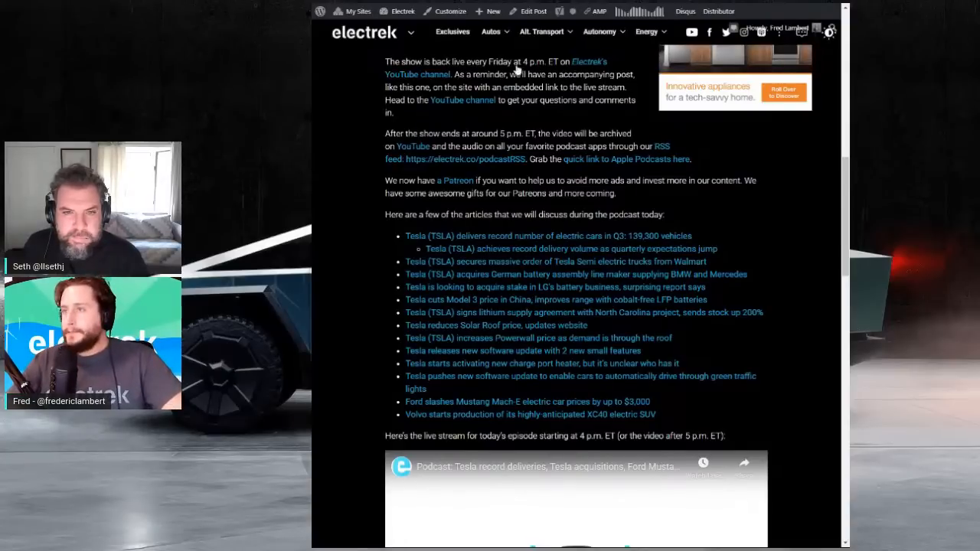
{"action": "scroll", "scroll_direction": "down", "scroll_amount": 3}
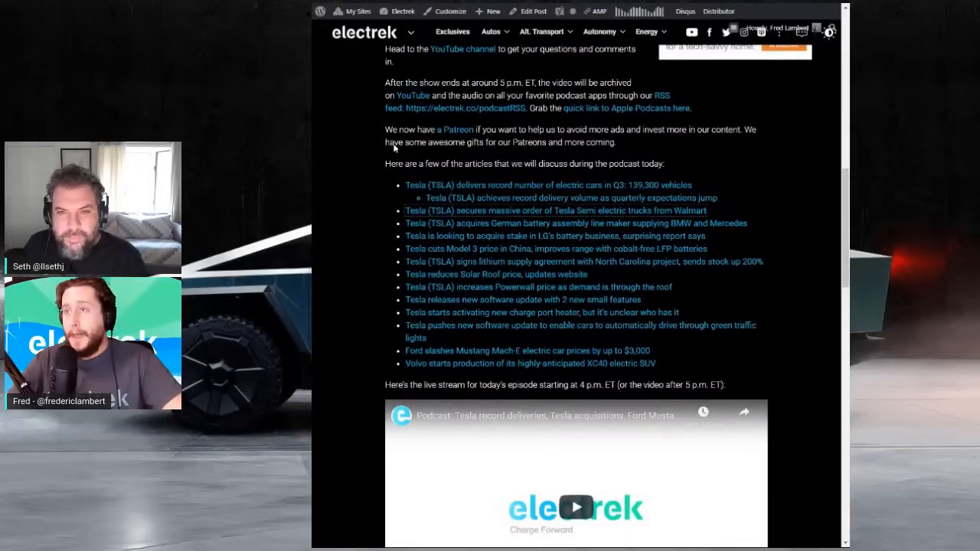
Open the Walmart Tesla Semi order article and highlight the $20,000 base reservation price.
{"action": "left_click", "coordinate": [555, 209]}
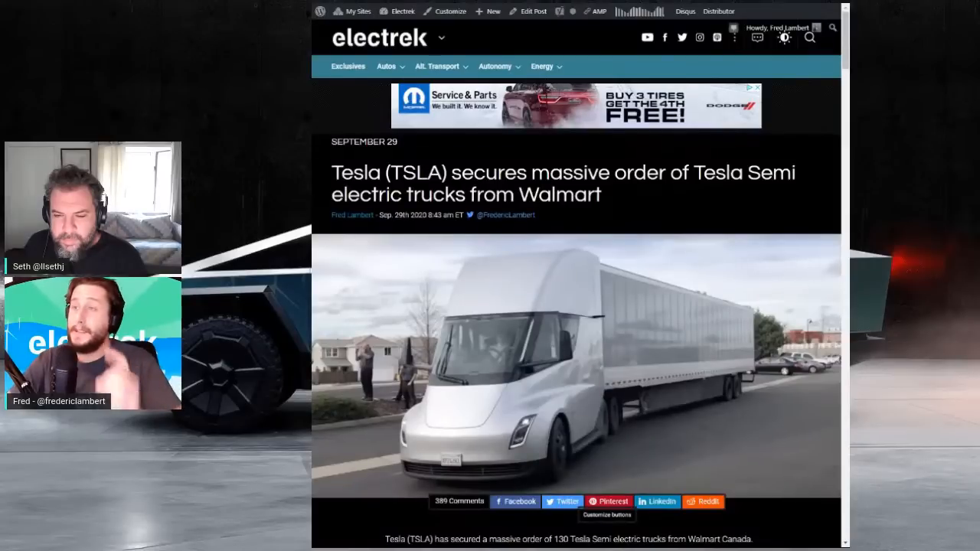
{"action": "scroll", "scroll_direction": "down", "scroll_amount": 3}
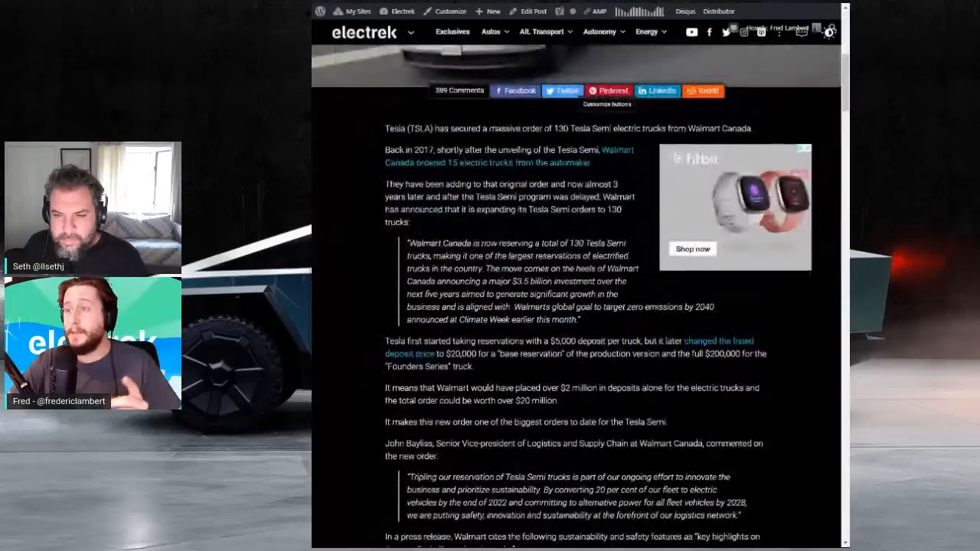
{"action": "scroll", "scroll_direction": "down", "scroll_amount": 3}
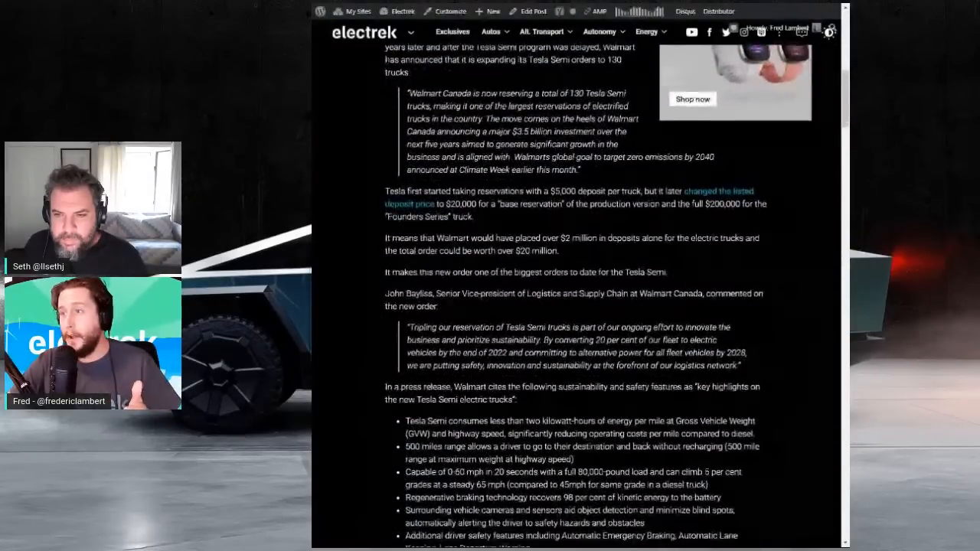
{"action": "scroll", "scroll_direction": "down", "scroll_amount": 3}
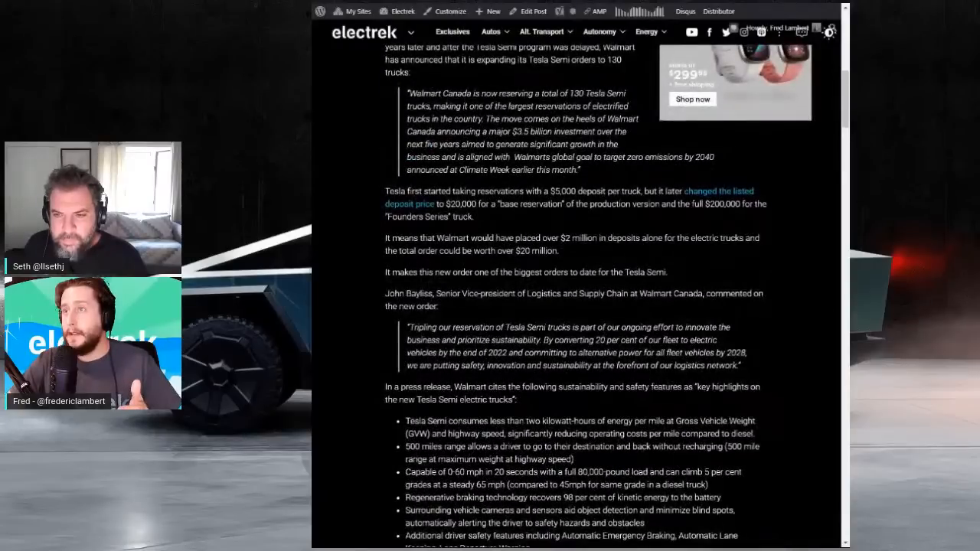
{"action": "left_click_drag", "start_coordinate": [496, 190], "coordinate": [591, 190]}
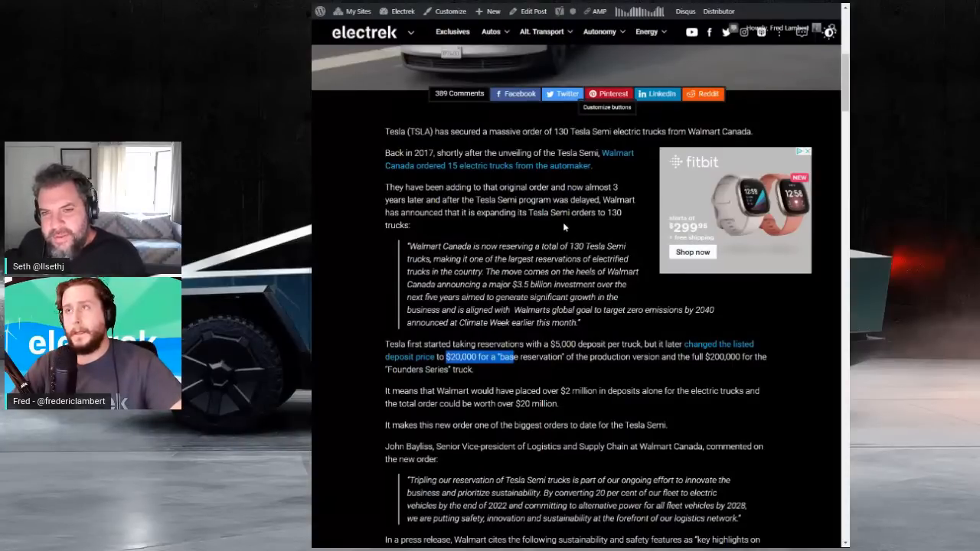
{"action": "mouse_move", "coordinate": [556, 223]}
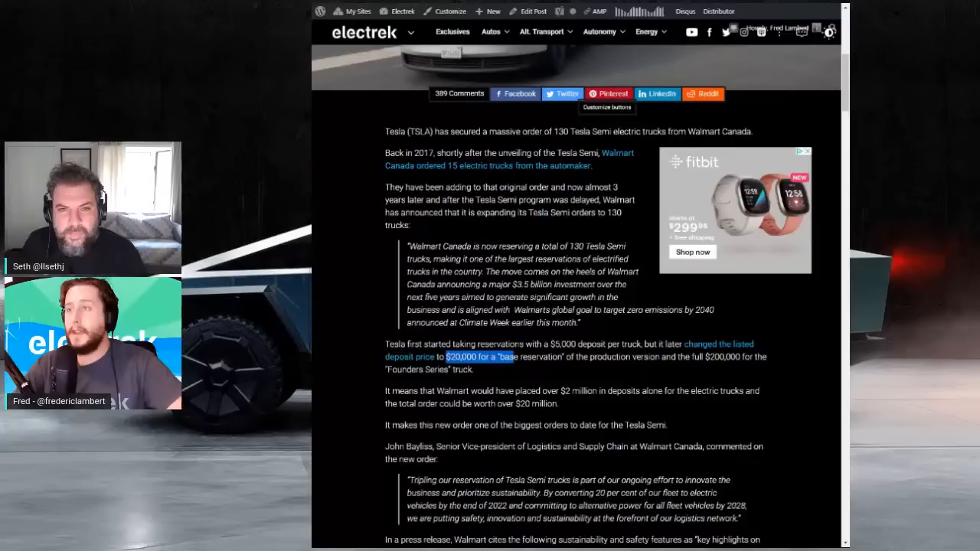
Scroll through Walmart's quote and the rest of the Tesla Semi article to its end.
{"action": "scroll", "scroll_direction": "down", "scroll_amount": 3}
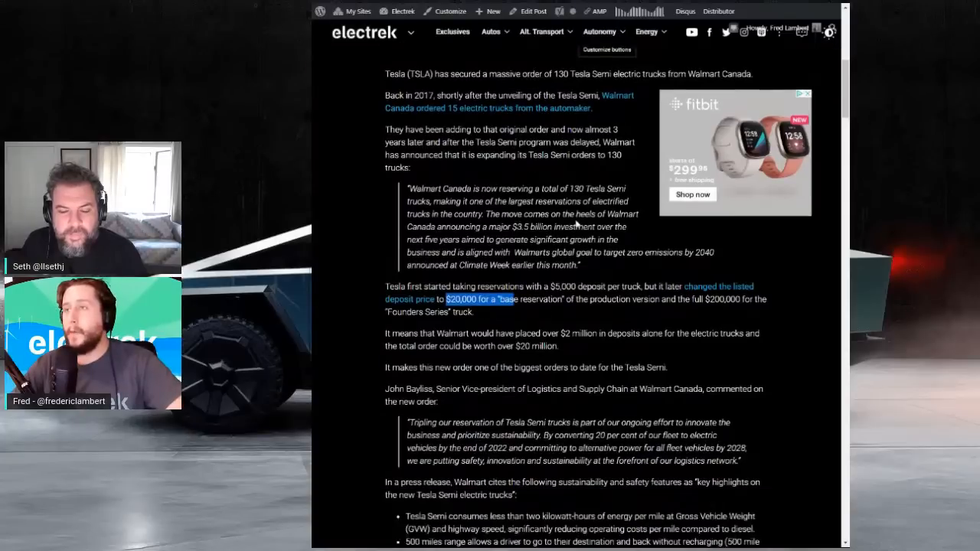
{"action": "scroll", "scroll_direction": "down", "scroll_amount": 3}
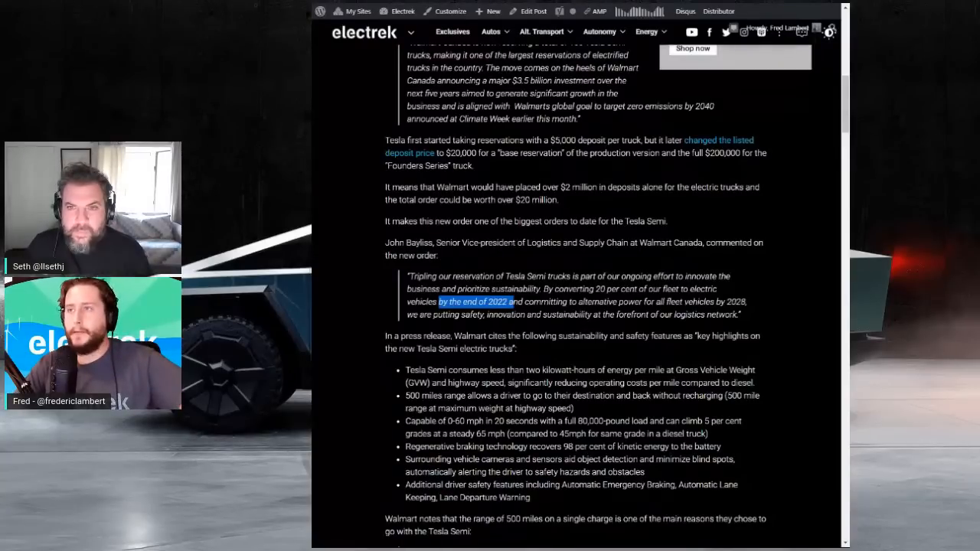
{"action": "scroll", "scroll_direction": "down", "scroll_amount": 3}
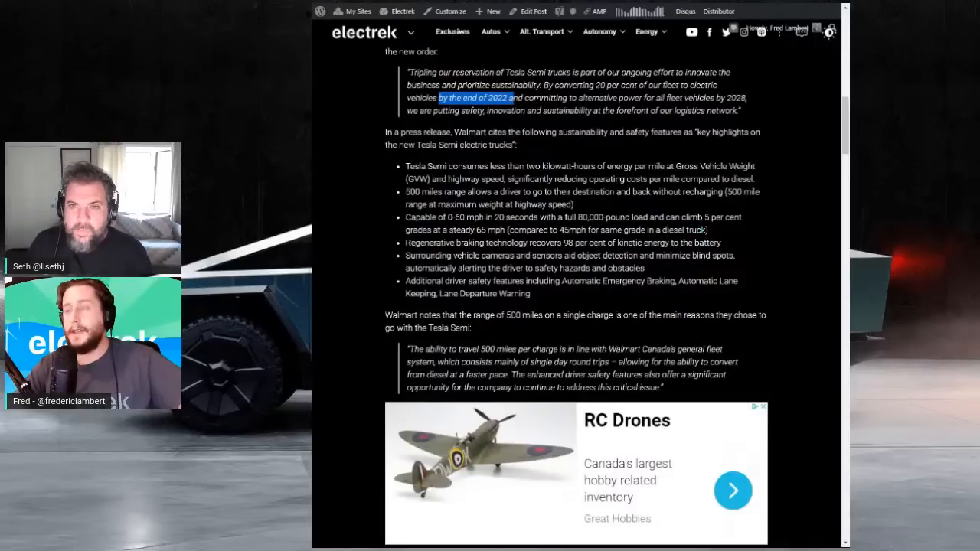
{"action": "scroll", "scroll_direction": "down", "scroll_amount": 3}
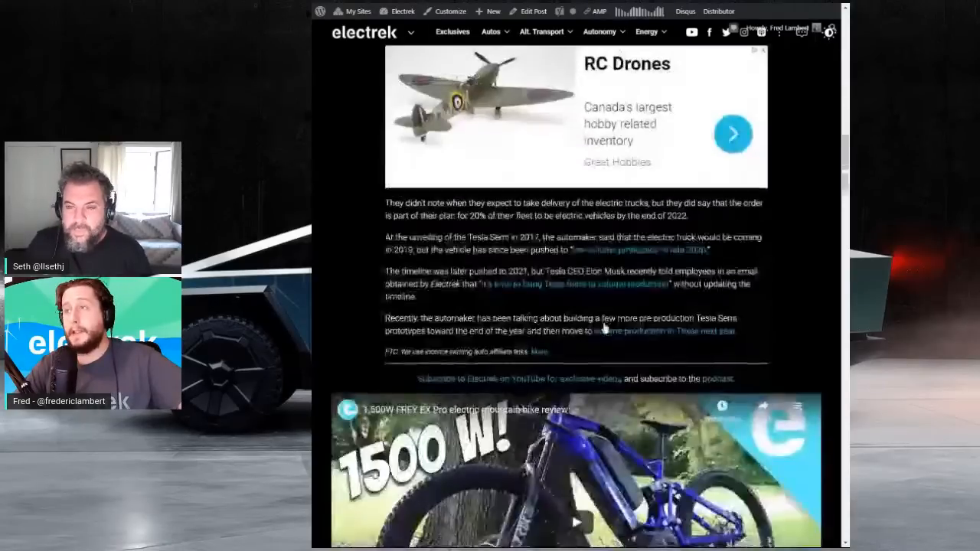
{"action": "scroll", "scroll_direction": "down", "scroll_amount": 3}
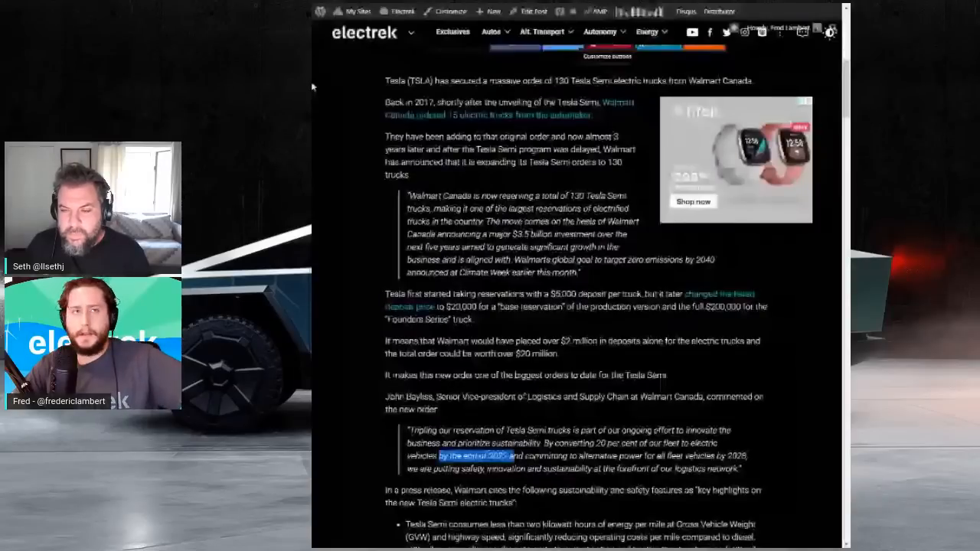
Return to the podcast post's story list above the embedded livestream.
{"action": "scroll", "scroll_direction": "up", "scroll_amount": 3}
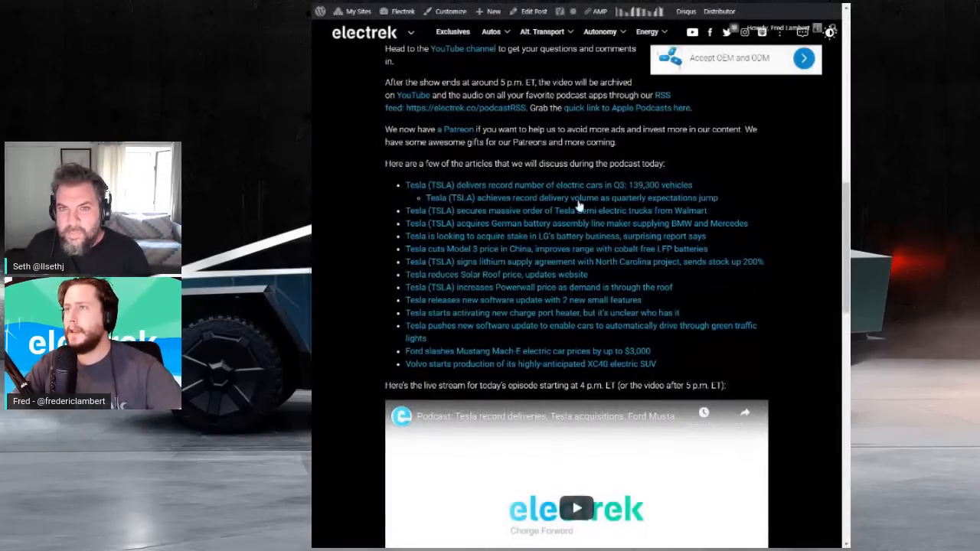
{"action": "scroll", "scroll_direction": "down", "scroll_amount": 3}
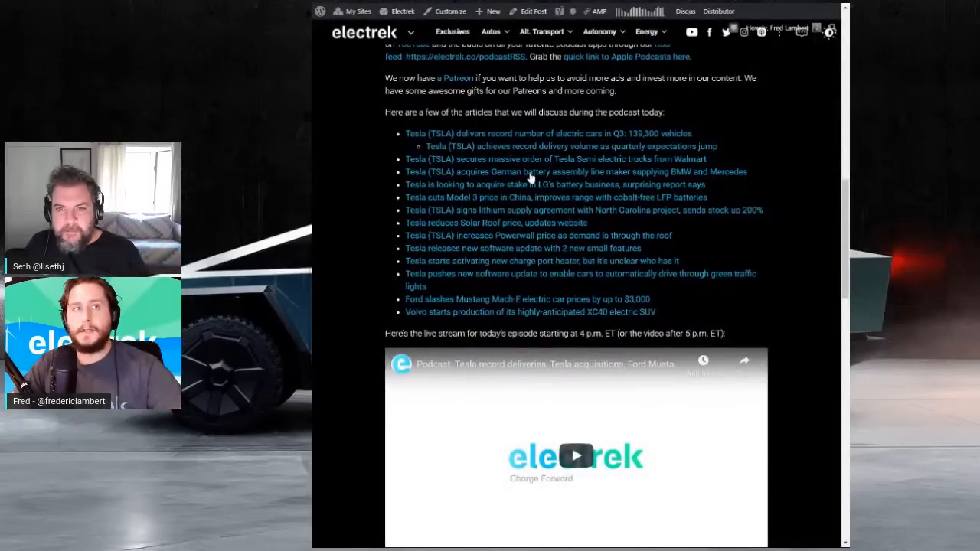
Read the Tesla German battery assembly line maker acquisition article down to Electrek's Take.
{"action": "left_click", "coordinate": [576, 172]}
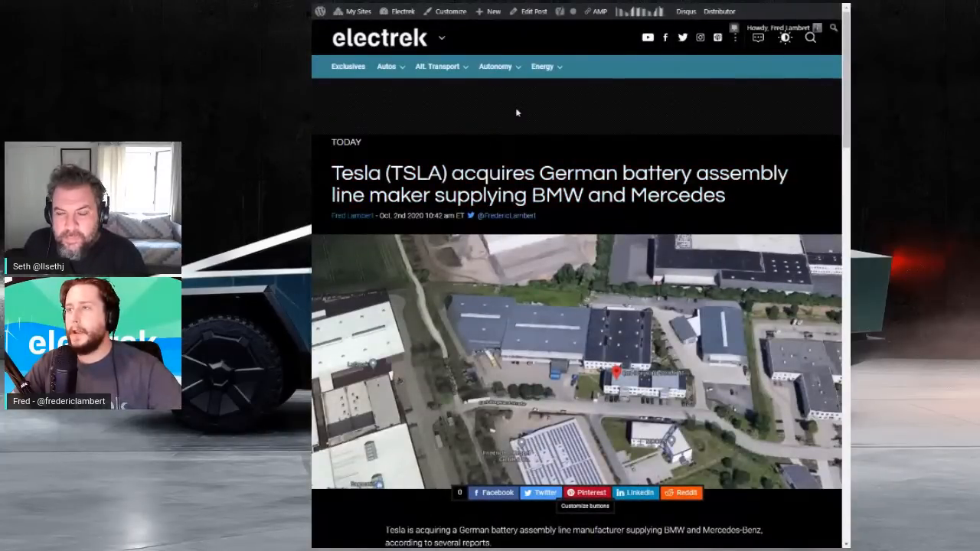
{"action": "scroll", "scroll_direction": "down", "scroll_amount": 3}
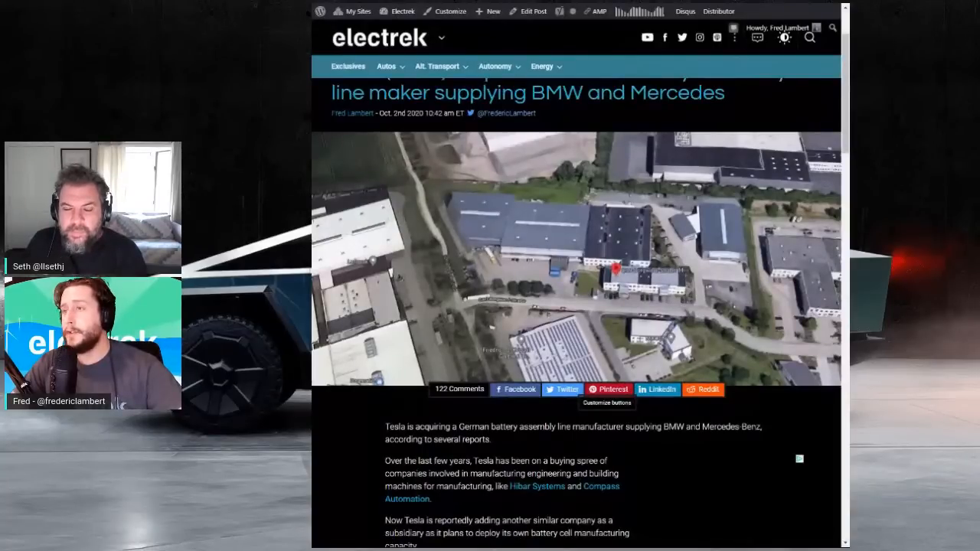
{"action": "scroll", "scroll_direction": "down", "scroll_amount": 3}
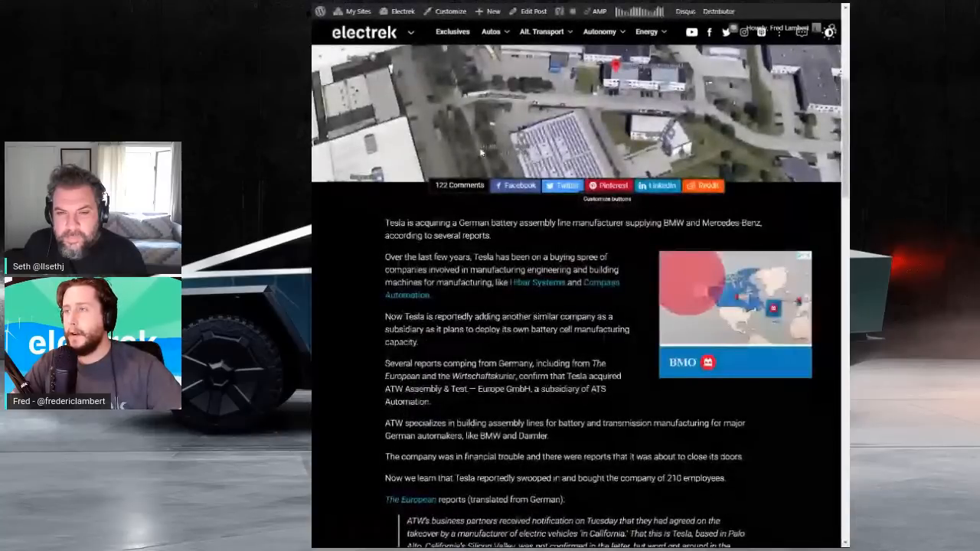
{"action": "scroll", "scroll_direction": "down", "scroll_amount": 3}
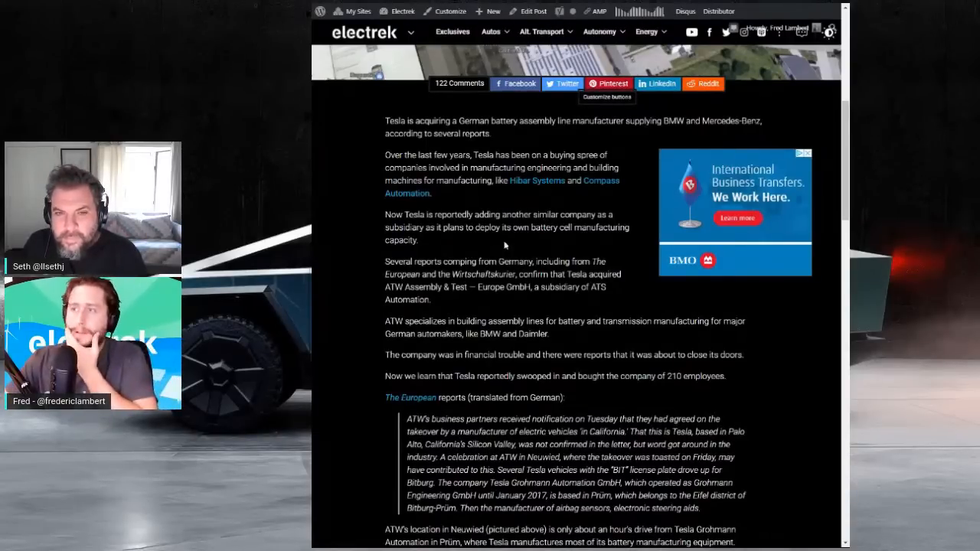
{"action": "scroll", "scroll_direction": "down", "scroll_amount": 3}
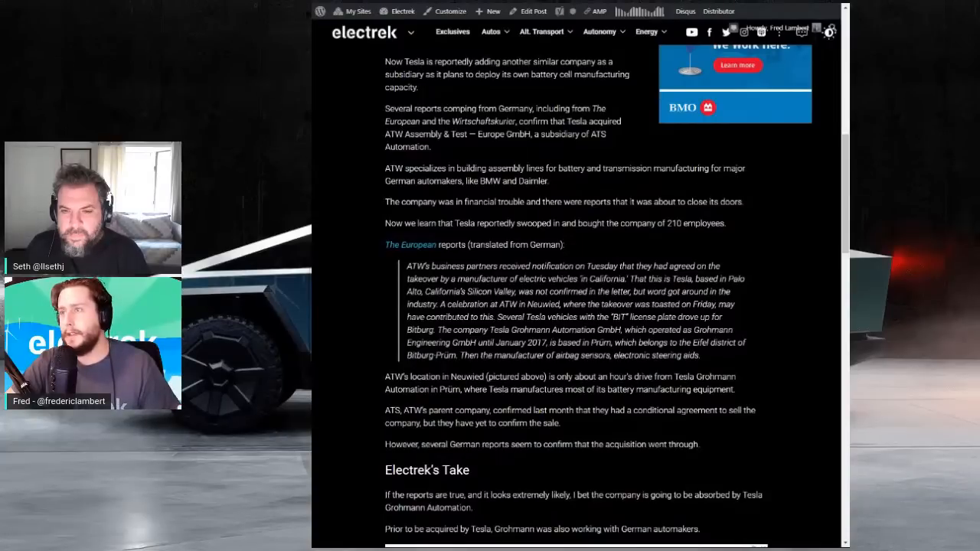
{"action": "double_click", "coordinate": [543, 305]}
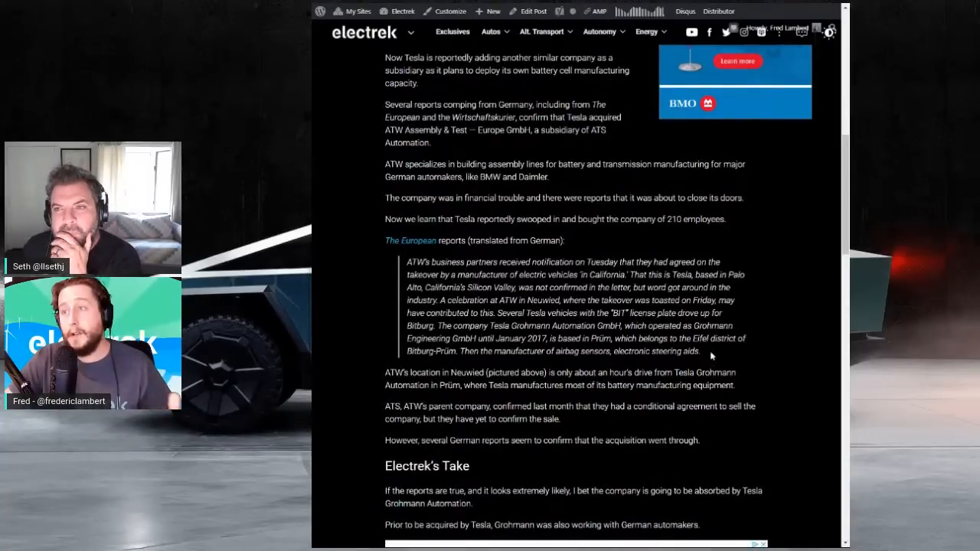
{"action": "mouse_move", "coordinate": [636, 363]}
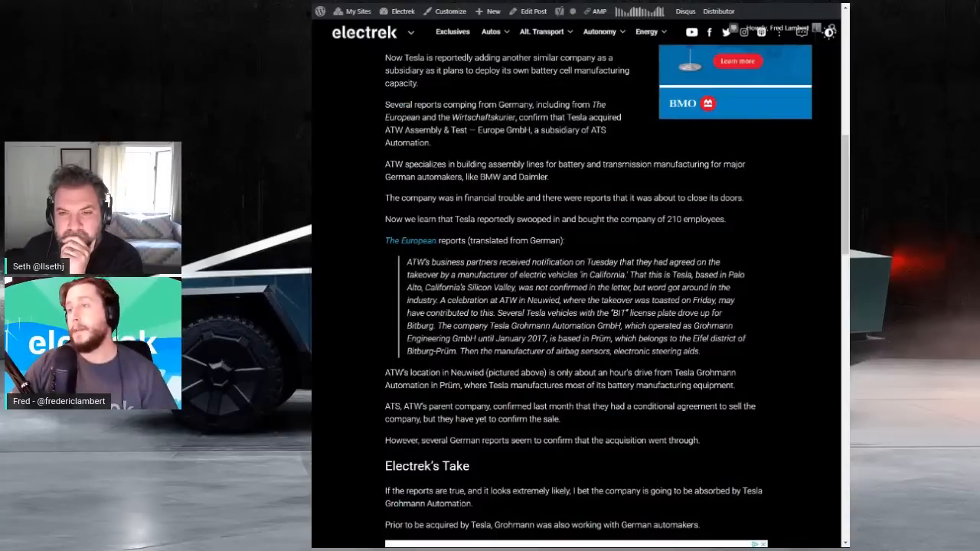
{"action": "scroll", "scroll_direction": "down", "scroll_amount": 3}
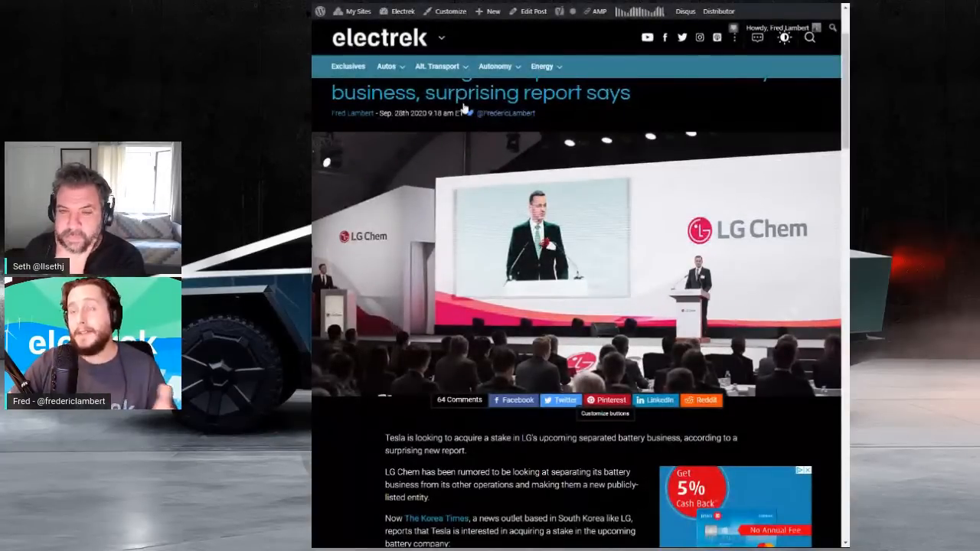
{"action": "scroll", "scroll_direction": "down", "scroll_amount": 3}
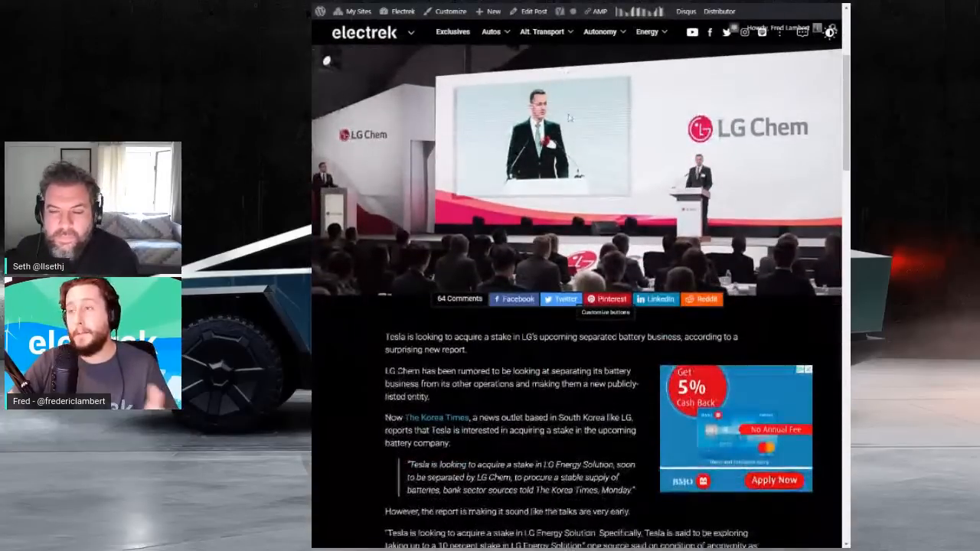
{"action": "scroll", "scroll_direction": "down", "scroll_amount": 3}
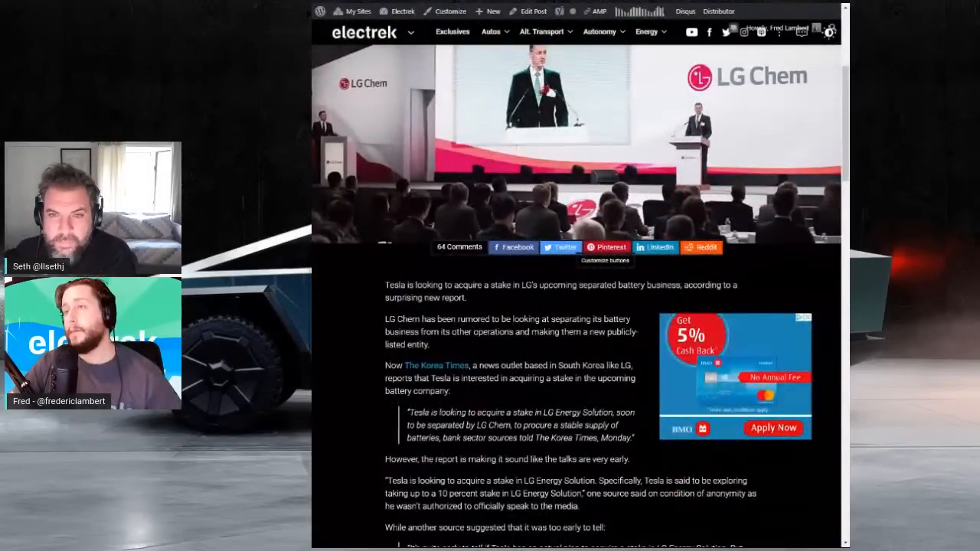
{"action": "scroll", "scroll_direction": "down", "scroll_amount": 3}
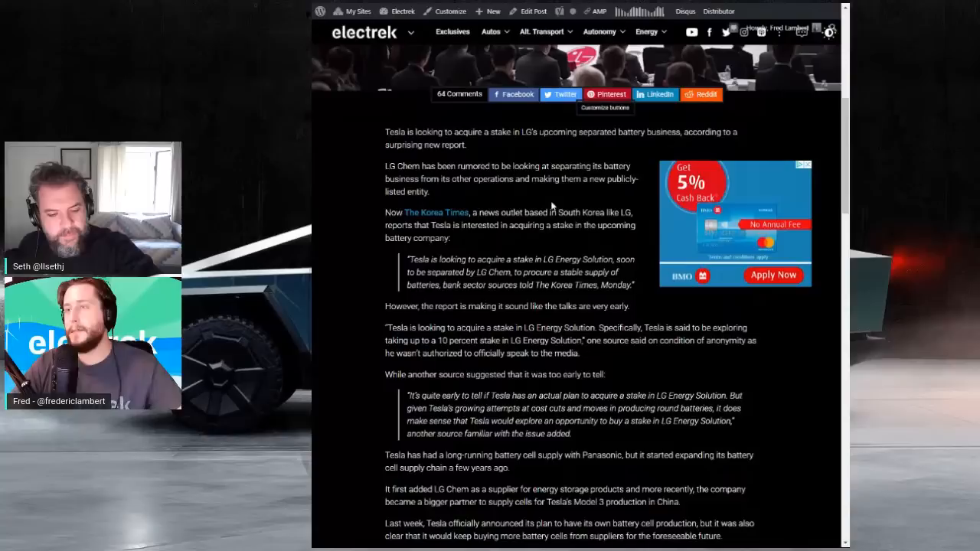
{"action": "scroll", "scroll_direction": "down", "scroll_amount": 3}
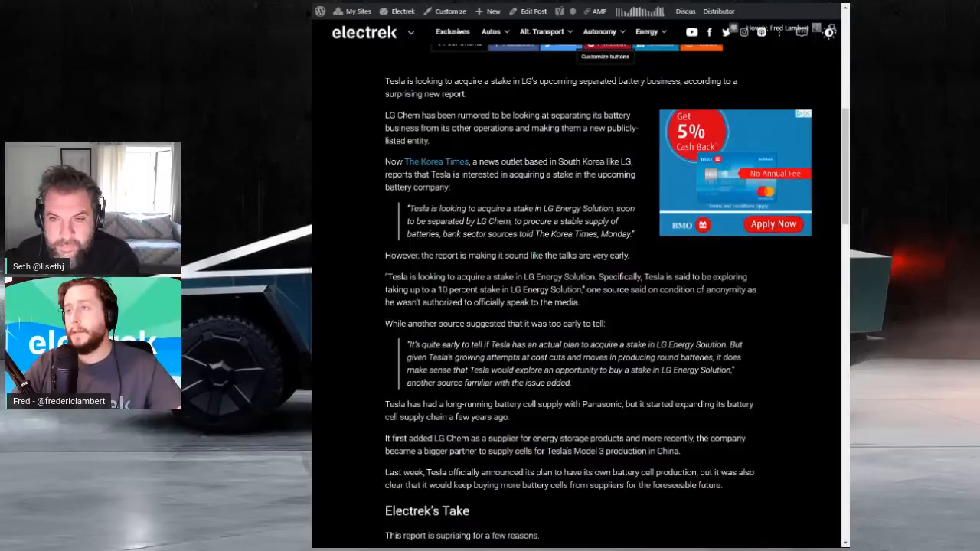
{"action": "scroll", "scroll_direction": "down", "scroll_amount": 3}
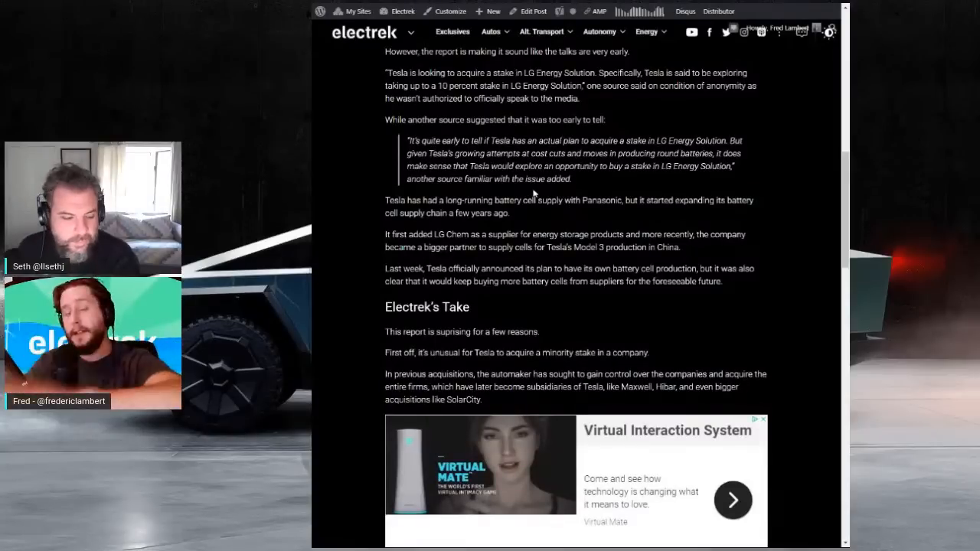
{"action": "scroll", "scroll_direction": "down", "scroll_amount": 3}
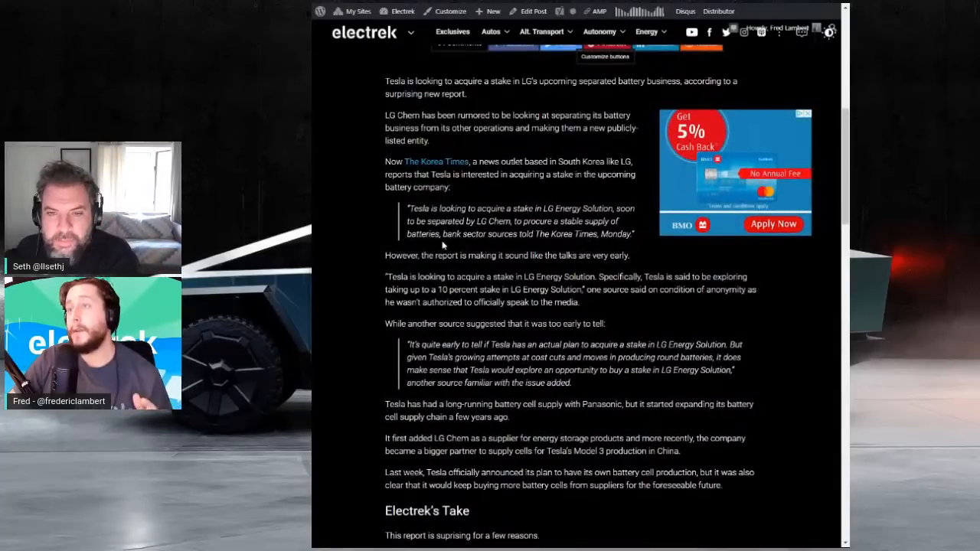
{"action": "left_click_drag", "start_coordinate": [441, 233], "coordinate": [634, 233]}
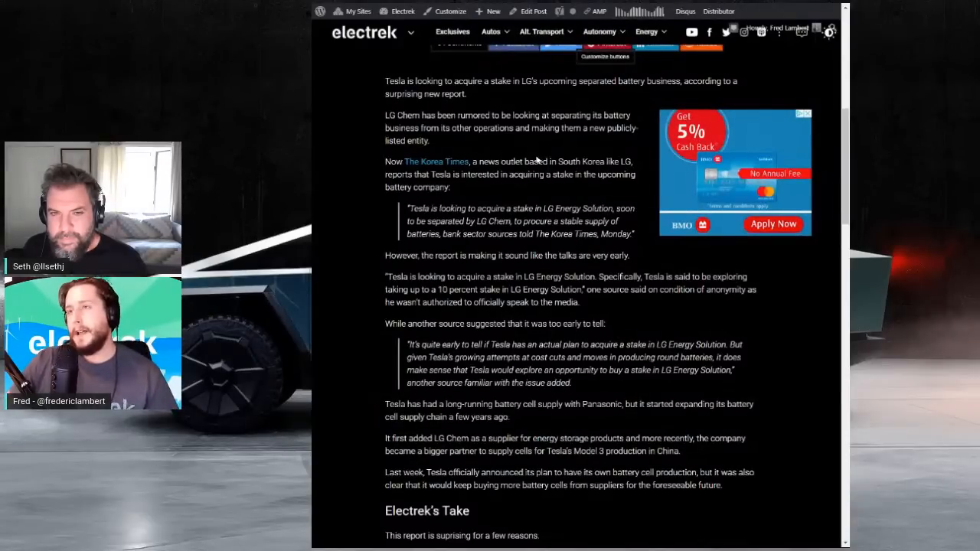
{"action": "scroll", "scroll_direction": "down", "scroll_amount": 3}
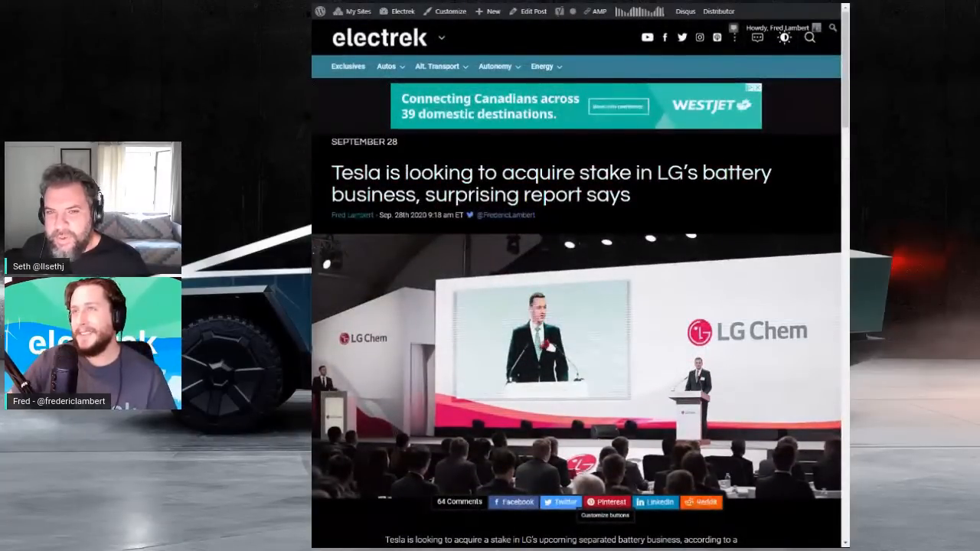
Scroll the podcast post to bring its list of discussed stories into view.
{"action": "scroll", "scroll_direction": "up", "scroll_amount": 3}
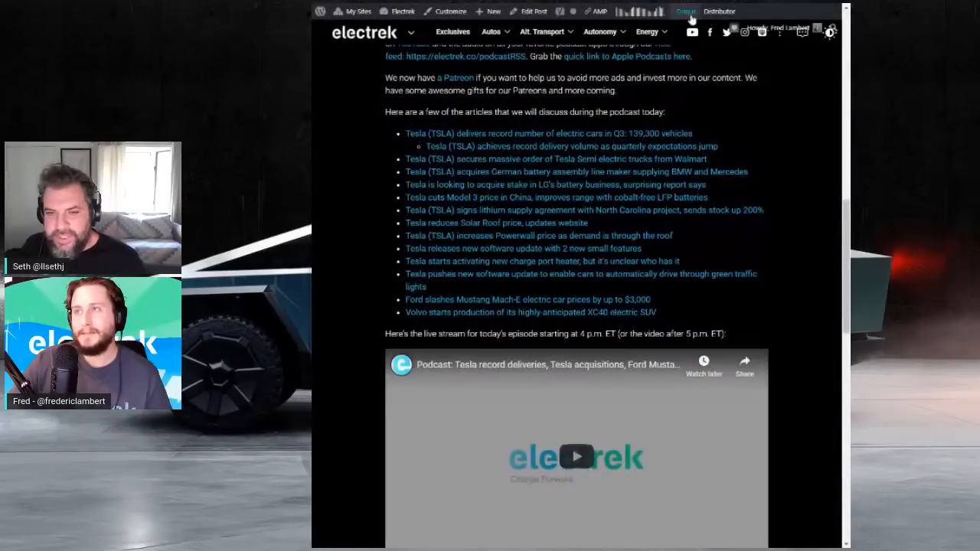
{"action": "scroll", "scroll_direction": "down", "scroll_amount": 3}
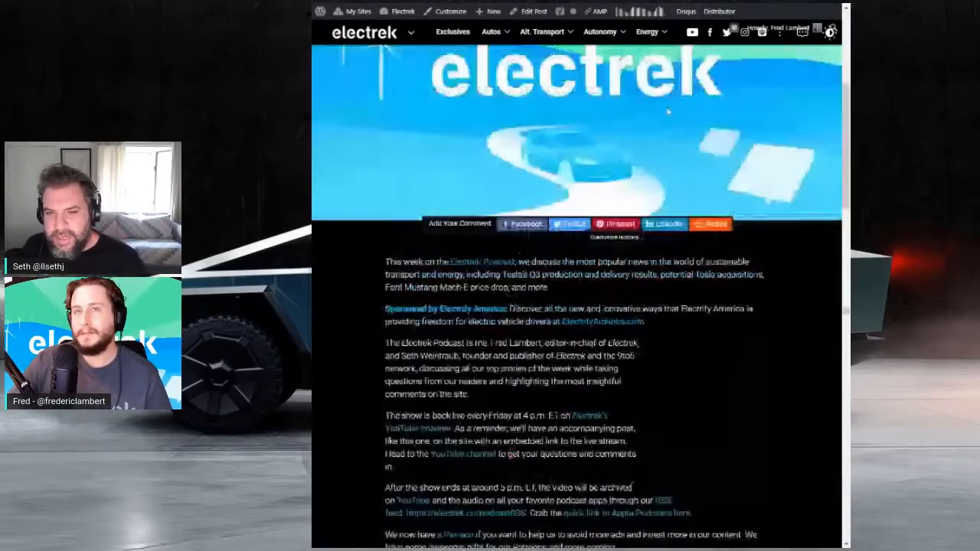
{"action": "scroll", "scroll_direction": "down", "scroll_amount": 3}
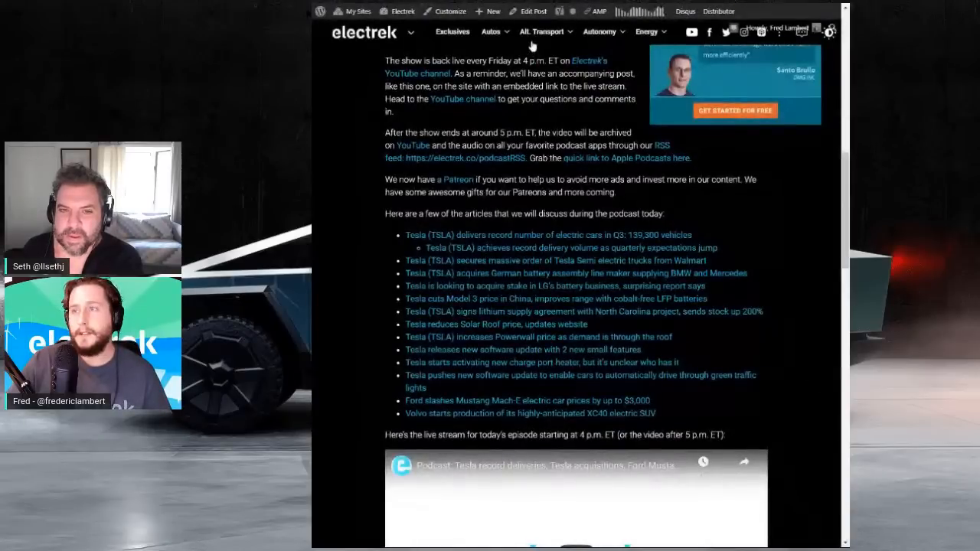
{"action": "mouse_move", "coordinate": [502, 283]}
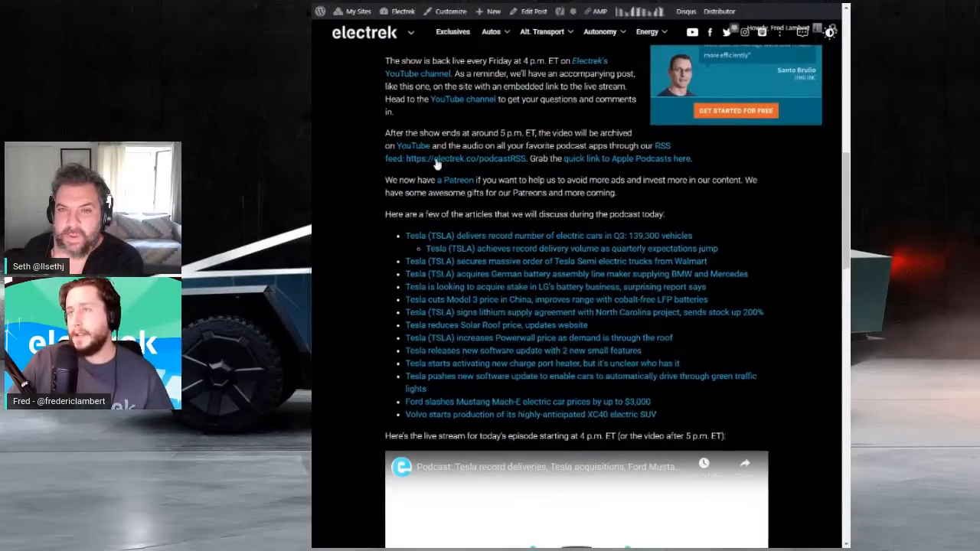
Read the Tesla Model 3 China price cut article down to its updated configurator prices.
{"action": "left_click", "coordinate": [556, 298]}
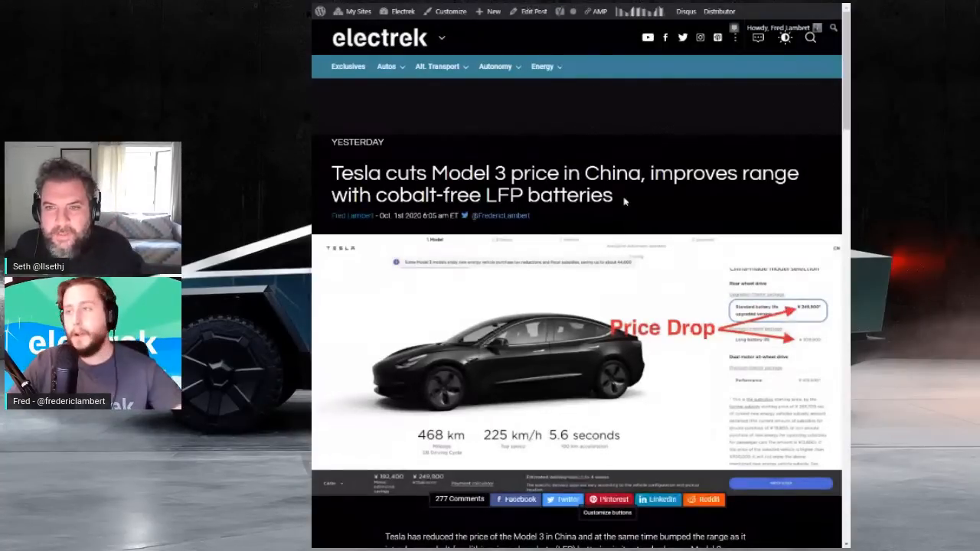
{"action": "scroll", "scroll_direction": "down", "scroll_amount": 3}
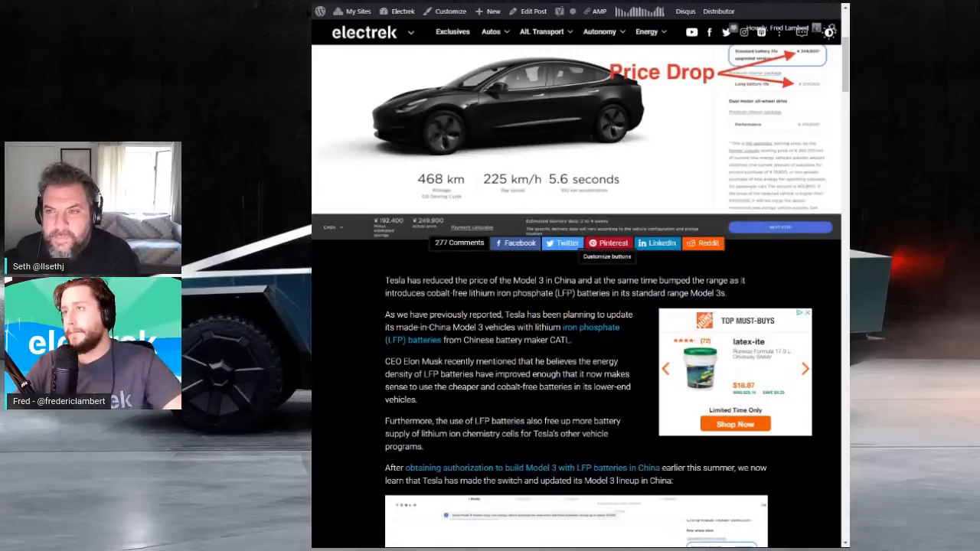
{"action": "scroll", "scroll_direction": "down", "scroll_amount": 3}
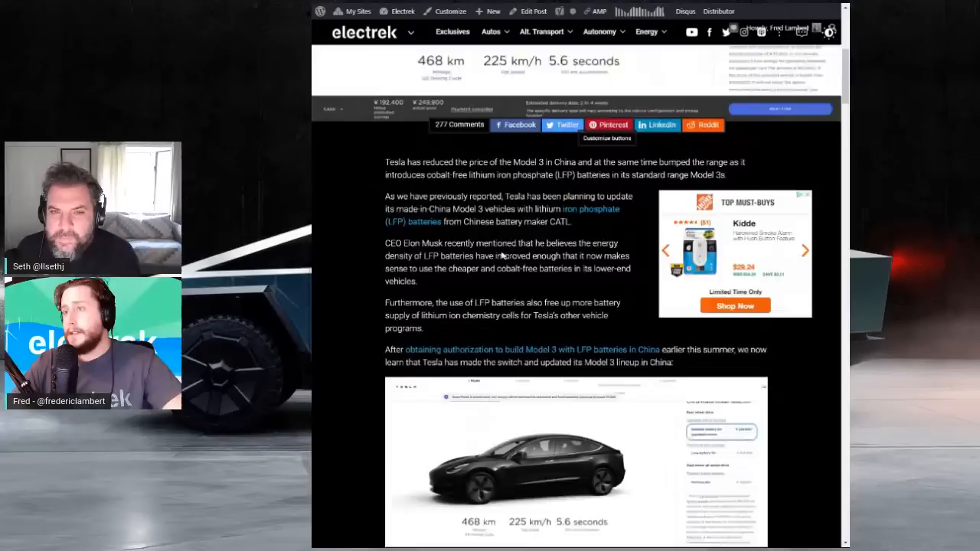
{"action": "scroll", "scroll_direction": "down", "scroll_amount": 3}
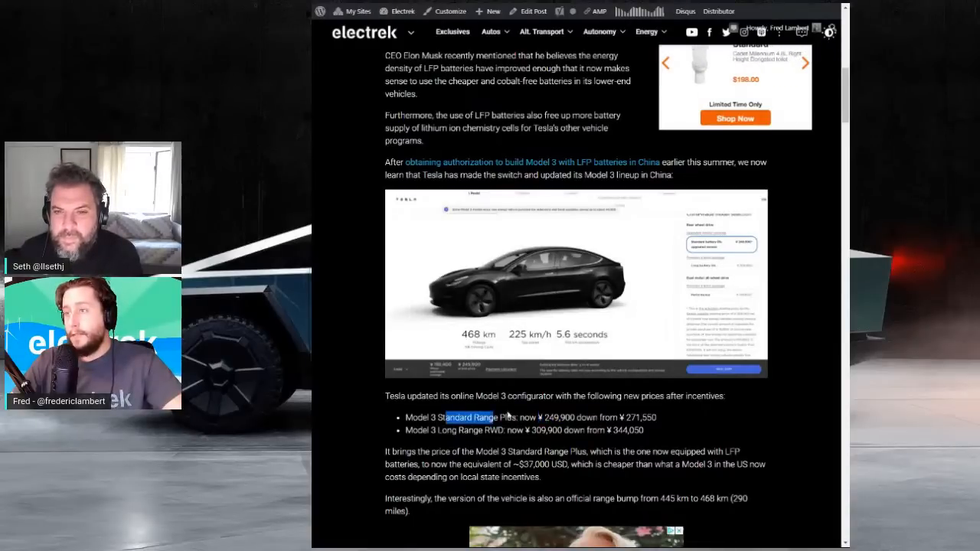
Highlight the Model 3 Long Range RWD price lines, then return to the podcast post's headline.
{"action": "left_click_drag", "start_coordinate": [436, 417], "coordinate": [503, 429]}
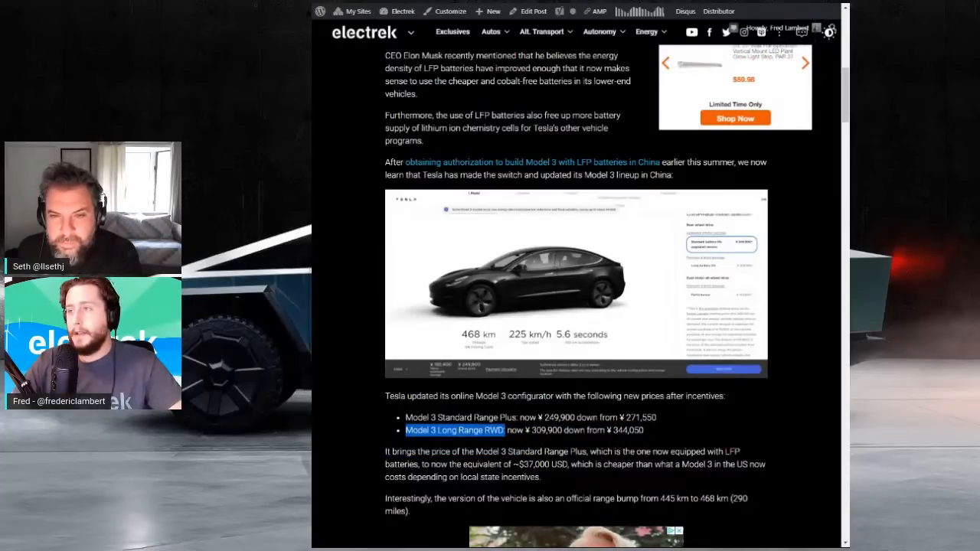
{"action": "scroll", "scroll_direction": "down", "scroll_amount": 3}
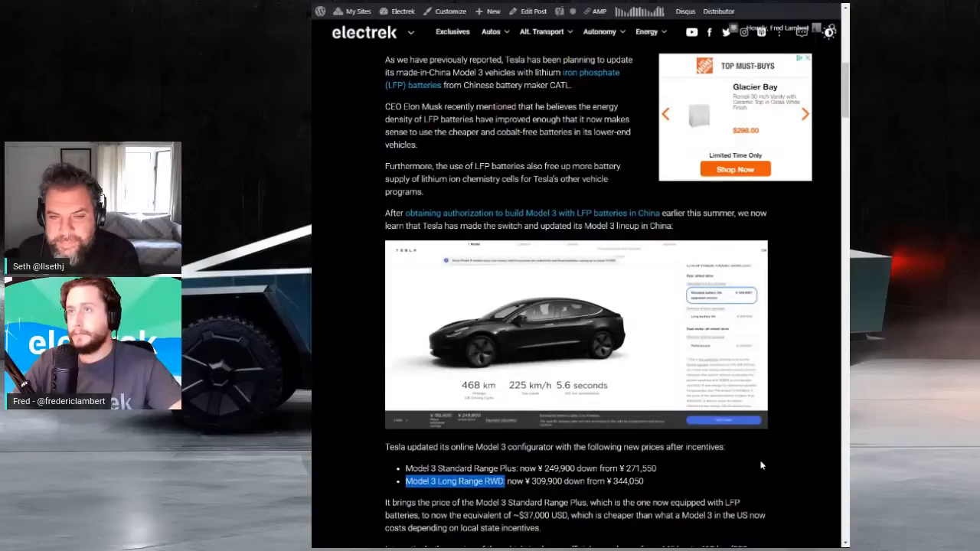
{"action": "scroll", "scroll_direction": "up", "scroll_amount": 3}
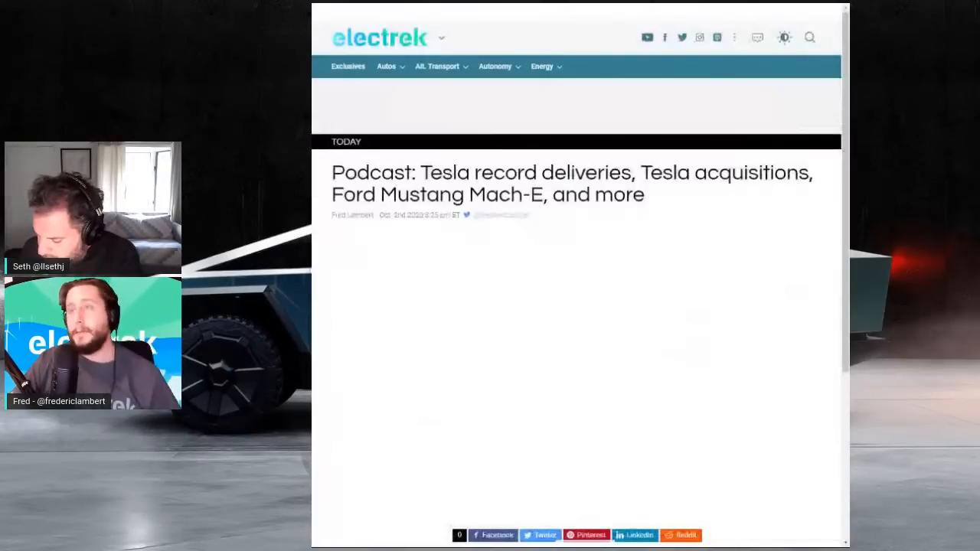
{"action": "scroll", "scroll_direction": "down", "scroll_amount": 3}
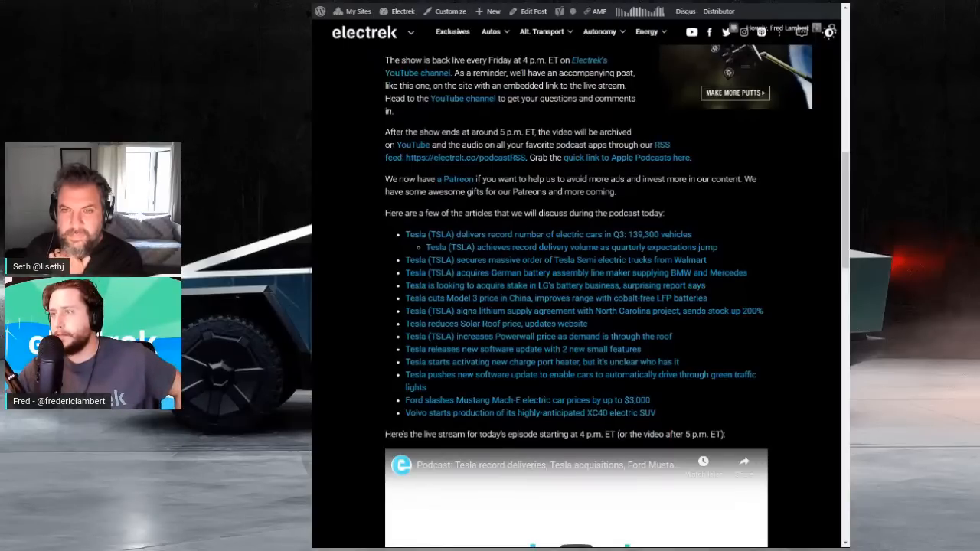
{"action": "scroll", "scroll_direction": "down", "scroll_amount": 3}
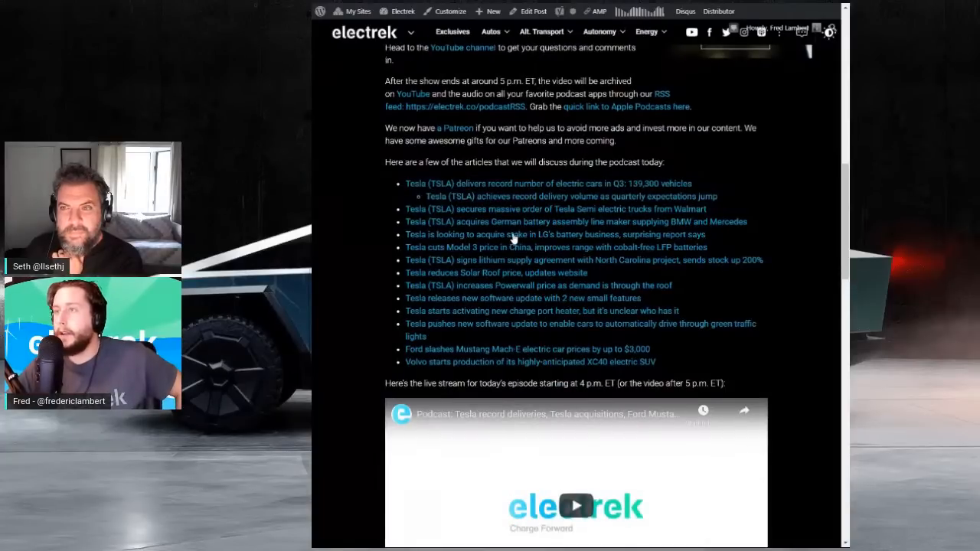
{"action": "scroll", "scroll_direction": "down", "scroll_amount": 3}
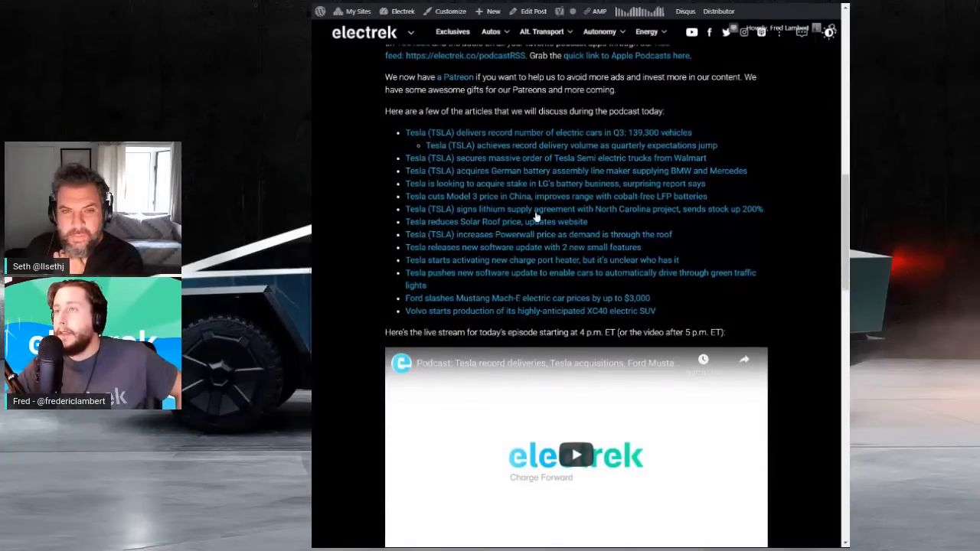
Read through the Tesla–Piedmont Lithium North Carolina supply agreement article.
{"action": "left_click", "coordinate": [583, 209]}
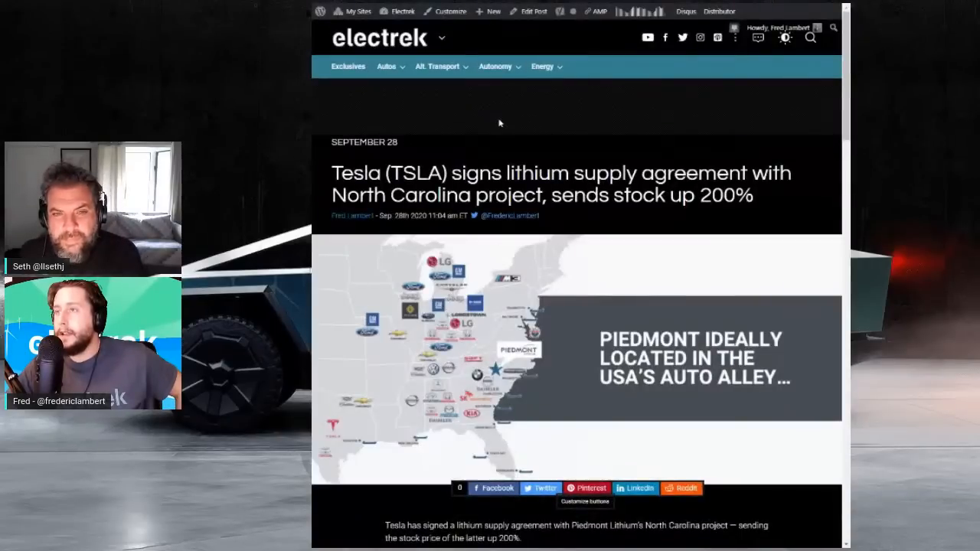
{"action": "scroll", "scroll_direction": "down", "scroll_amount": 3}
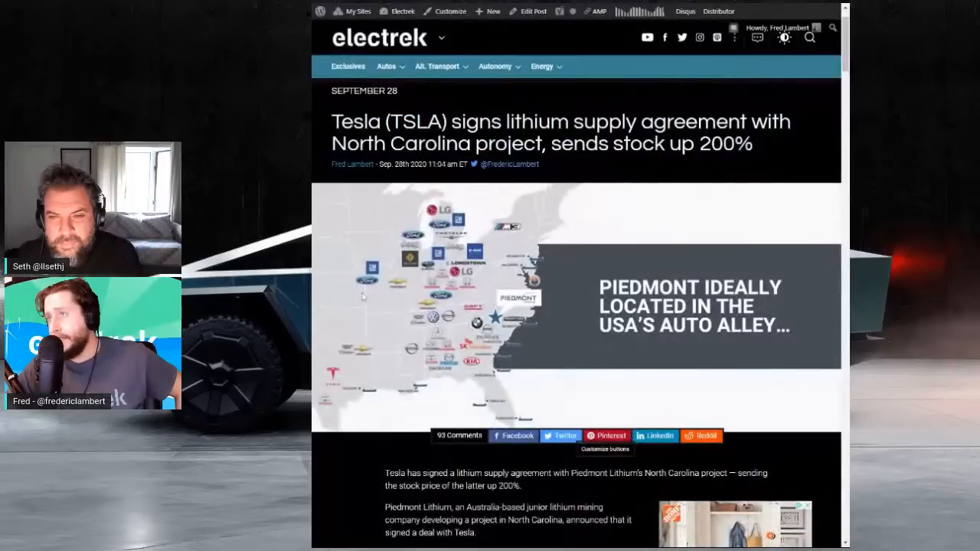
{"action": "scroll", "scroll_direction": "down", "scroll_amount": 3}
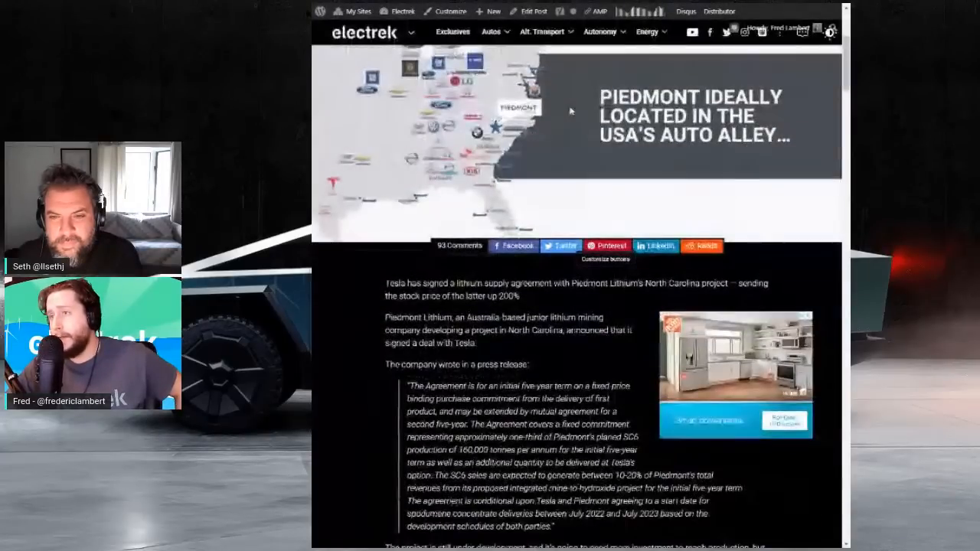
{"action": "scroll", "scroll_direction": "down", "scroll_amount": 3}
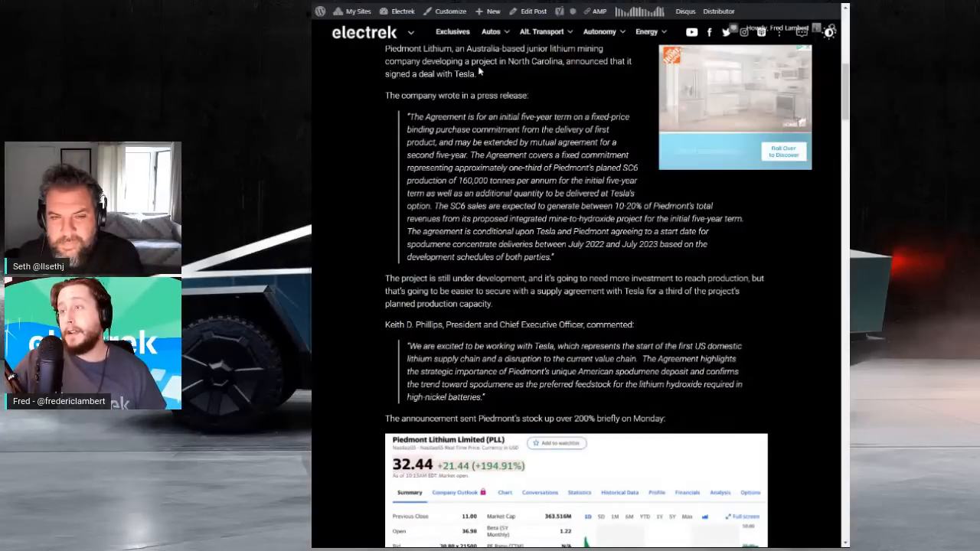
{"action": "scroll", "scroll_direction": "down", "scroll_amount": 3}
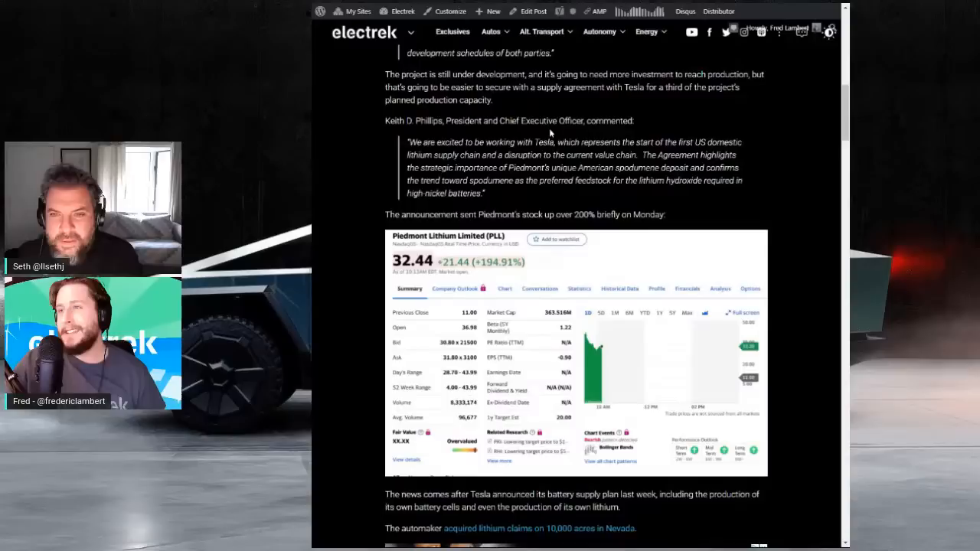
{"action": "scroll", "scroll_direction": "down", "scroll_amount": 3}
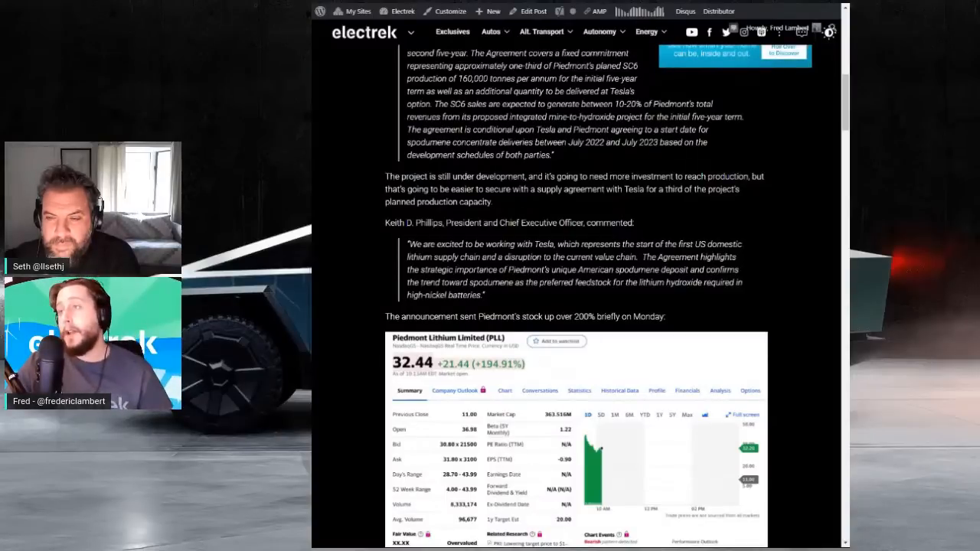
Highlight key lines of the lithium supply agreement to point them out.
{"action": "scroll", "scroll_direction": "up", "scroll_amount": 3}
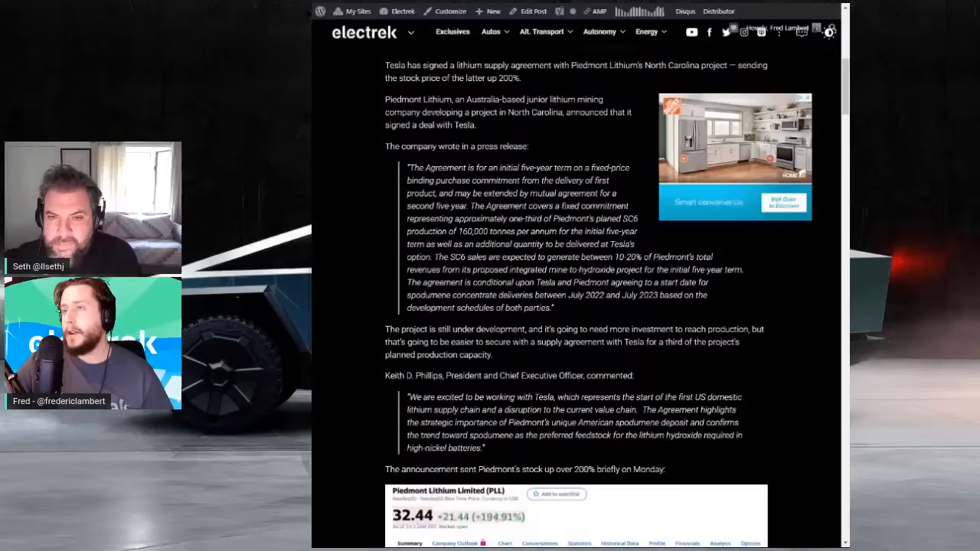
{"action": "left_click_drag", "start_coordinate": [443, 294], "coordinate": [708, 294]}
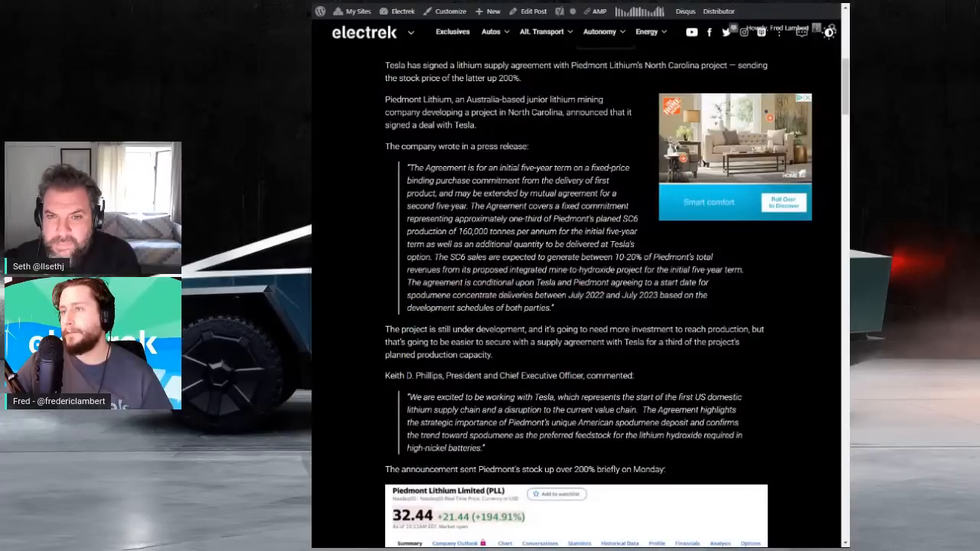
{"action": "left_click_drag", "start_coordinate": [633, 282], "coordinate": [711, 282]}
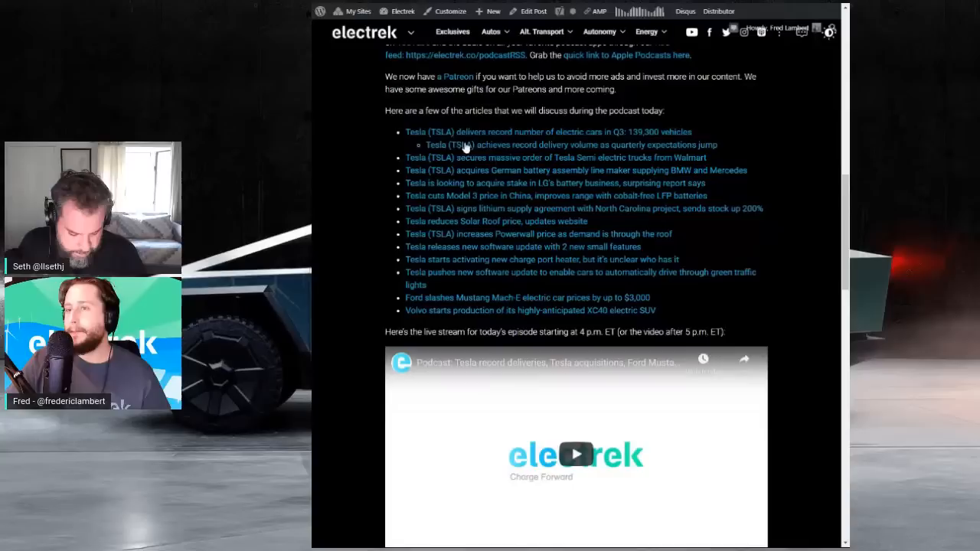
Open the 'Tesla reduces Solar Roof price, updates website' article from the story list.
{"action": "scroll", "scroll_direction": "down", "scroll_amount": 3}
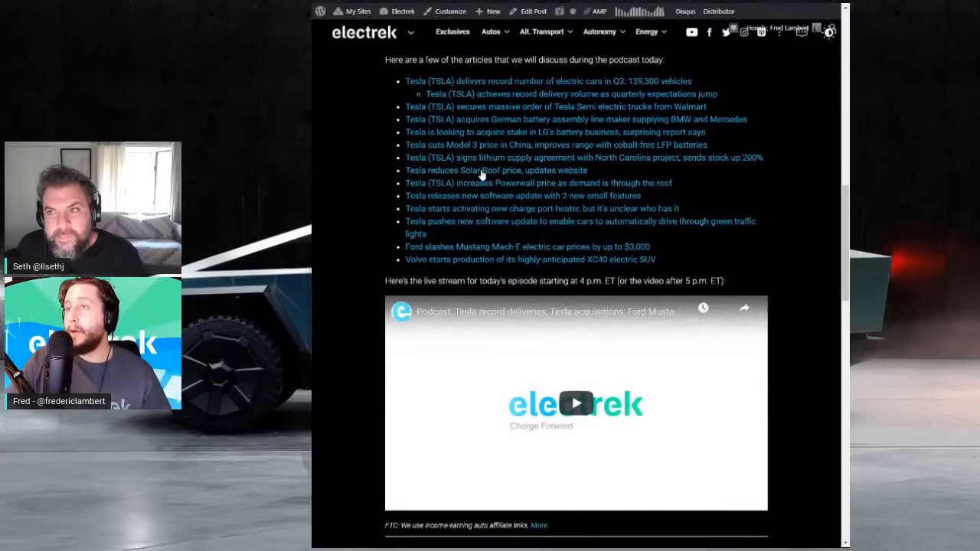
{"action": "left_click", "coordinate": [497, 170]}
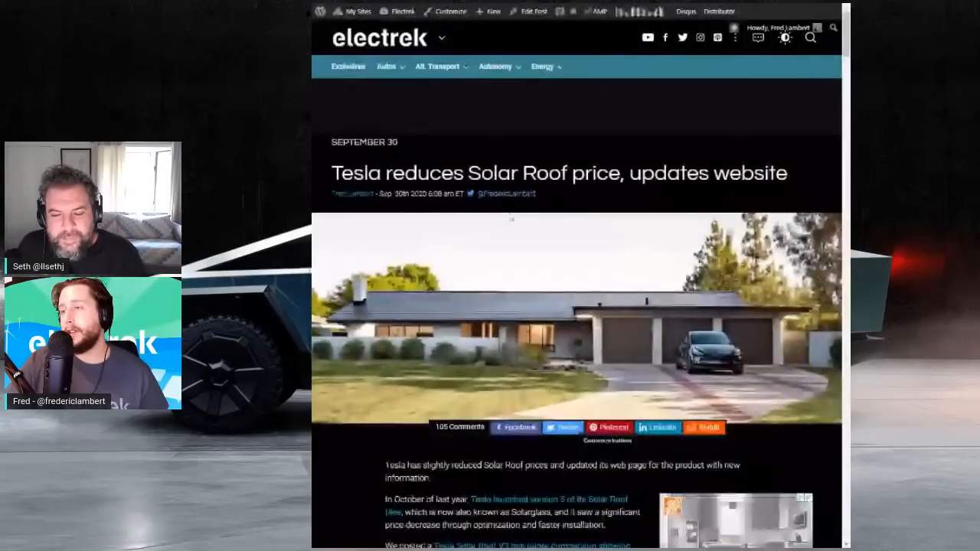
Scroll the Solar Roof article past its quote screenshots and enlarge one of them.
{"action": "scroll", "scroll_direction": "down", "scroll_amount": 3}
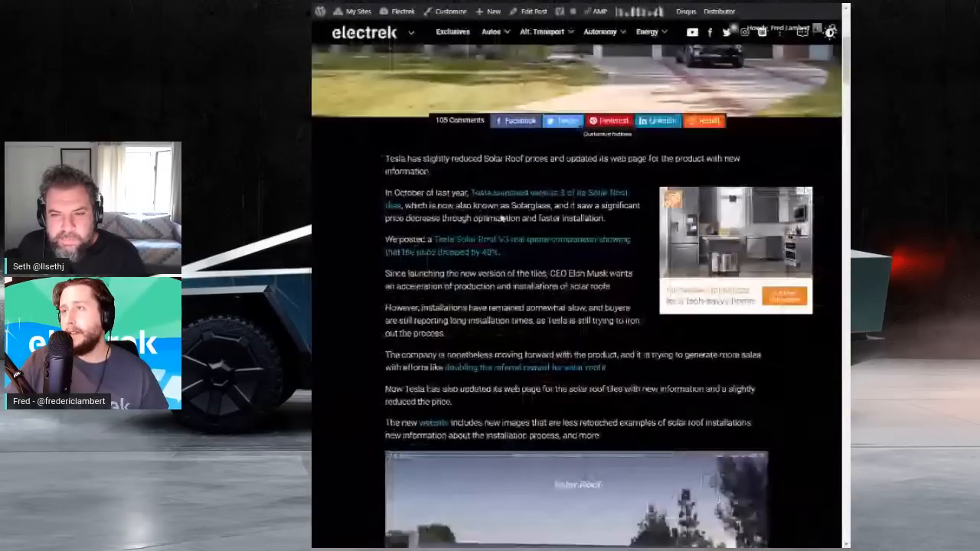
{"action": "scroll", "scroll_direction": "down", "scroll_amount": 3}
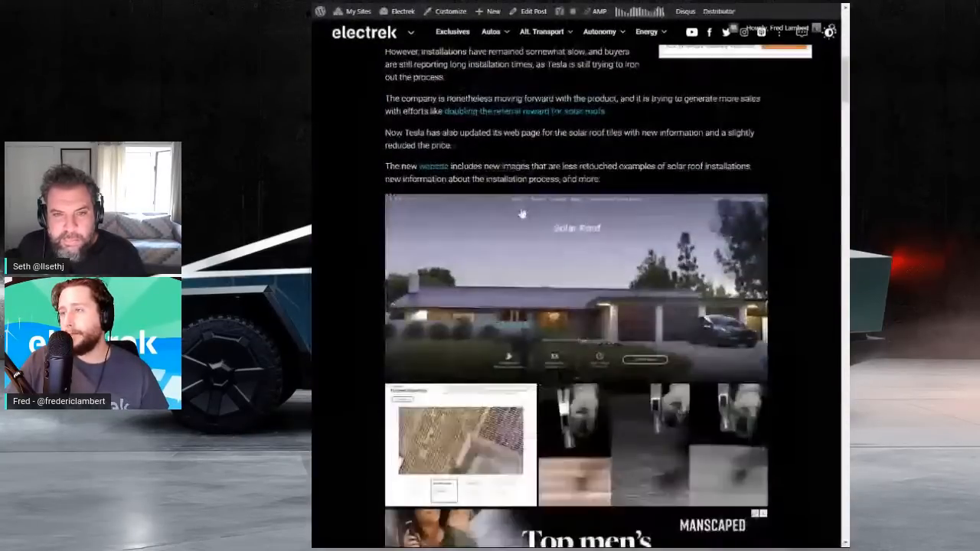
{"action": "scroll", "scroll_direction": "down", "scroll_amount": 3}
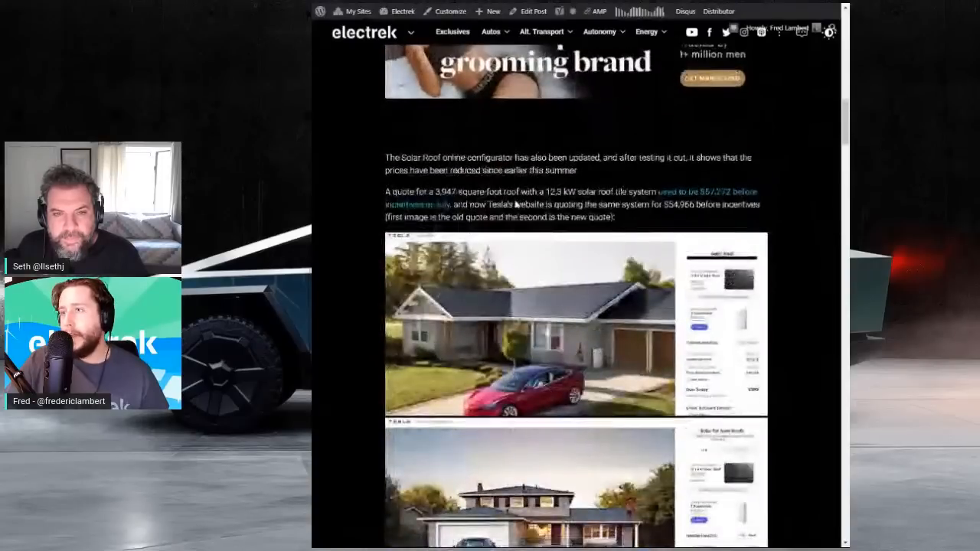
{"action": "left_click", "coordinate": [576, 325]}
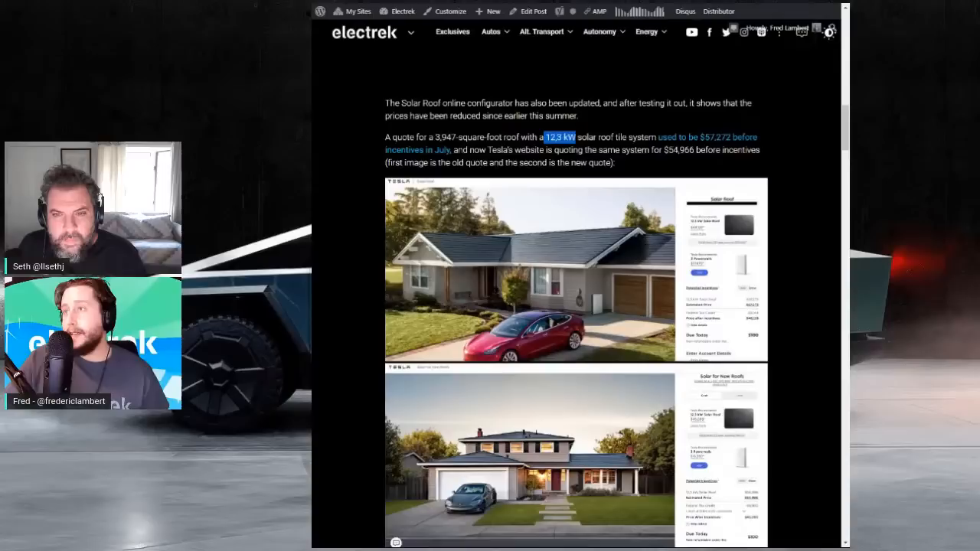
{"action": "mouse_move", "coordinate": [743, 147]}
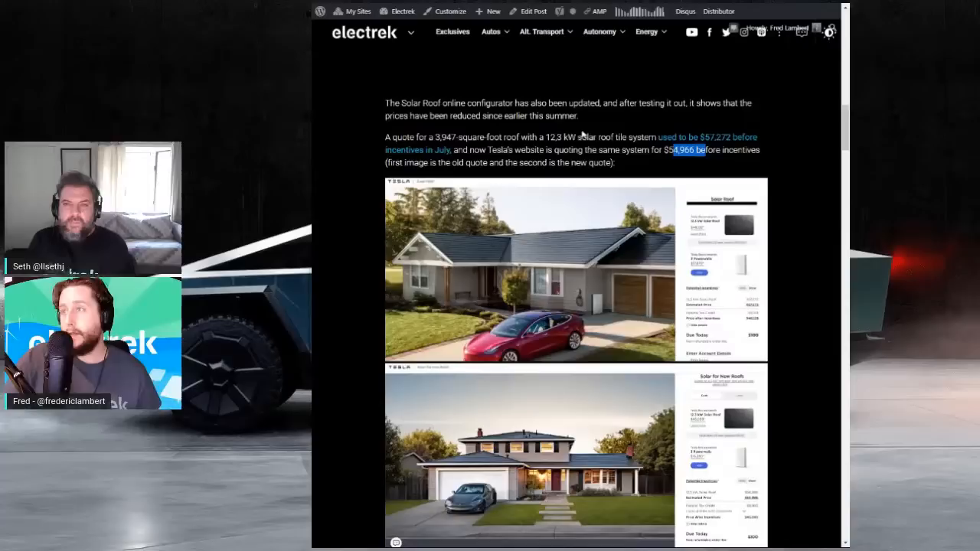
Read on past the solar roof cost comparison table to the strength test gallery.
{"action": "scroll", "scroll_direction": "down", "scroll_amount": 3}
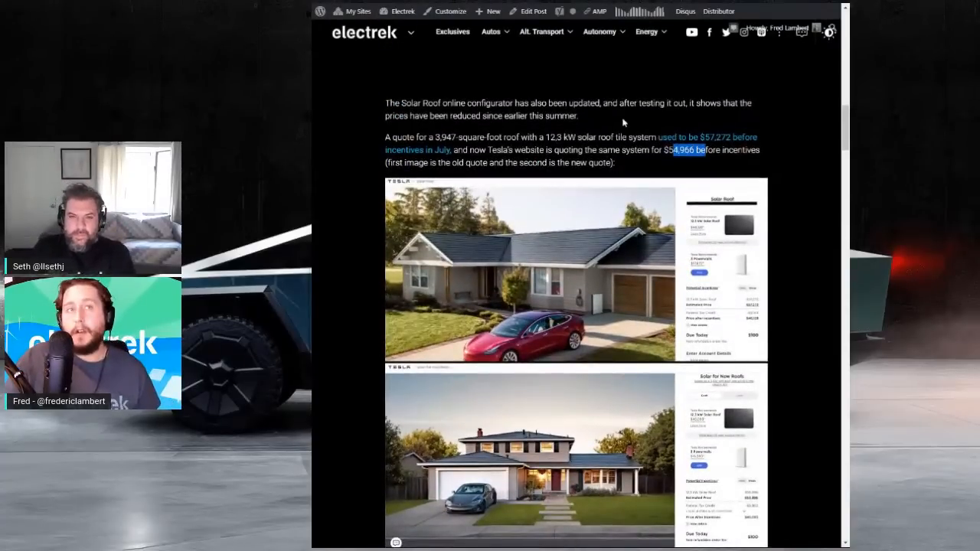
{"action": "scroll", "scroll_direction": "down", "scroll_amount": 3}
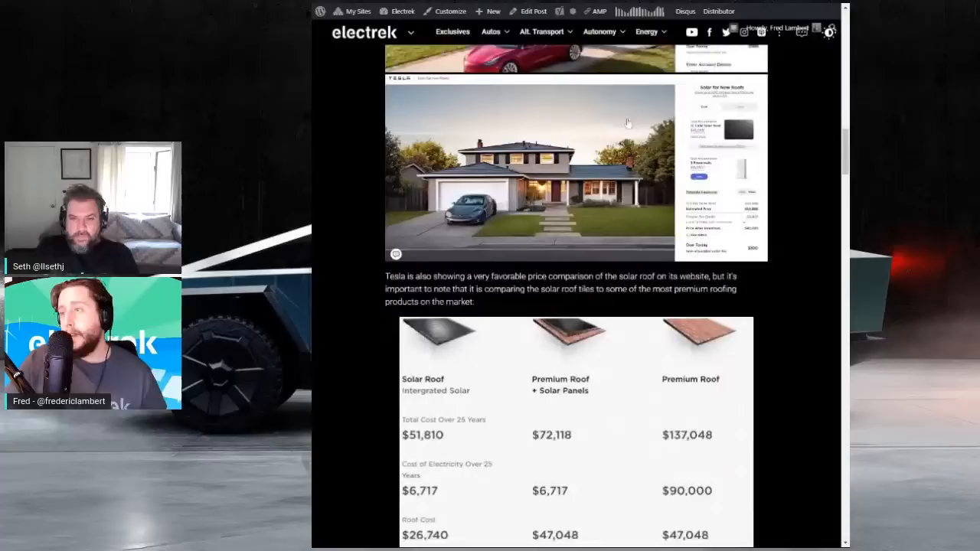
{"action": "scroll", "scroll_direction": "down", "scroll_amount": 3}
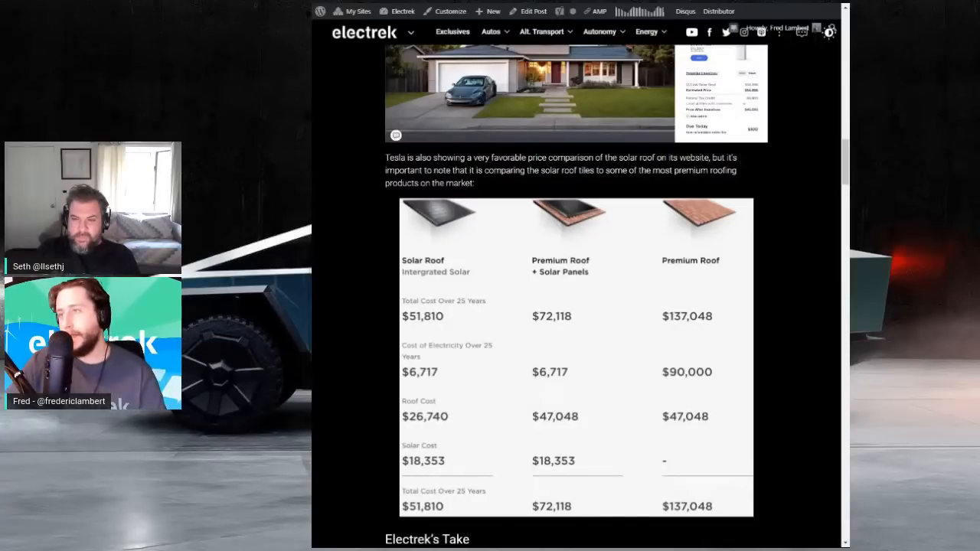
{"action": "scroll", "scroll_direction": "down", "scroll_amount": 3}
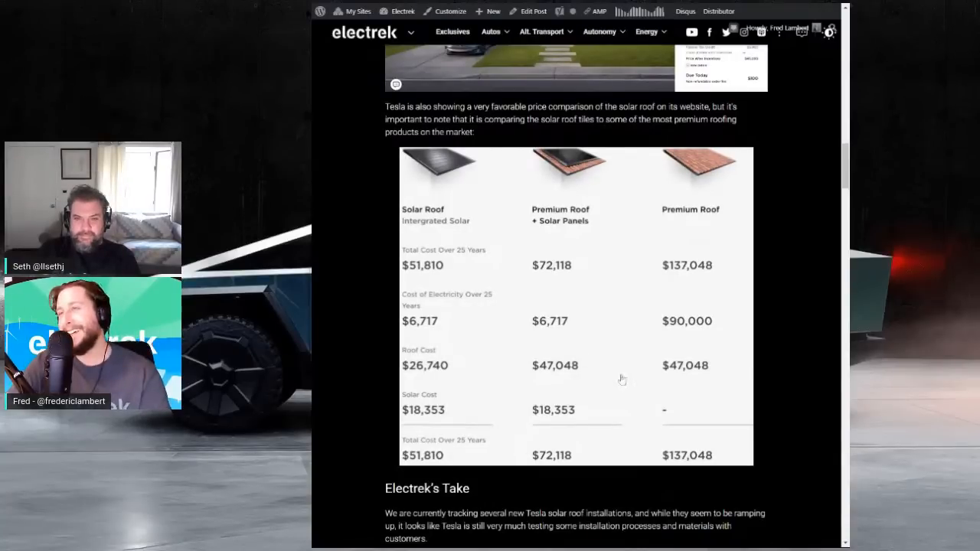
{"action": "scroll", "scroll_direction": "down", "scroll_amount": 3}
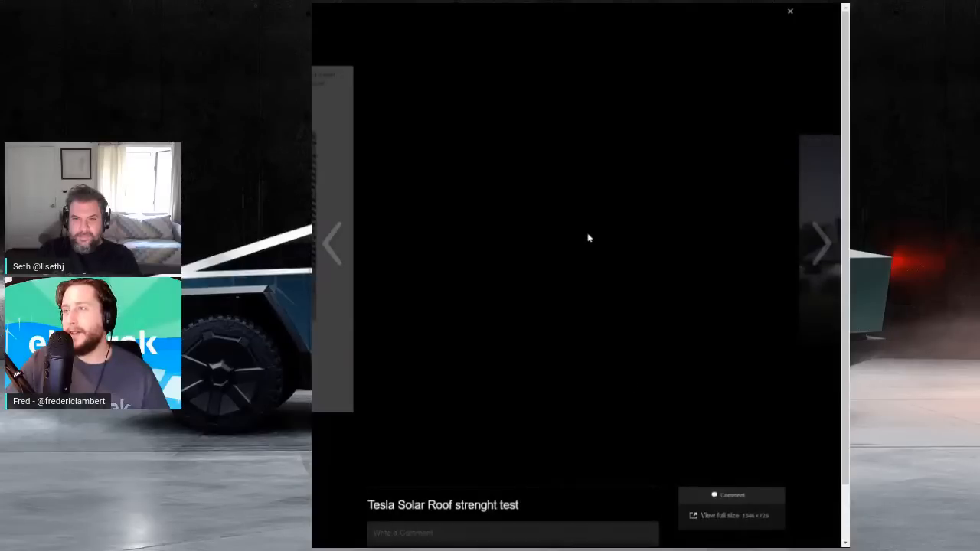
{"action": "mouse_move", "coordinate": [824, 144]}
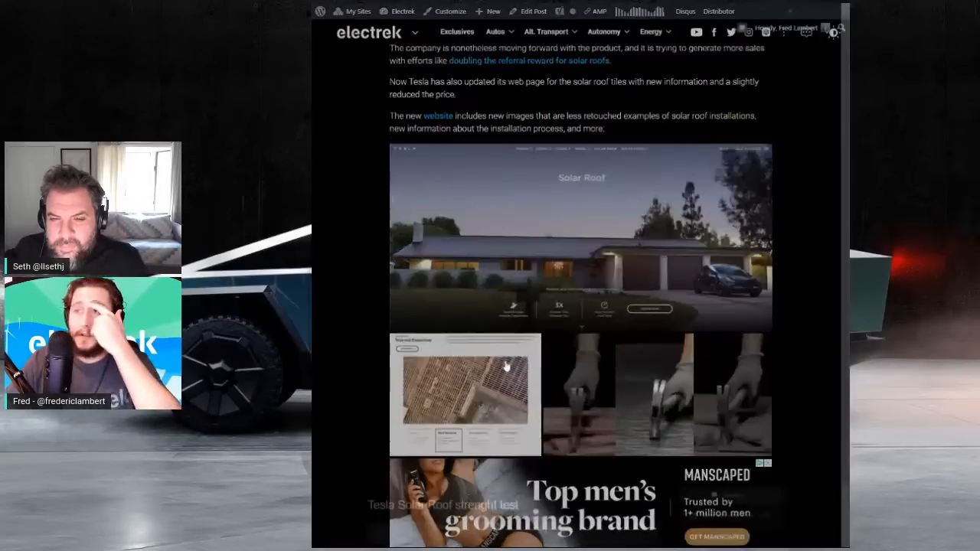
Close the Solar Roof strength test viewer and return to the podcast post's story list.
{"action": "left_click", "coordinate": [465, 395]}
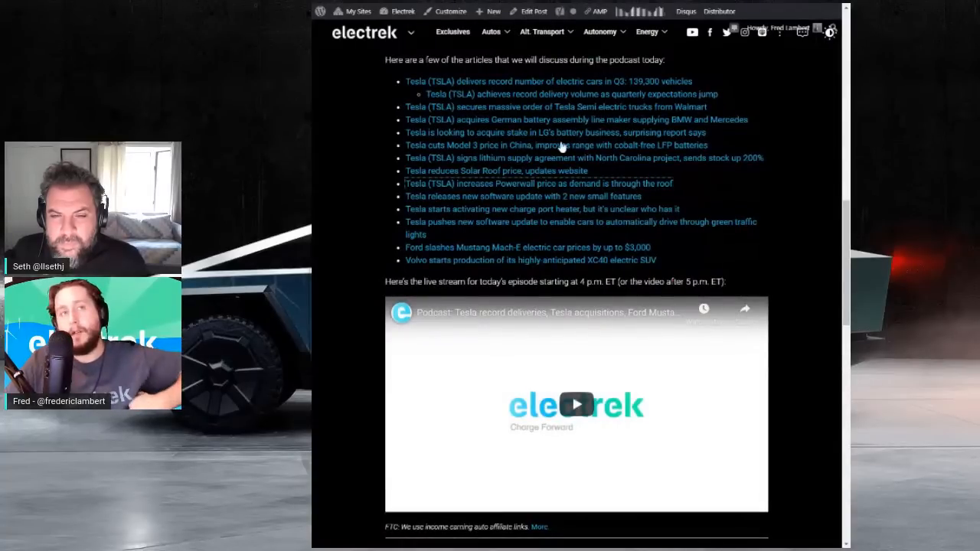
Read through the Tesla Powerwall price increase article and return to its headline.
{"action": "left_click", "coordinate": [539, 184]}
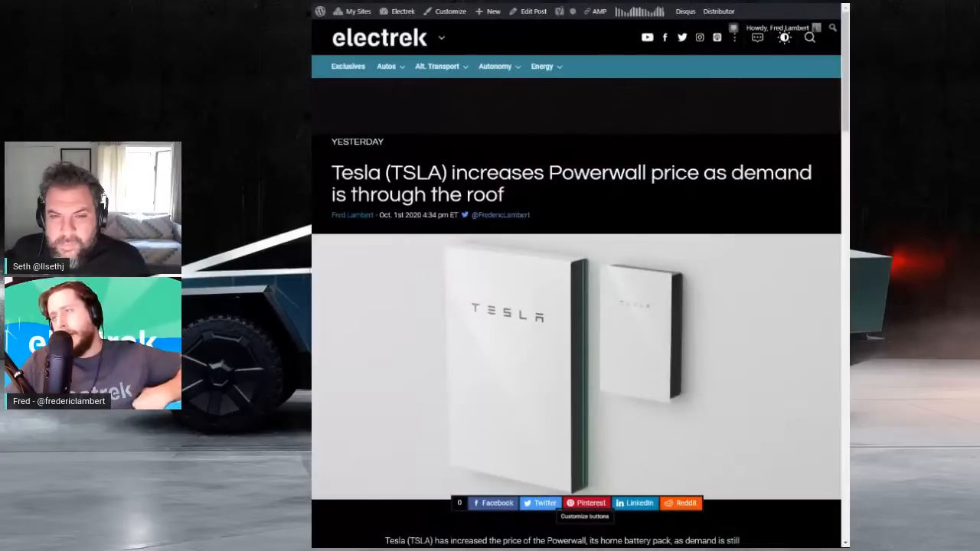
{"action": "scroll", "scroll_direction": "down", "scroll_amount": 3}
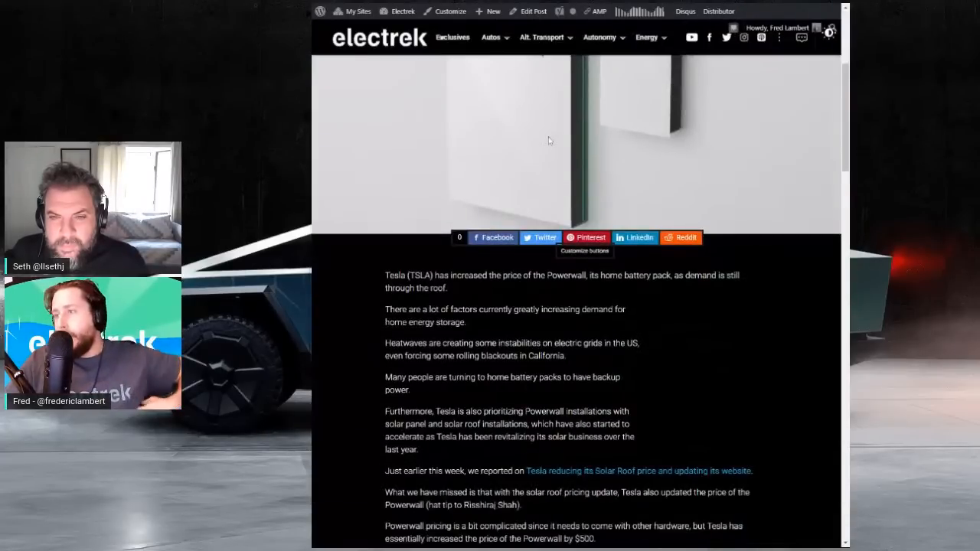
{"action": "scroll", "scroll_direction": "down", "scroll_amount": 3}
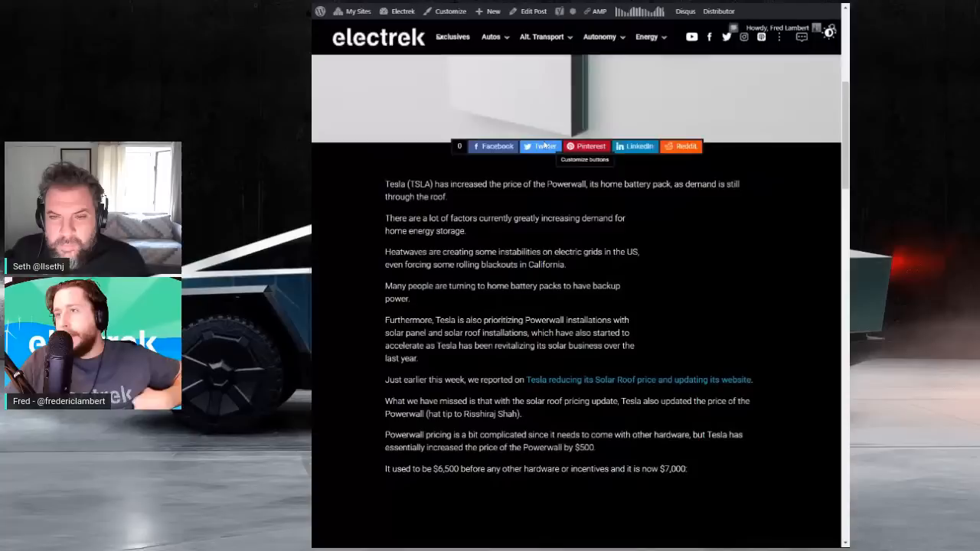
{"action": "scroll", "scroll_direction": "down", "scroll_amount": 3}
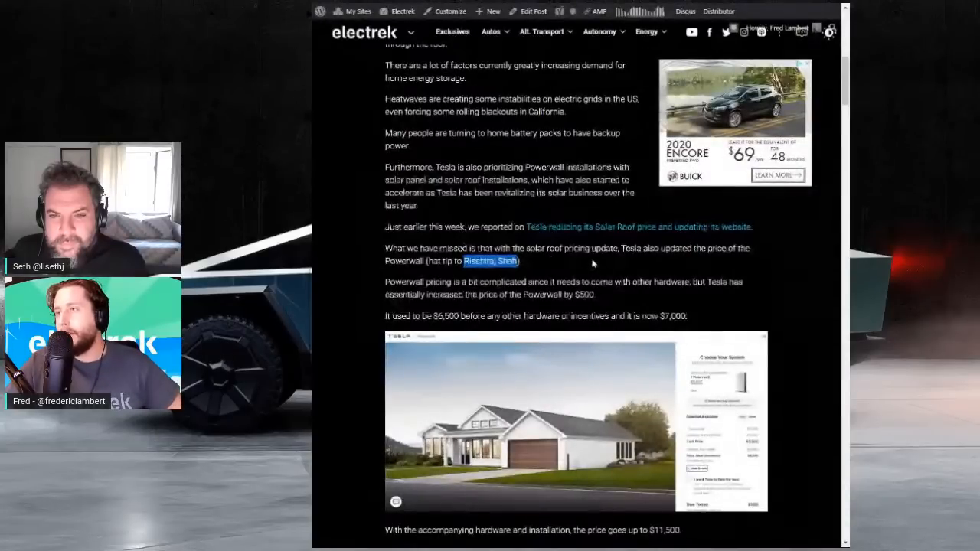
{"action": "scroll", "scroll_direction": "down", "scroll_amount": 3}
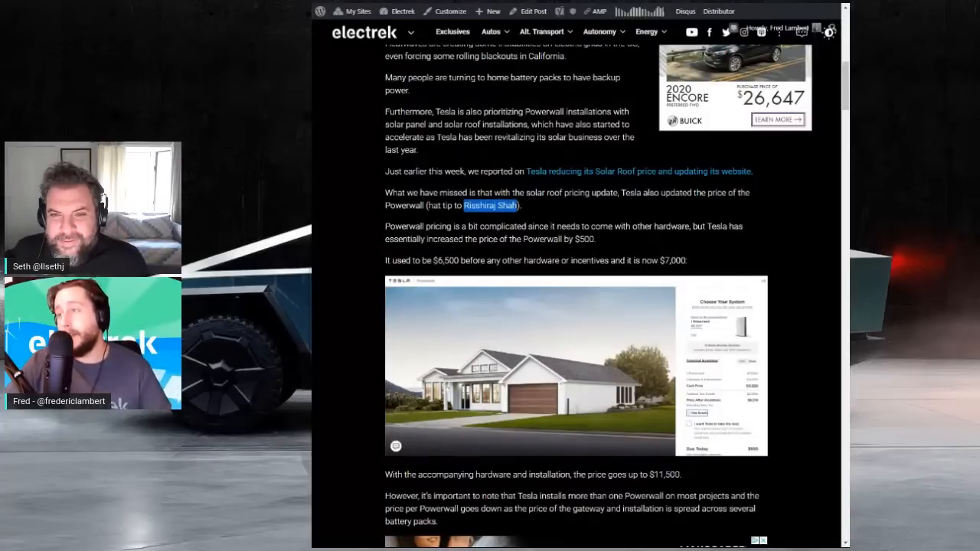
{"action": "double_click", "coordinate": [665, 475]}
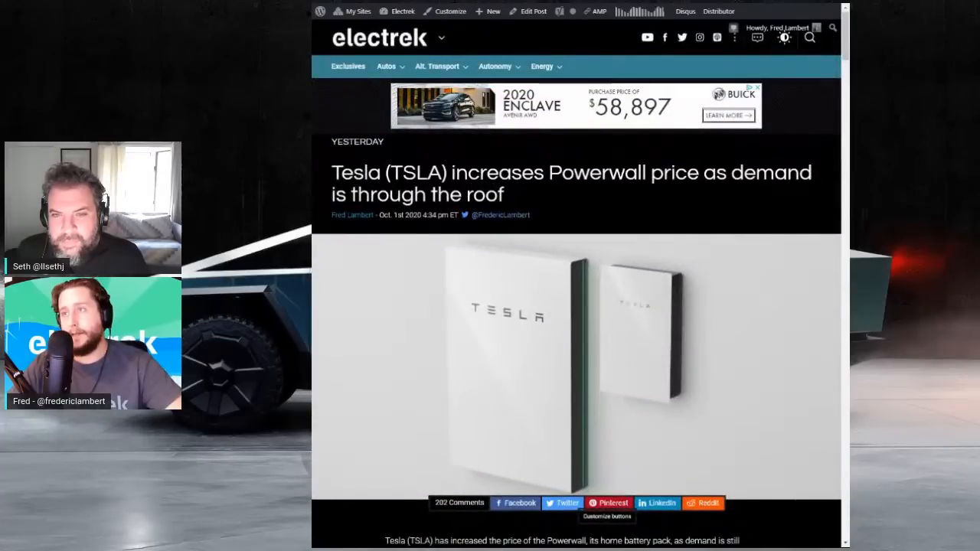
Return to the podcast post's list of discussed stories above the livestream.
{"action": "scroll", "scroll_direction": "down", "scroll_amount": 3}
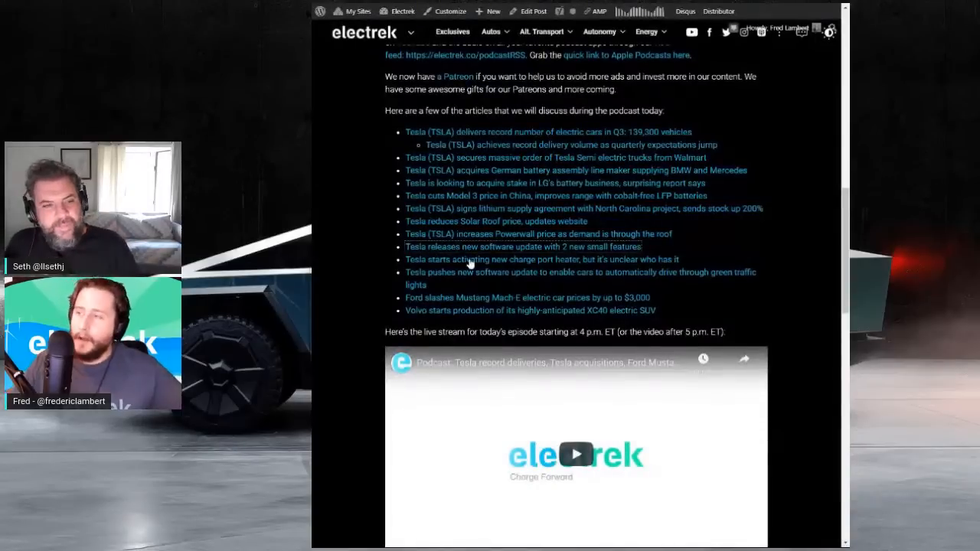
Open the 'Tesla releases new software update with 2 new small features' story from the list.
{"action": "left_click", "coordinate": [524, 247]}
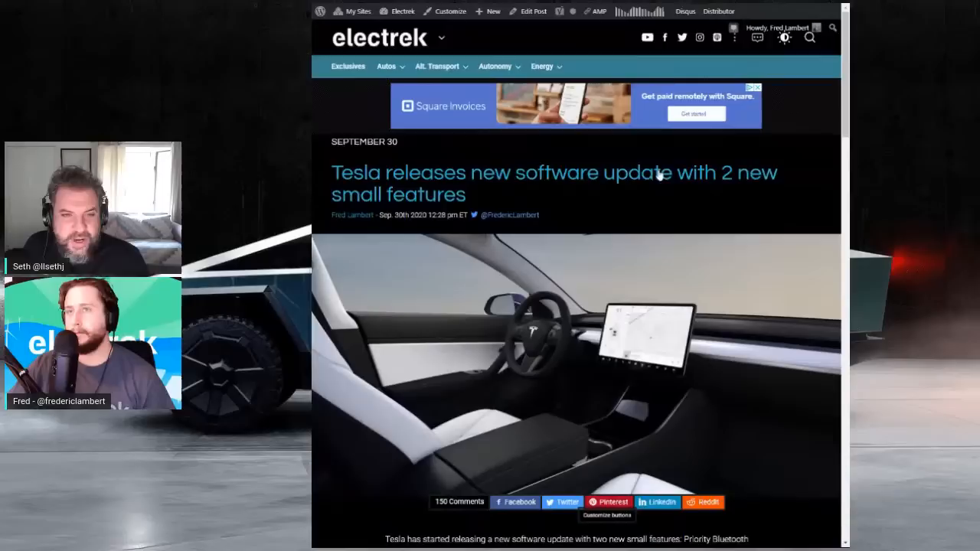
{"action": "scroll", "scroll_direction": "down", "scroll_amount": 3}
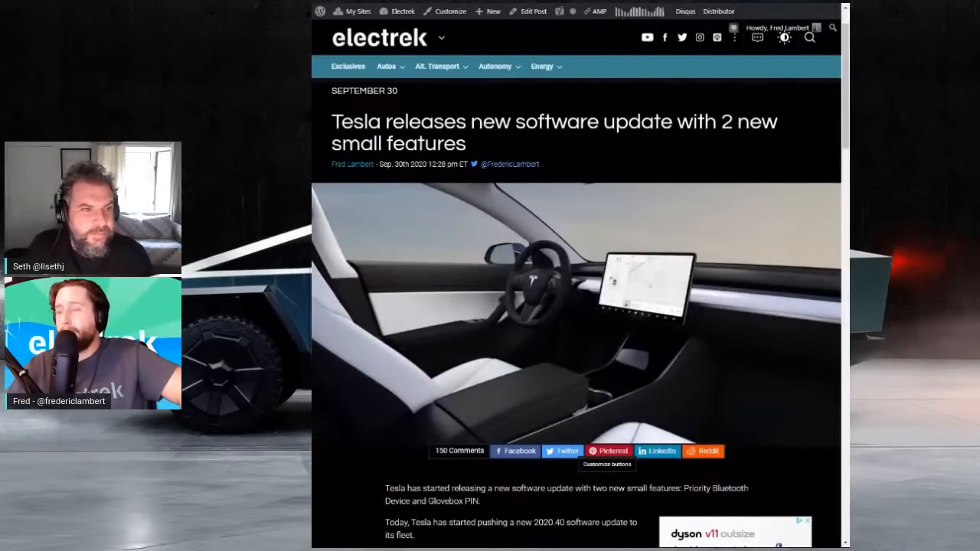
Read the Tesla software update article through to its end.
{"action": "scroll", "scroll_direction": "down", "scroll_amount": 3}
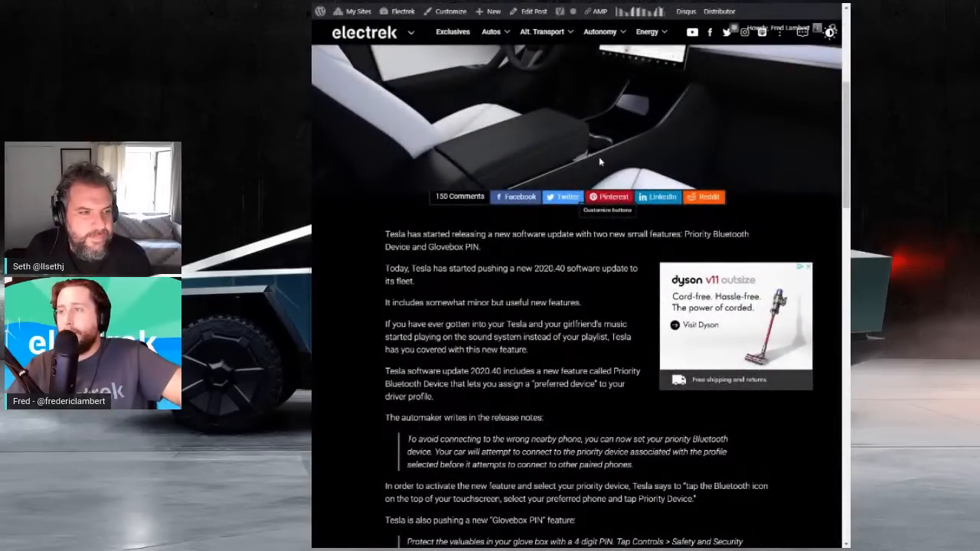
{"action": "scroll", "scroll_direction": "down", "scroll_amount": 3}
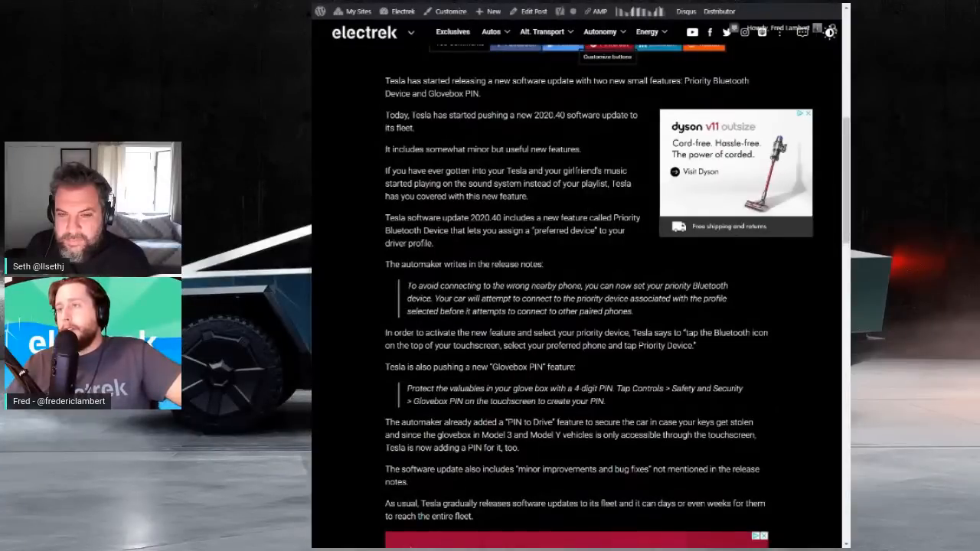
{"action": "mouse_move", "coordinate": [539, 199]}
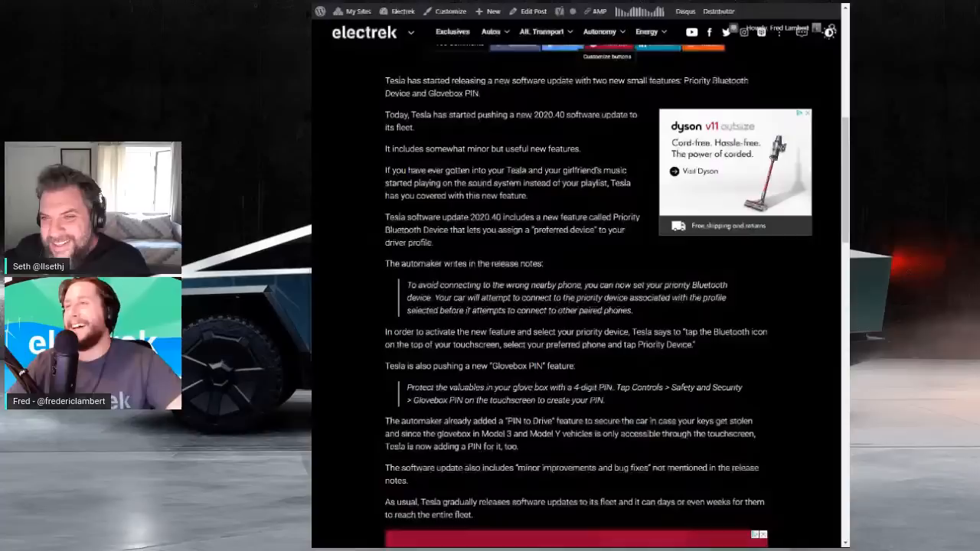
{"action": "scroll", "scroll_direction": "down", "scroll_amount": 3}
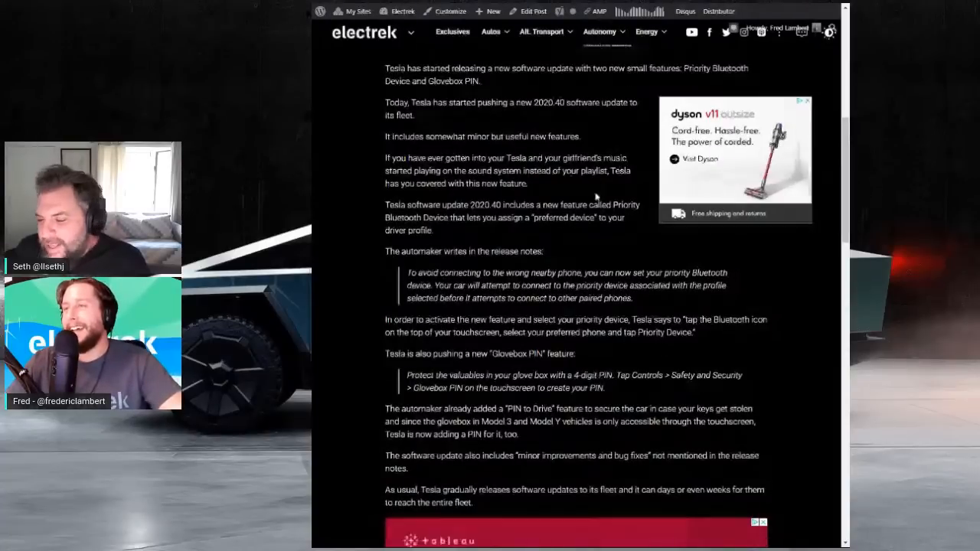
{"action": "scroll", "scroll_direction": "down", "scroll_amount": 3}
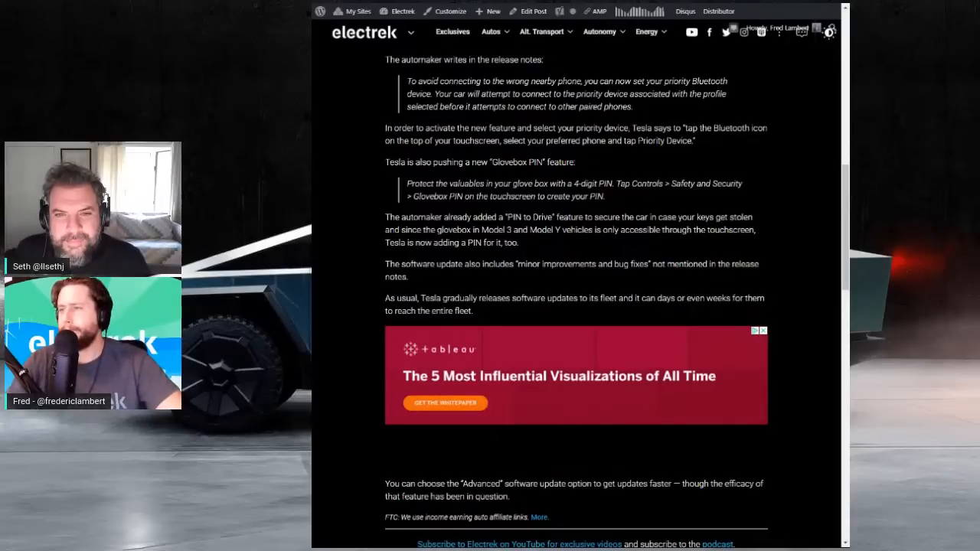
{"action": "scroll", "scroll_direction": "down", "scroll_amount": 3}
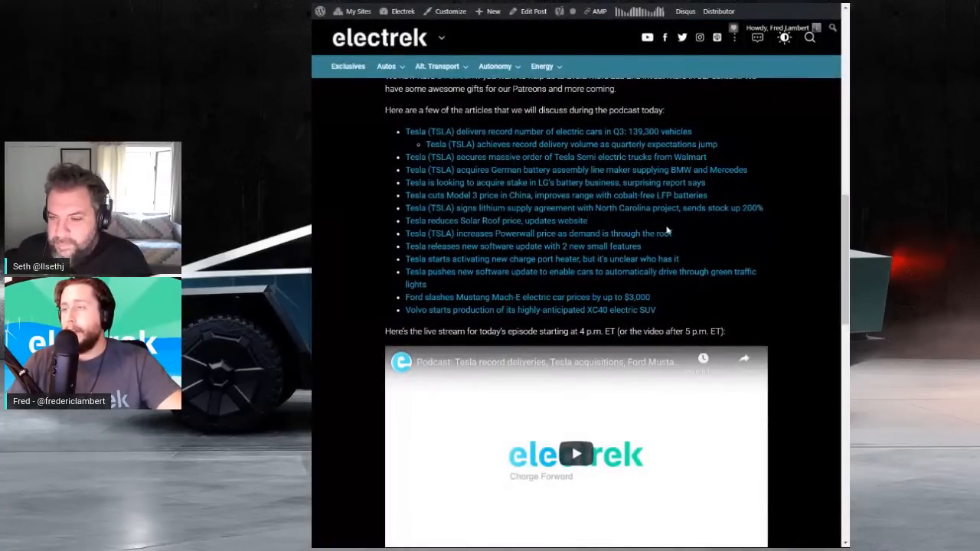
Scroll the story list down to the Tesla charge port heater entry.
{"action": "scroll", "scroll_direction": "down", "scroll_amount": 3}
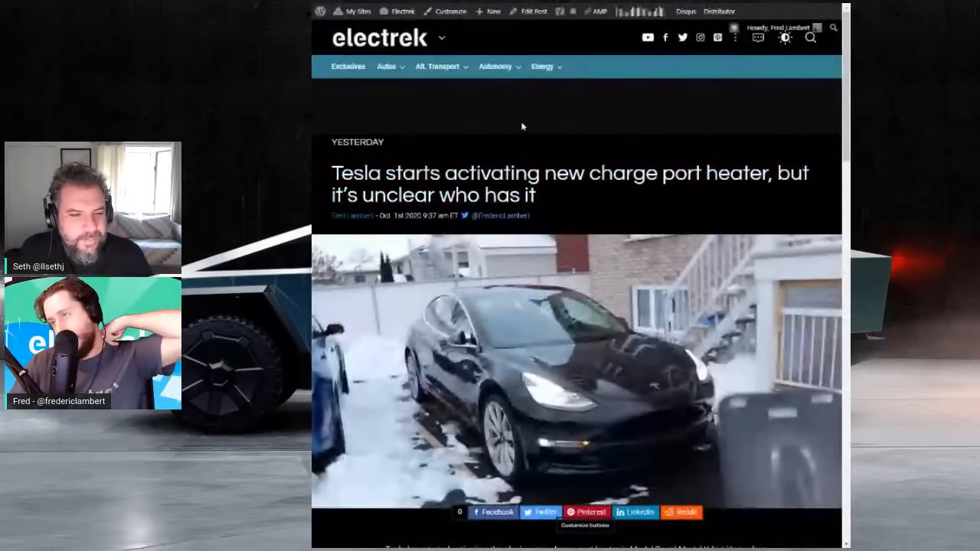
Read the charge port heater article past the release notes to the Model 3 owner callout.
{"action": "scroll", "scroll_direction": "down", "scroll_amount": 3}
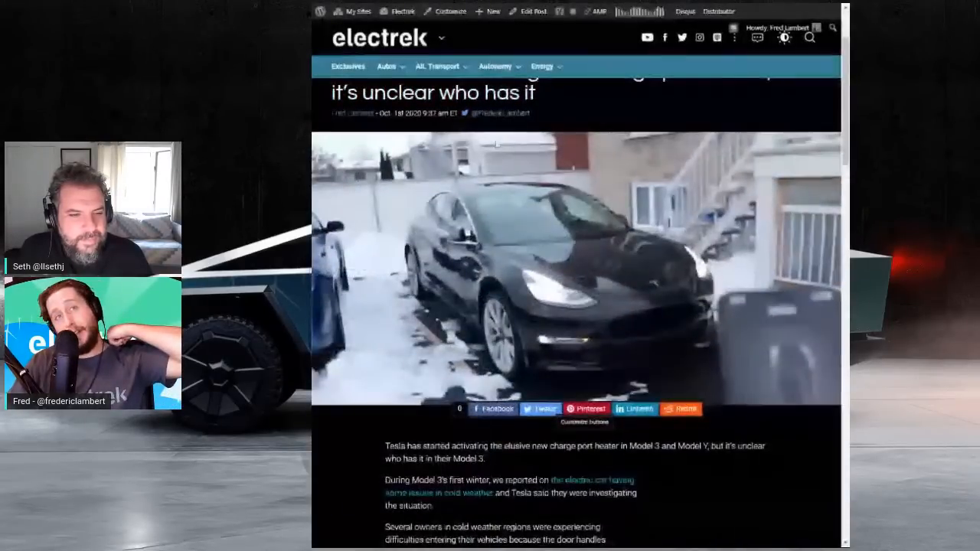
{"action": "scroll", "scroll_direction": "down", "scroll_amount": 3}
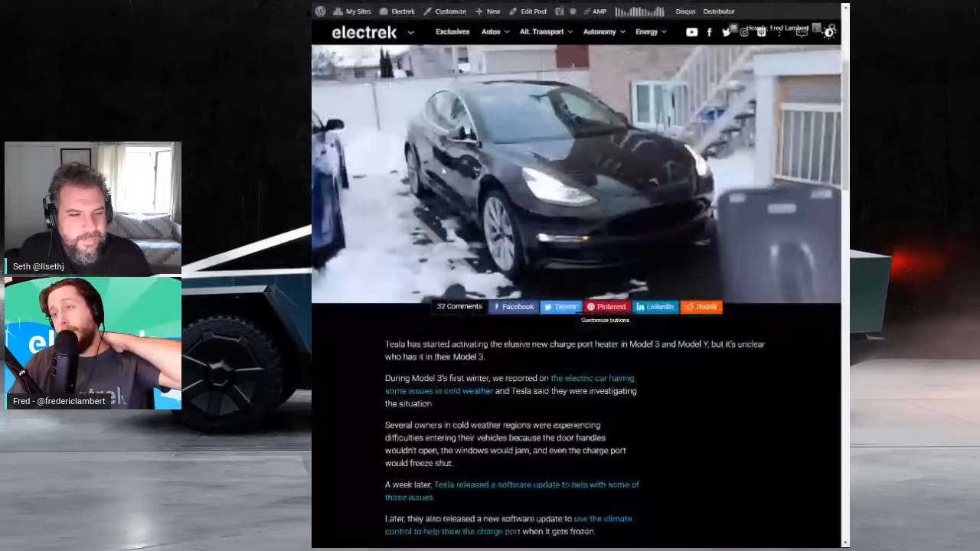
{"action": "scroll", "scroll_direction": "down", "scroll_amount": 3}
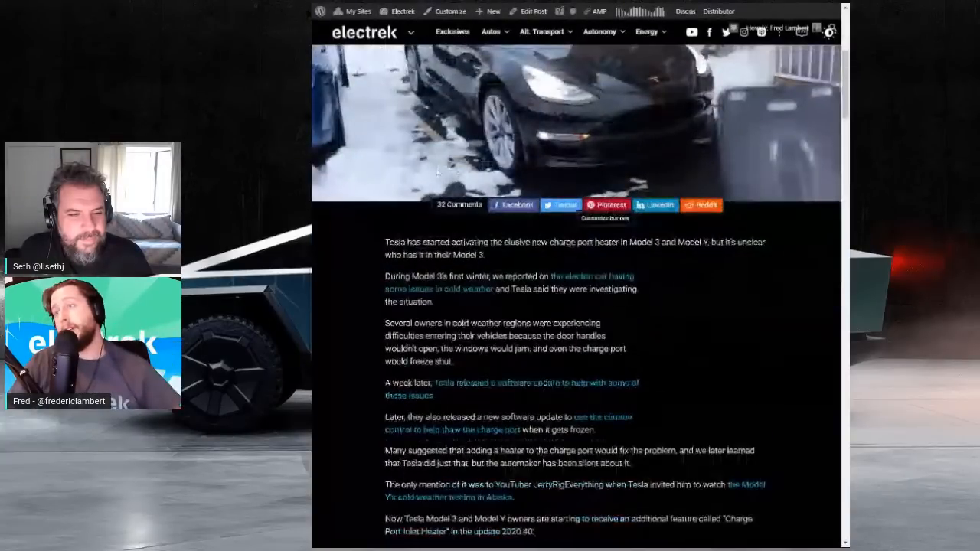
{"action": "scroll", "scroll_direction": "down", "scroll_amount": 3}
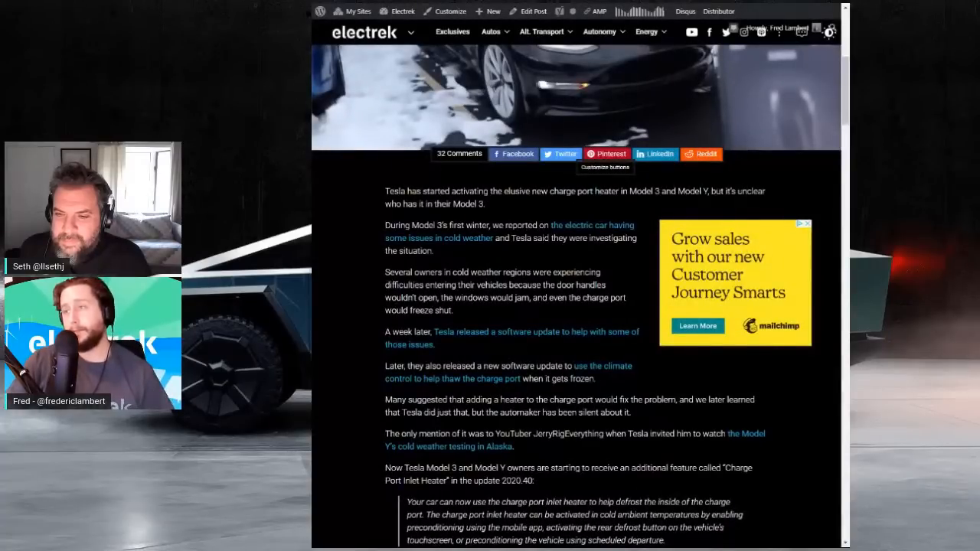
{"action": "scroll", "scroll_direction": "down", "scroll_amount": 3}
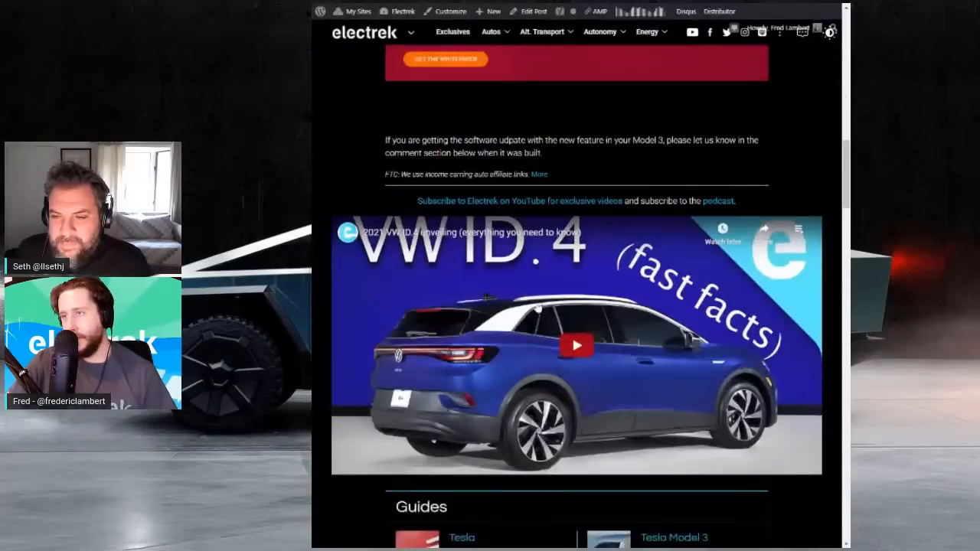
{"action": "scroll", "scroll_direction": "down", "scroll_amount": 3}
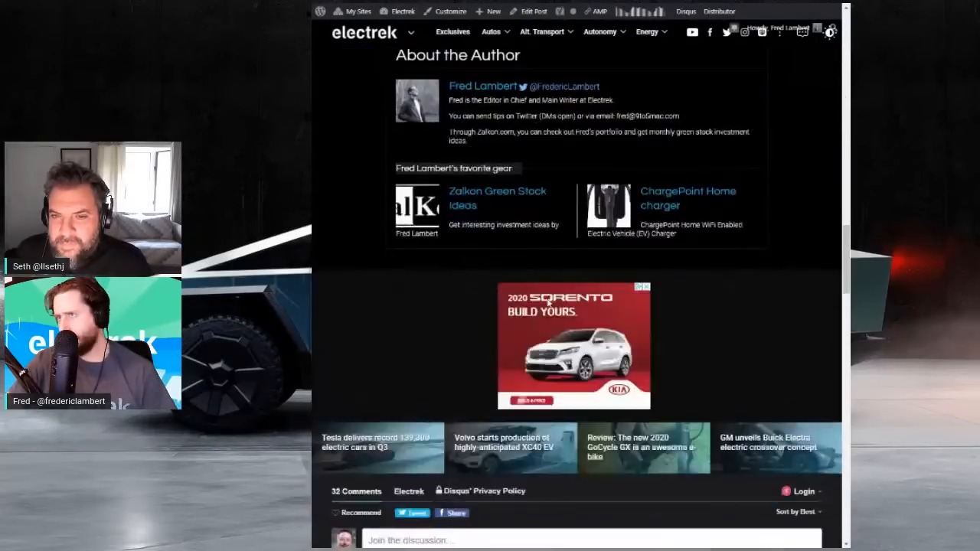
{"action": "scroll", "scroll_direction": "down", "scroll_amount": 3}
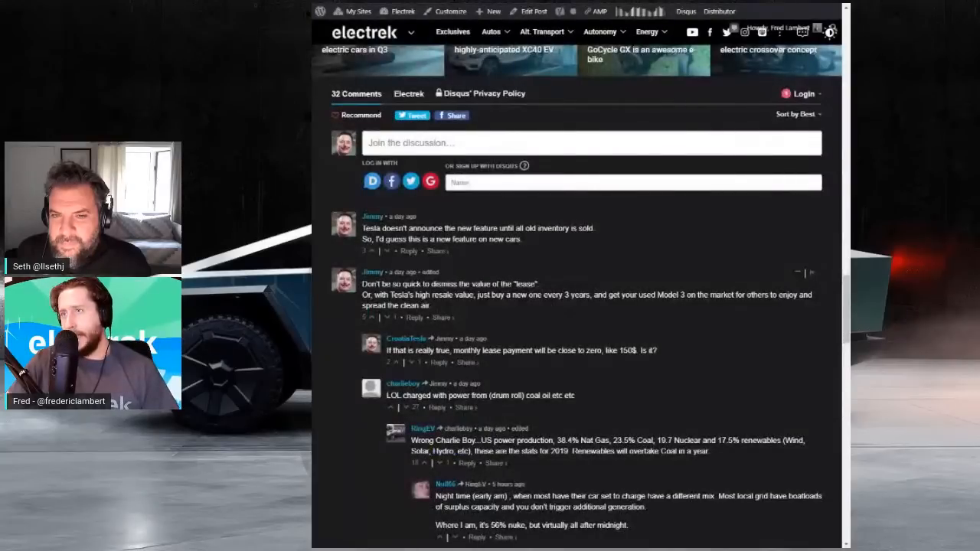
{"action": "scroll", "scroll_direction": "up", "scroll_amount": 3}
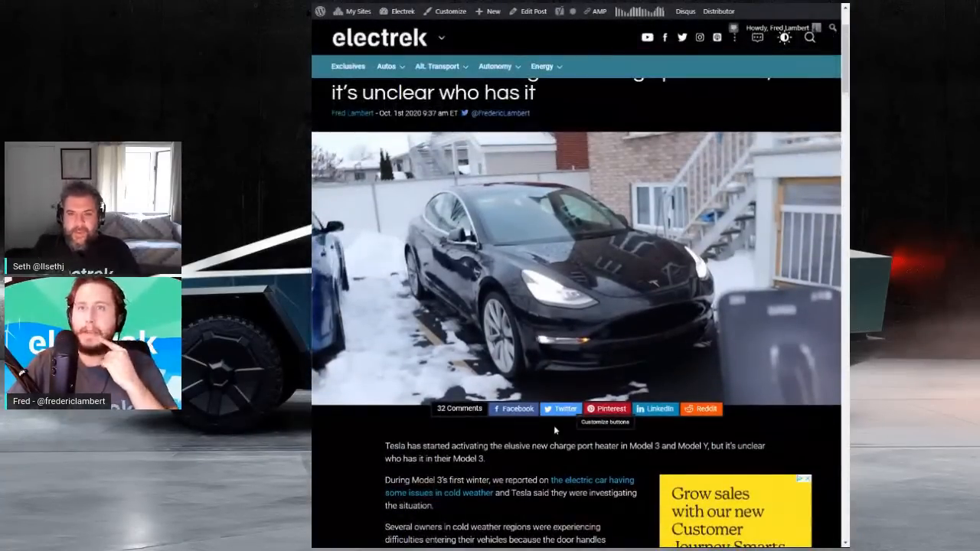
Scroll the charge port heater article briefly before returning to the podcast post's story list.
{"action": "scroll", "scroll_direction": "down", "scroll_amount": 3}
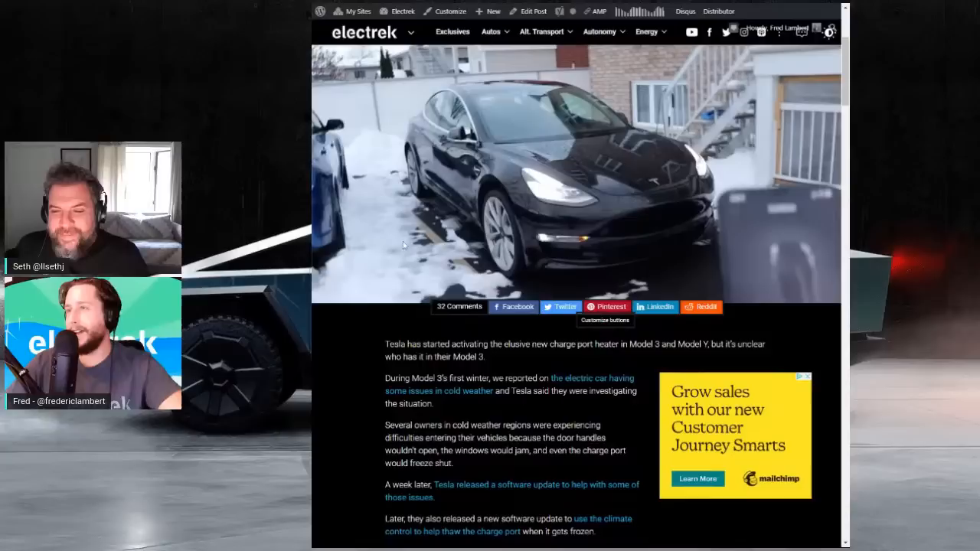
{"action": "scroll", "scroll_direction": "down", "scroll_amount": 3}
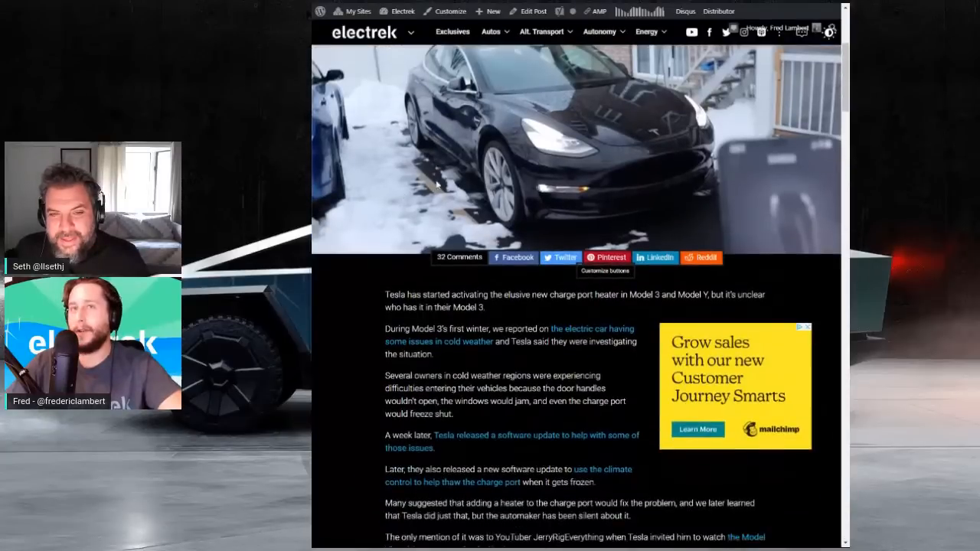
{"action": "scroll", "scroll_direction": "down", "scroll_amount": 3}
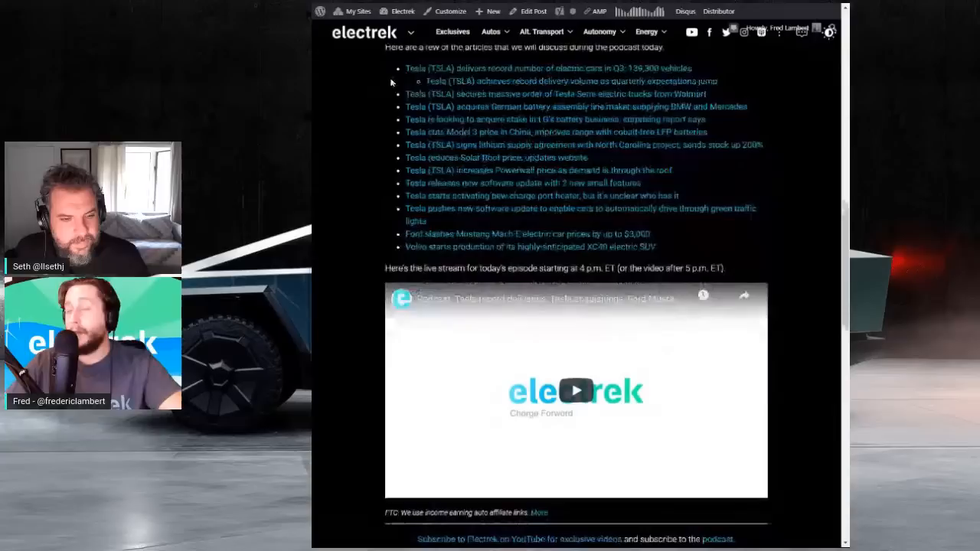
Scroll the story list toward the green traffic lights software update entry.
{"action": "scroll", "scroll_direction": "down", "scroll_amount": 3}
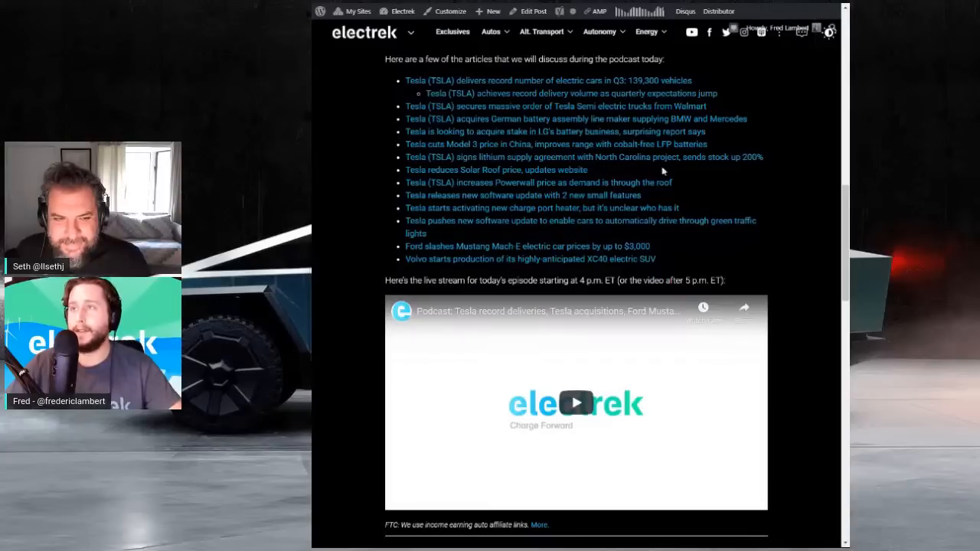
{"action": "mouse_move", "coordinate": [697, 177]}
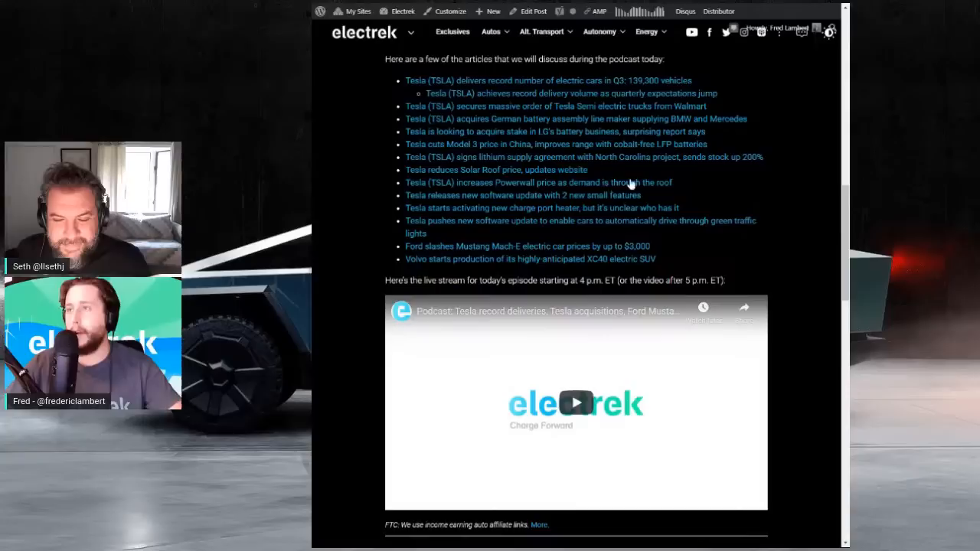
{"action": "scroll", "scroll_direction": "down", "scroll_amount": 3}
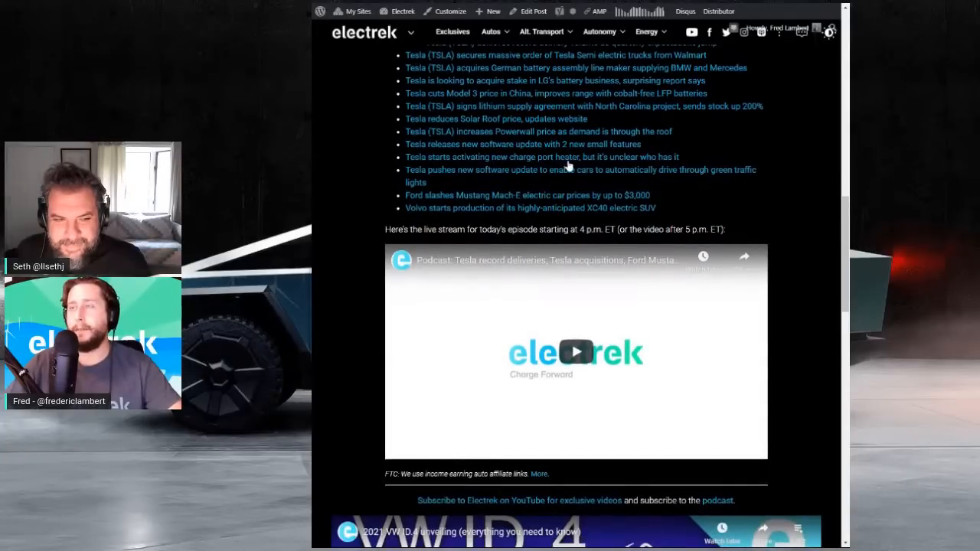
{"action": "mouse_move", "coordinate": [671, 181]}
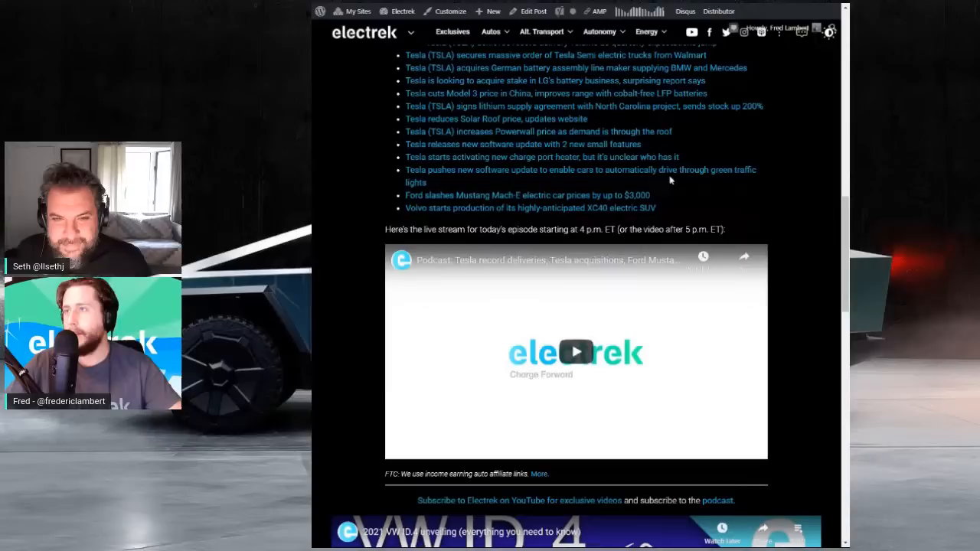
{"action": "mouse_move", "coordinate": [536, 174]}
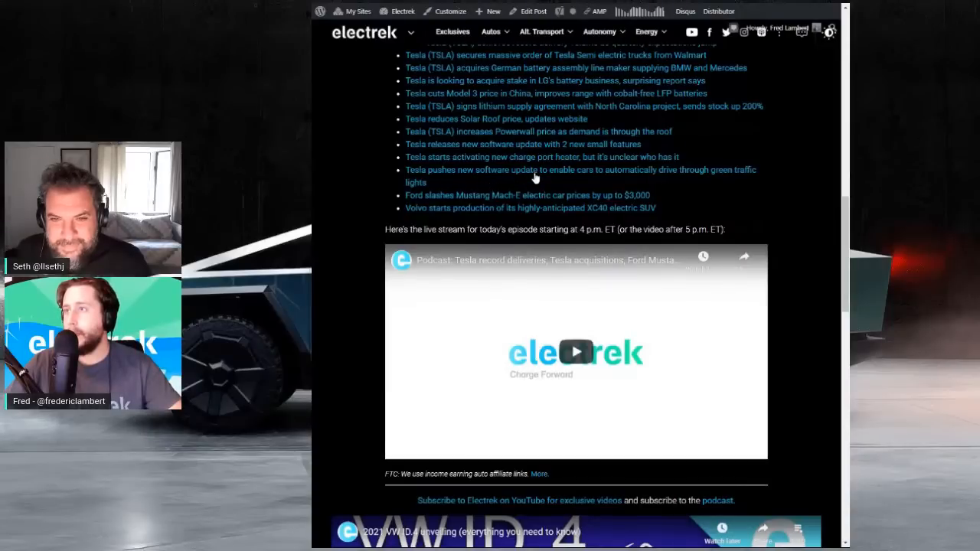
{"action": "mouse_move", "coordinate": [487, 178]}
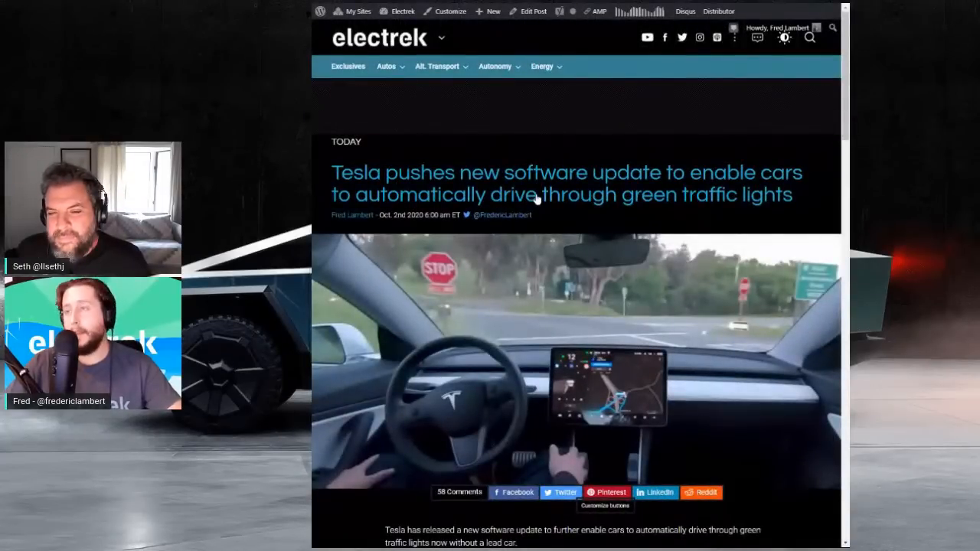
{"action": "scroll", "scroll_direction": "down", "scroll_amount": 3}
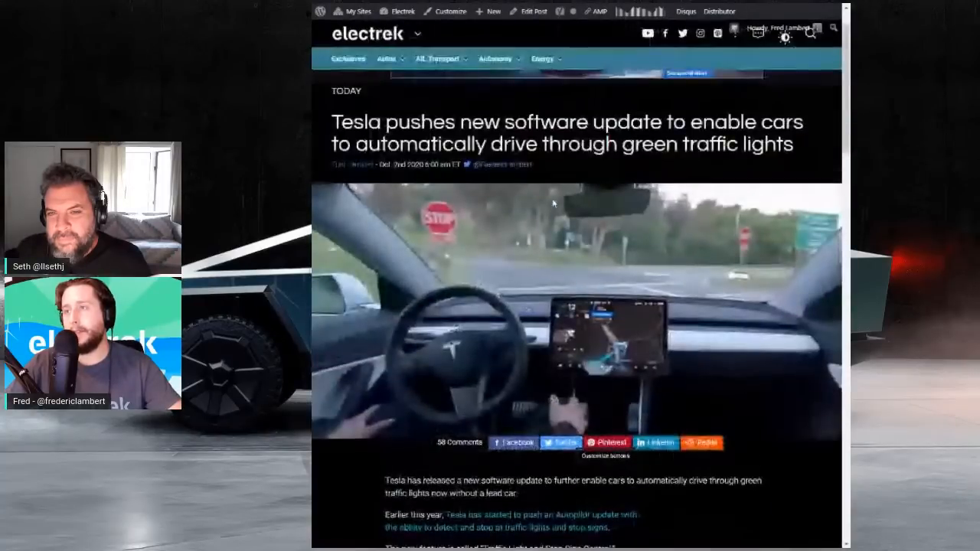
{"action": "scroll", "scroll_direction": "down", "scroll_amount": 3}
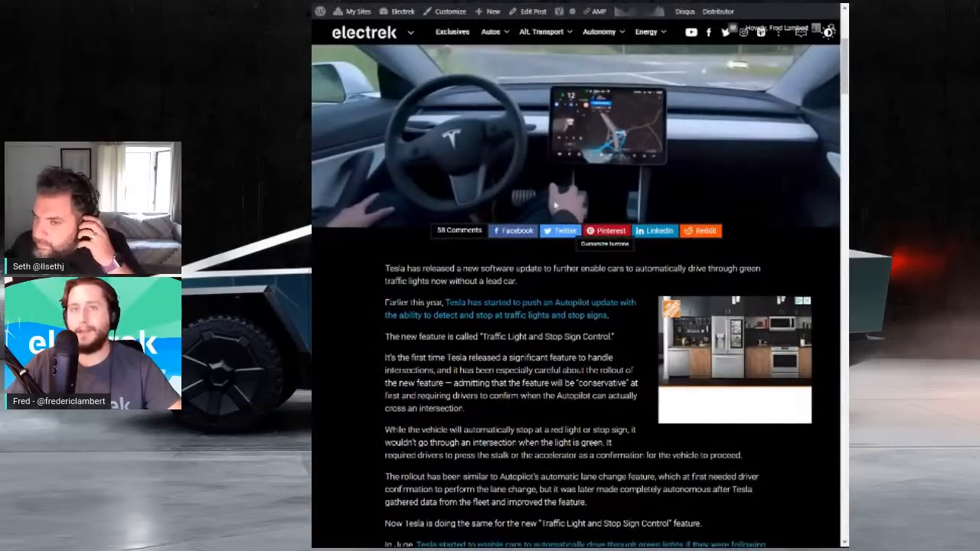
{"action": "scroll", "scroll_direction": "down", "scroll_amount": 3}
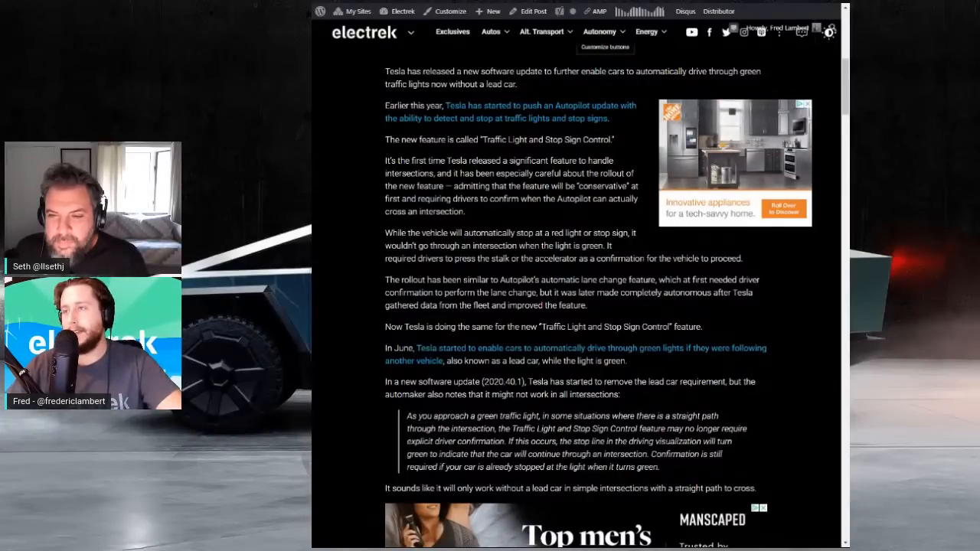
{"action": "scroll", "scroll_direction": "down", "scroll_amount": 3}
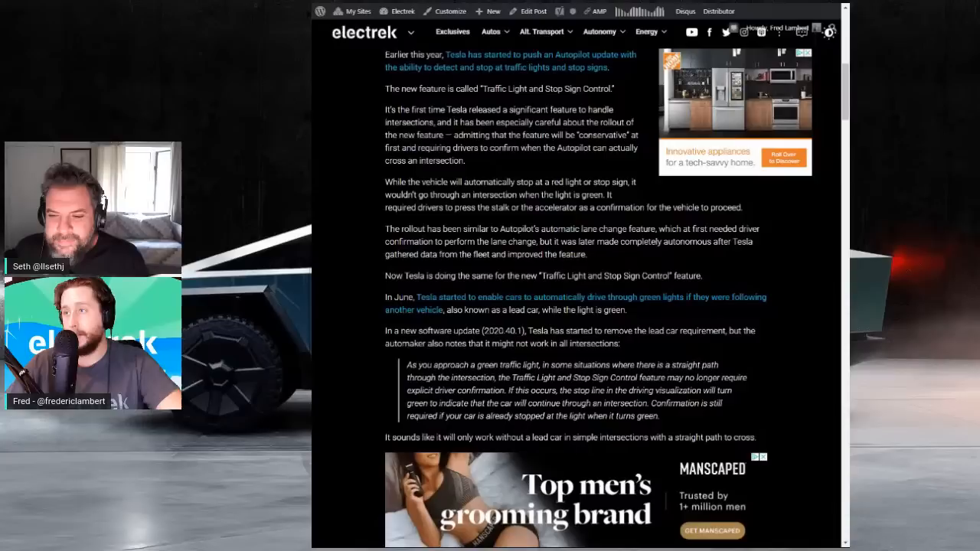
{"action": "left_click_drag", "start_coordinate": [613, 364], "coordinate": [704, 364]}
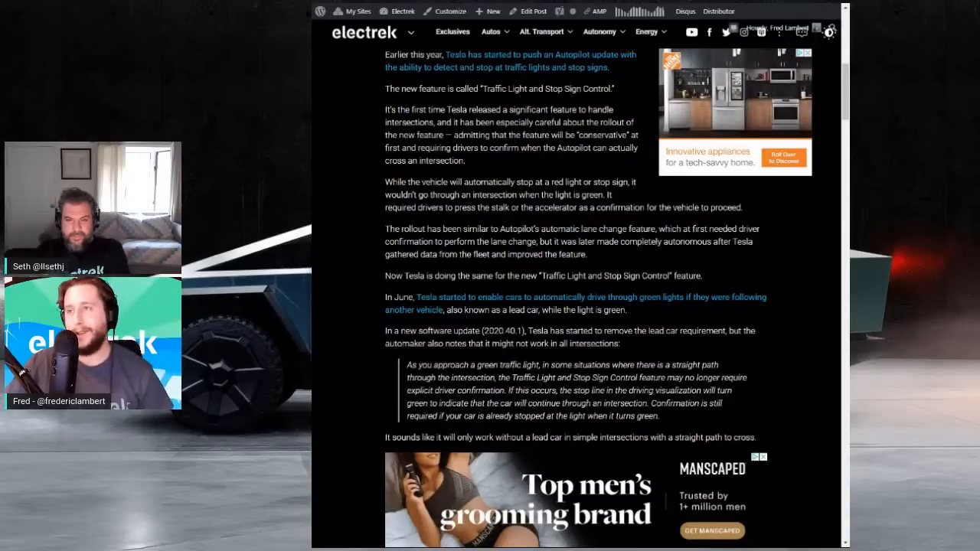
{"action": "scroll", "scroll_direction": "down", "scroll_amount": 3}
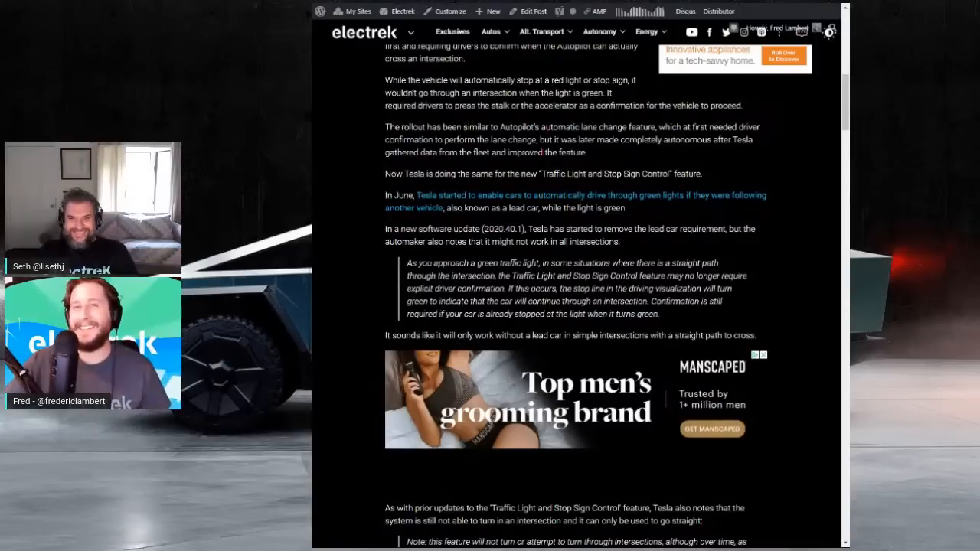
Scroll the green traffic lights article to its end before returning to the story list.
{"action": "scroll", "scroll_direction": "down", "scroll_amount": 3}
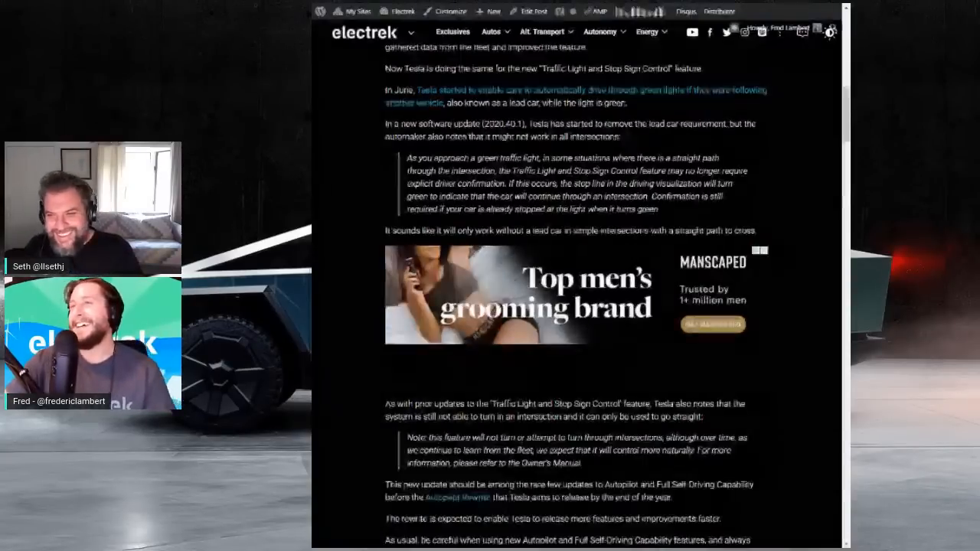
{"action": "scroll", "scroll_direction": "down", "scroll_amount": 3}
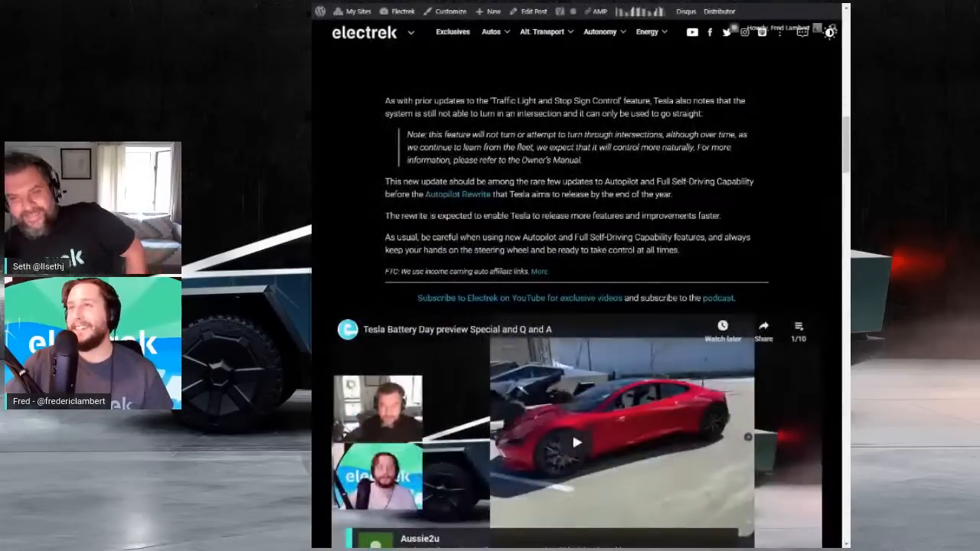
{"action": "scroll", "scroll_direction": "down", "scroll_amount": 3}
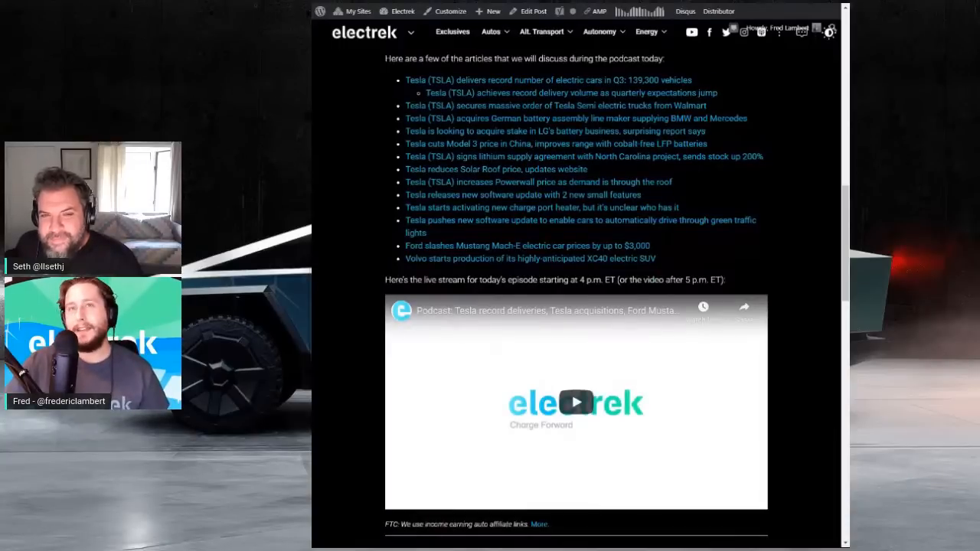
{"action": "mouse_move", "coordinate": [712, 213]}
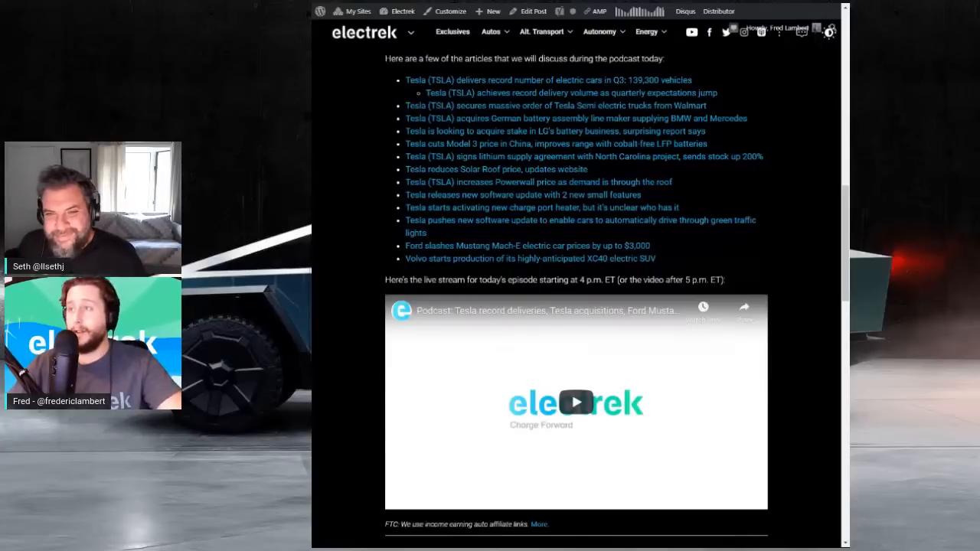
Open the 'Ford slashes Mustang Mach-E electric car prices by up to $3,000' story from the list.
{"action": "scroll", "scroll_direction": "down", "scroll_amount": 3}
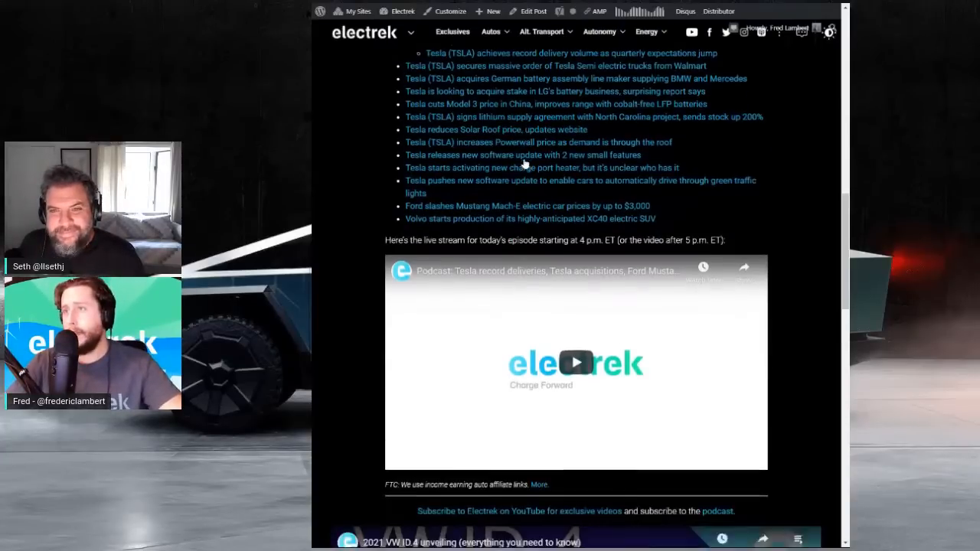
{"action": "scroll", "scroll_direction": "down", "scroll_amount": 3}
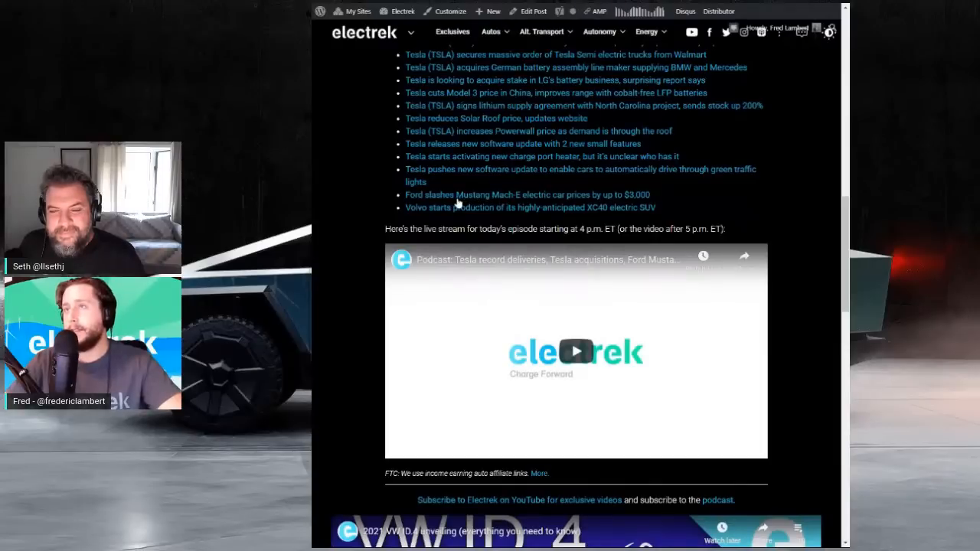
{"action": "left_click", "coordinate": [527, 194]}
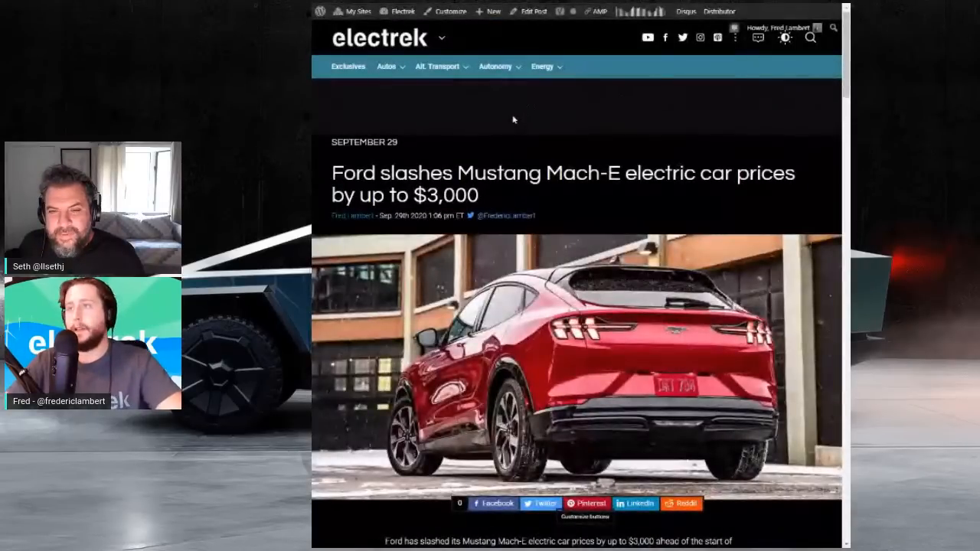
Scroll past the hero photo to the price list and highlight the Mach-E Select RWD trim name.
{"action": "scroll", "scroll_direction": "down", "scroll_amount": 3}
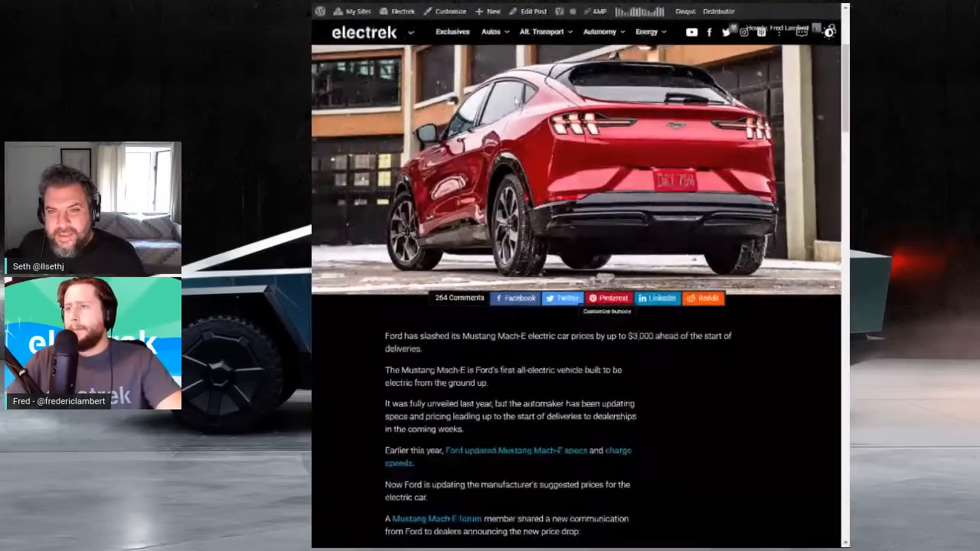
{"action": "scroll", "scroll_direction": "down", "scroll_amount": 3}
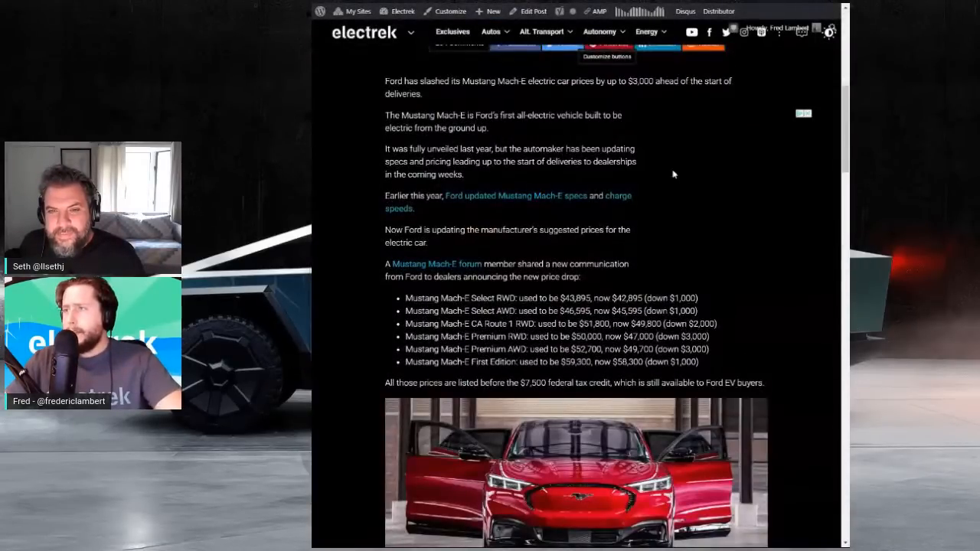
{"action": "scroll", "scroll_direction": "down", "scroll_amount": 3}
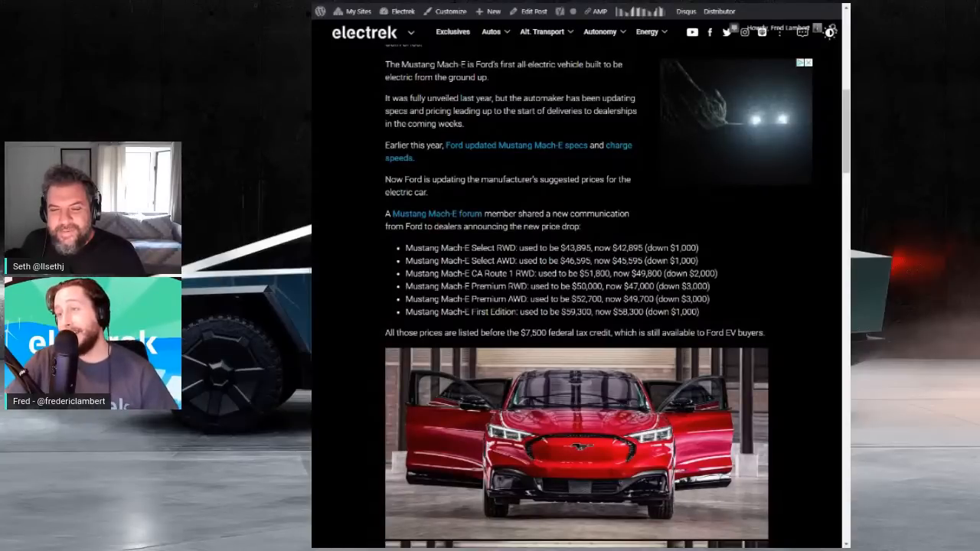
{"action": "left_click_drag", "start_coordinate": [443, 246], "coordinate": [527, 247]}
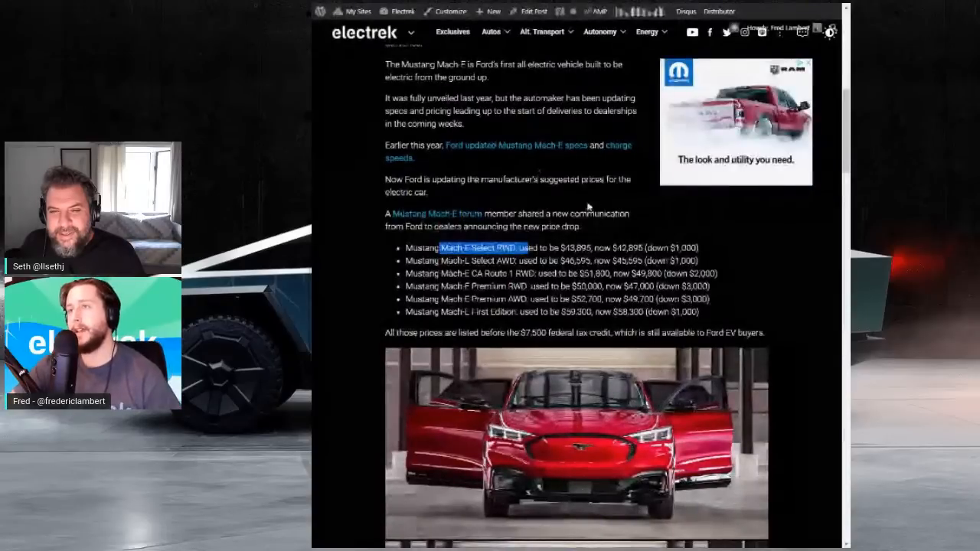
Continue through the new price list and photo gallery of the Mach-E article.
{"action": "scroll", "scroll_direction": "down", "scroll_amount": 3}
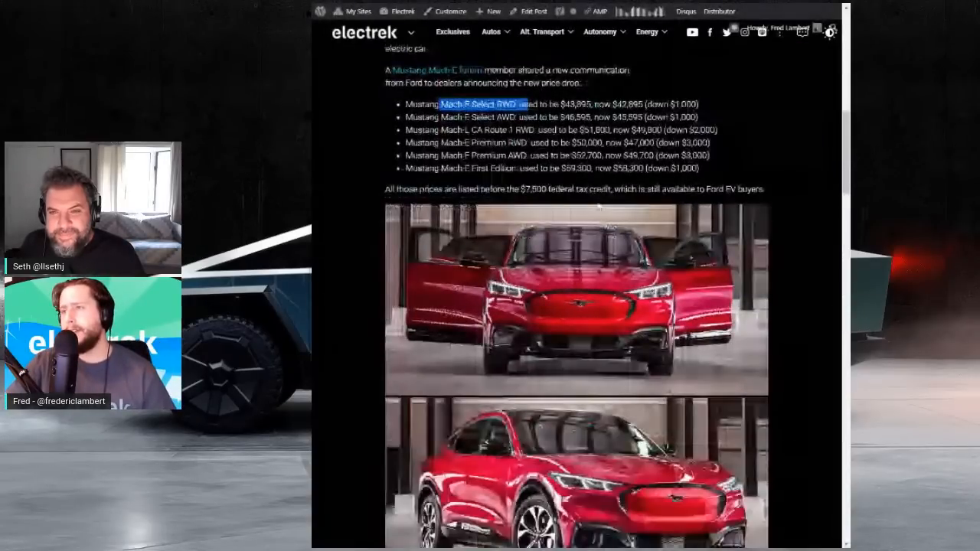
{"action": "scroll", "scroll_direction": "down", "scroll_amount": 3}
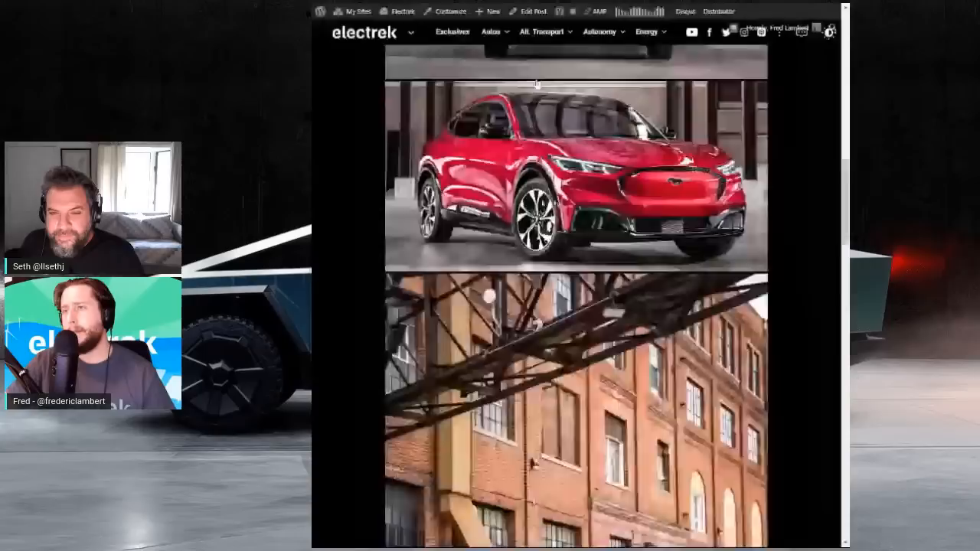
{"action": "scroll", "scroll_direction": "down", "scroll_amount": 3}
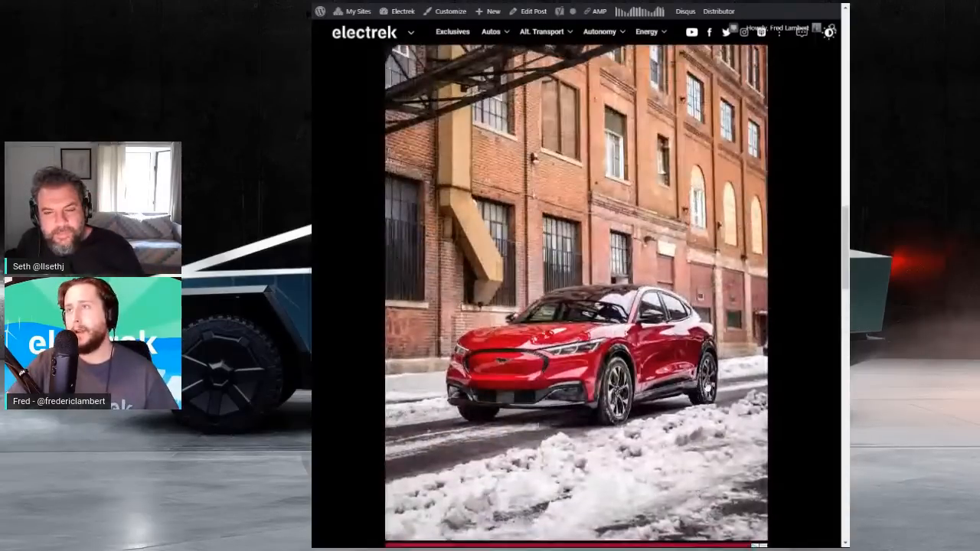
{"action": "scroll", "scroll_direction": "down", "scroll_amount": 3}
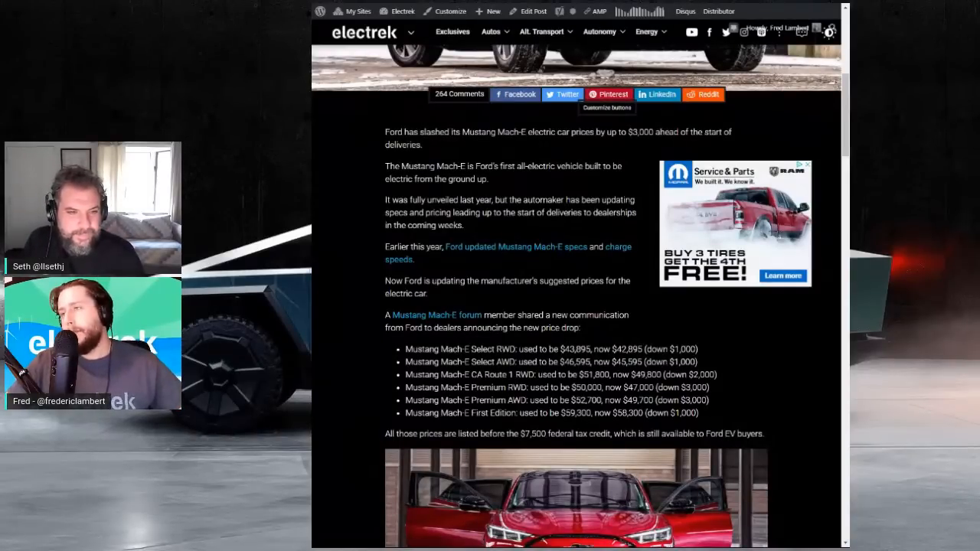
{"action": "double_click", "coordinate": [574, 349]}
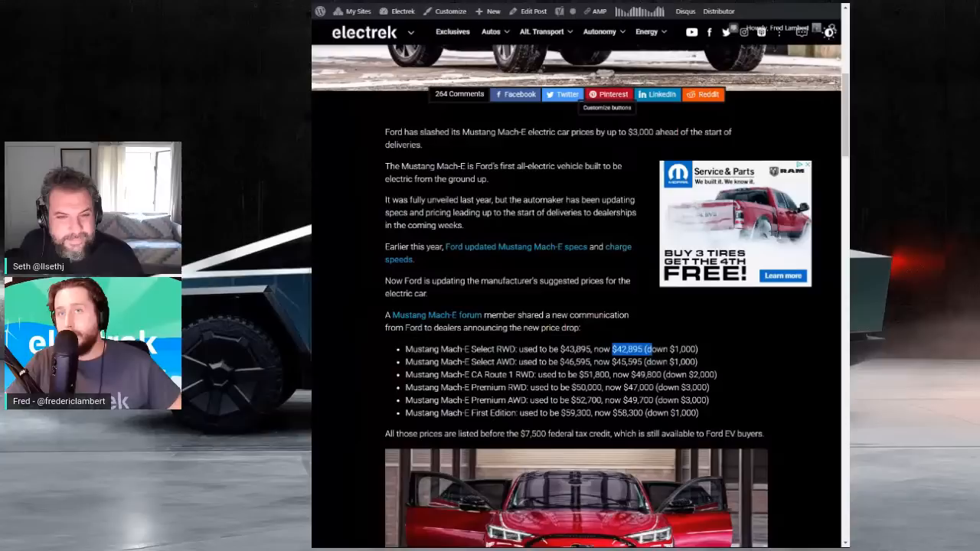
{"action": "scroll", "scroll_direction": "down", "scroll_amount": 3}
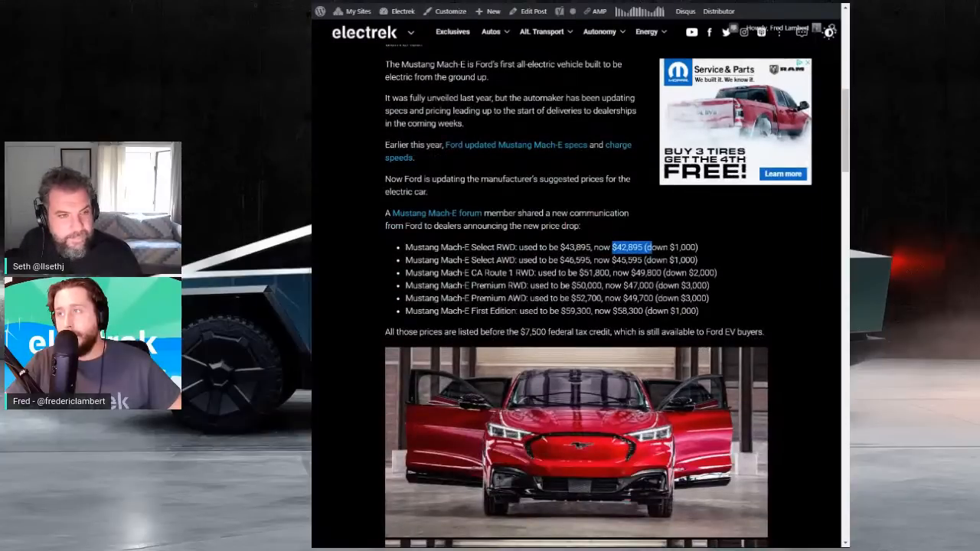
{"action": "scroll", "scroll_direction": "down", "scroll_amount": 3}
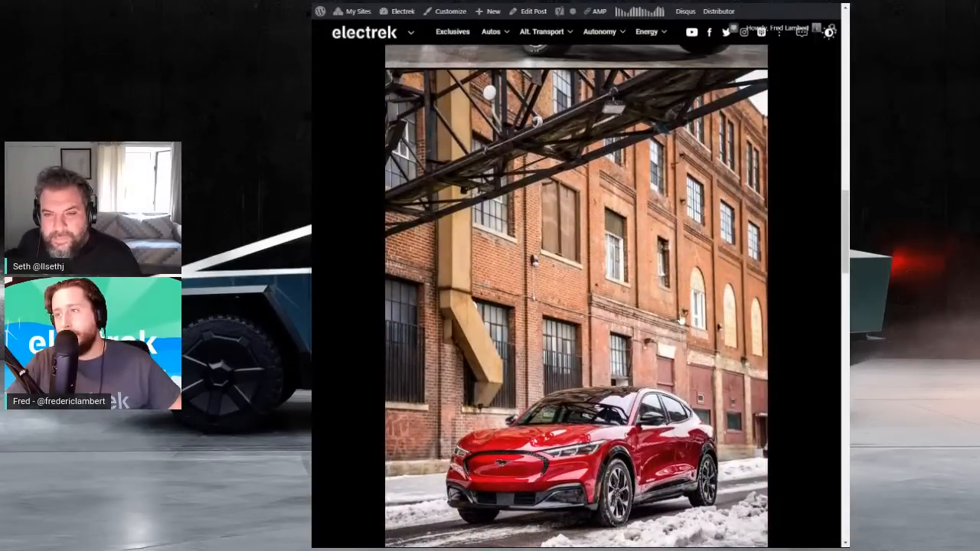
{"action": "scroll", "scroll_direction": "down", "scroll_amount": 3}
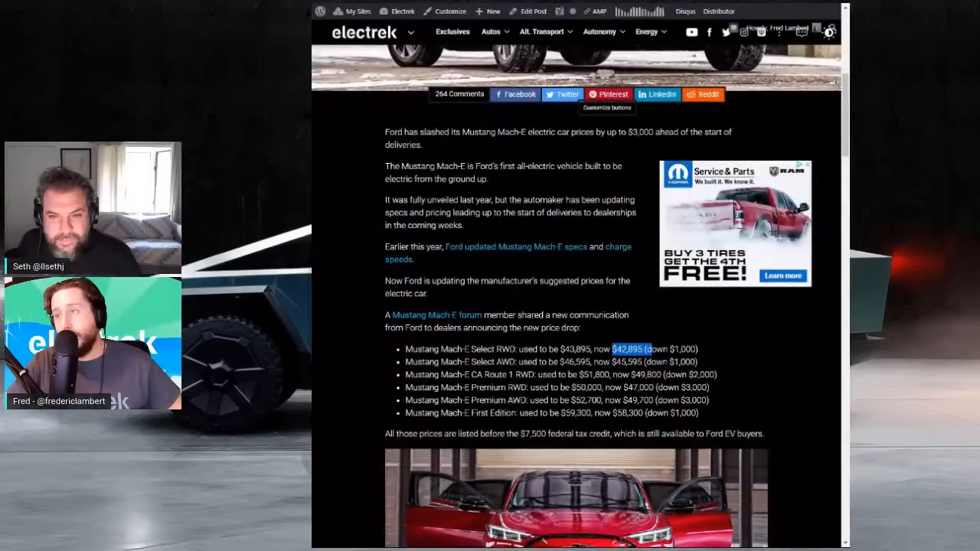
{"action": "scroll", "scroll_direction": "down", "scroll_amount": 3}
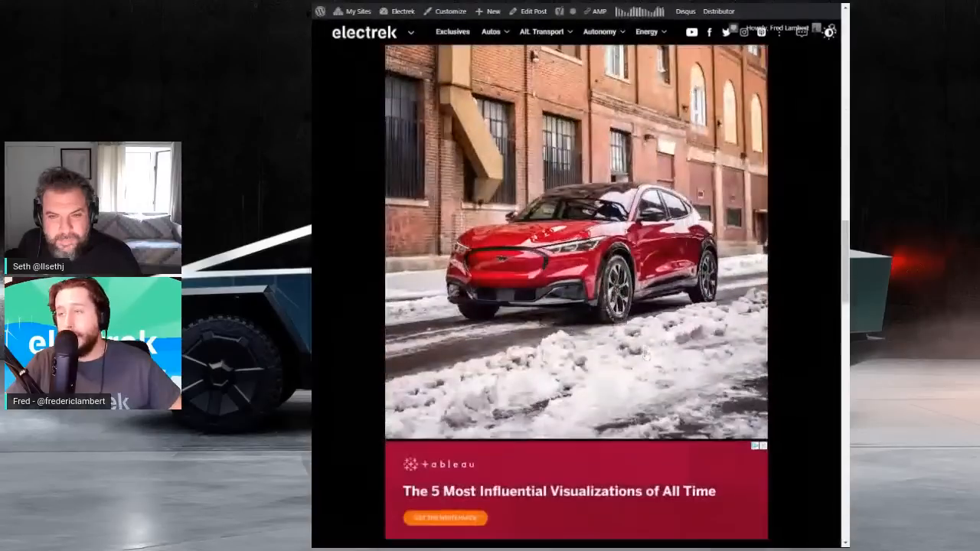
{"action": "scroll", "scroll_direction": "down", "scroll_amount": 3}
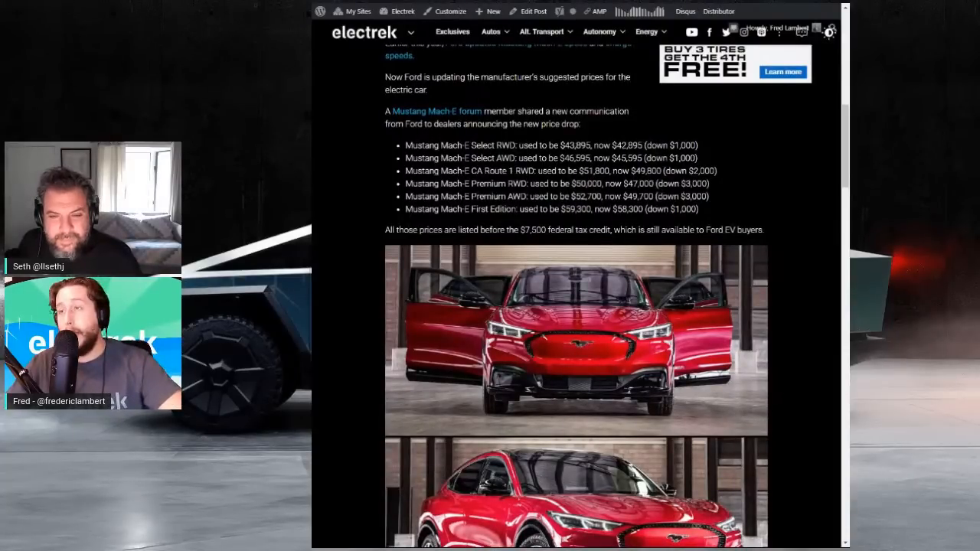
Highlight the Premium RWD's new price and the Premium AWD trim name, then return to the story links.
{"action": "scroll", "scroll_direction": "down", "scroll_amount": 3}
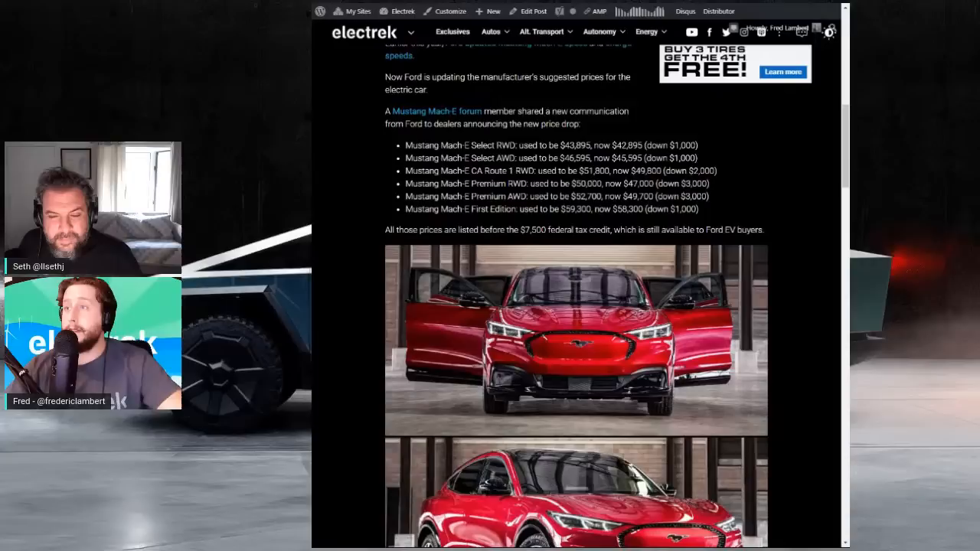
{"action": "mouse_move", "coordinate": [399, 184]}
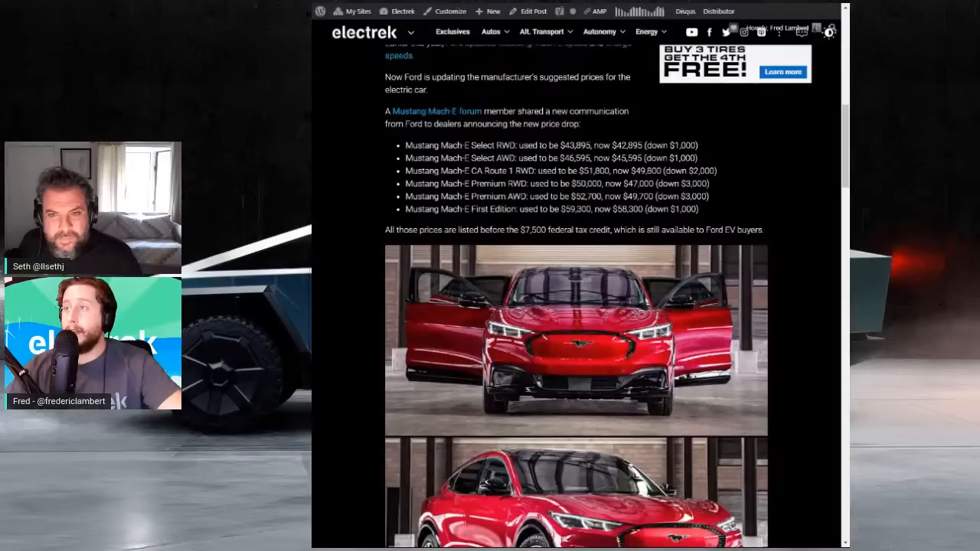
{"action": "double_click", "coordinate": [636, 196]}
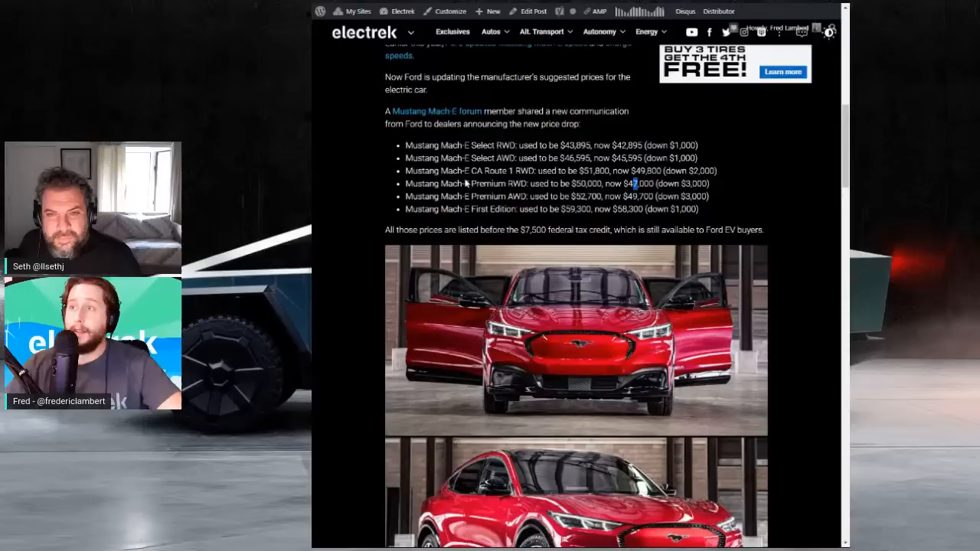
{"action": "left_click_drag", "start_coordinate": [404, 196], "coordinate": [506, 197]}
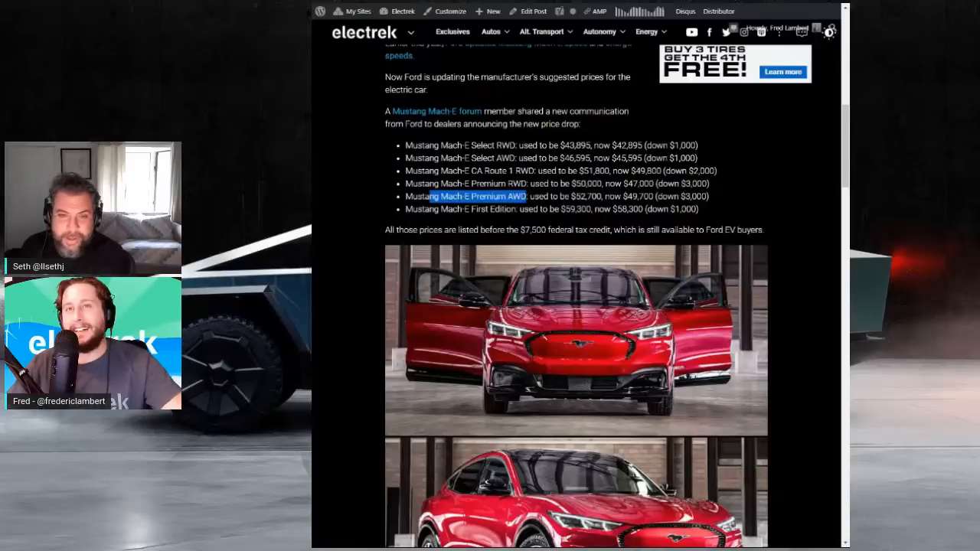
{"action": "scroll", "scroll_direction": "down", "scroll_amount": 3}
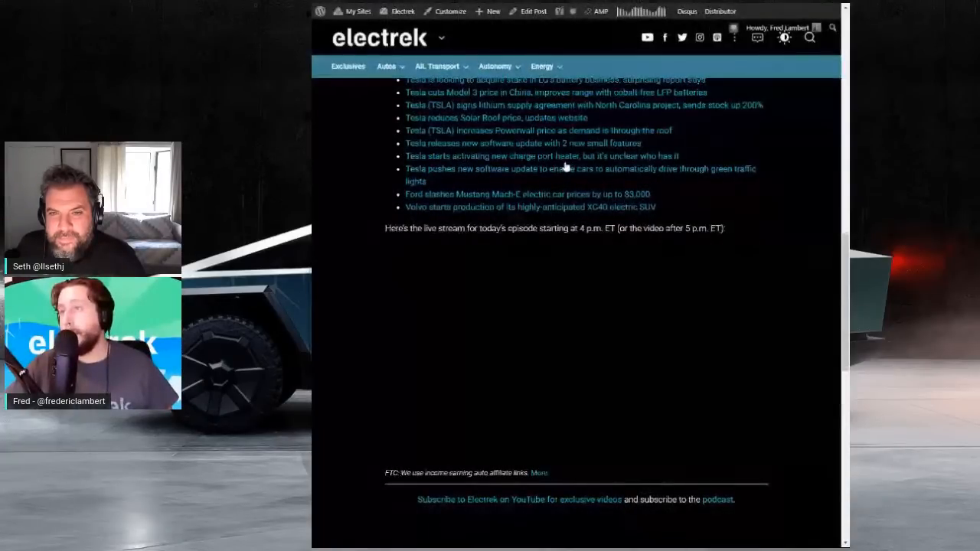
{"action": "scroll", "scroll_direction": "down", "scroll_amount": 3}
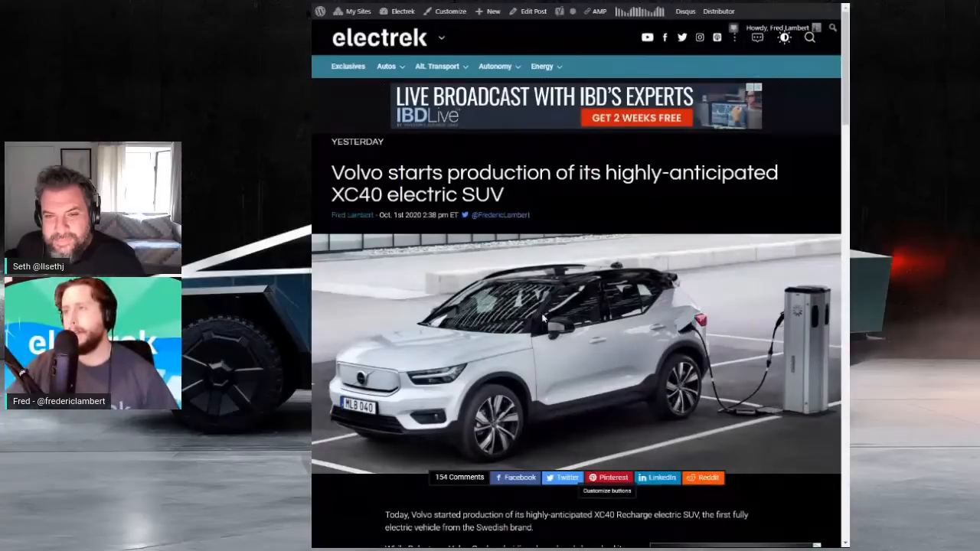
Scroll to the XC40 Recharge photos, highlighting the XC40 name in the text on the way.
{"action": "scroll", "scroll_direction": "down", "scroll_amount": 3}
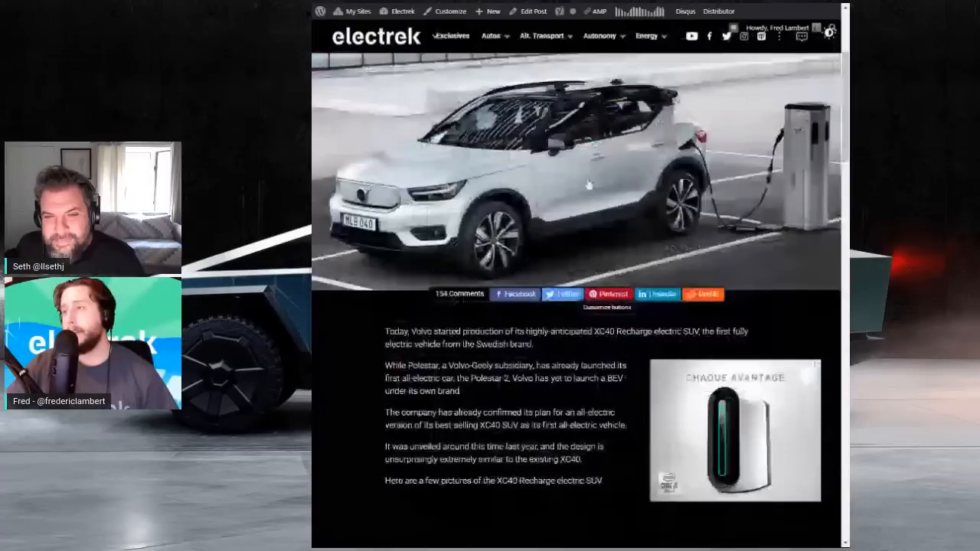
{"action": "scroll", "scroll_direction": "down", "scroll_amount": 3}
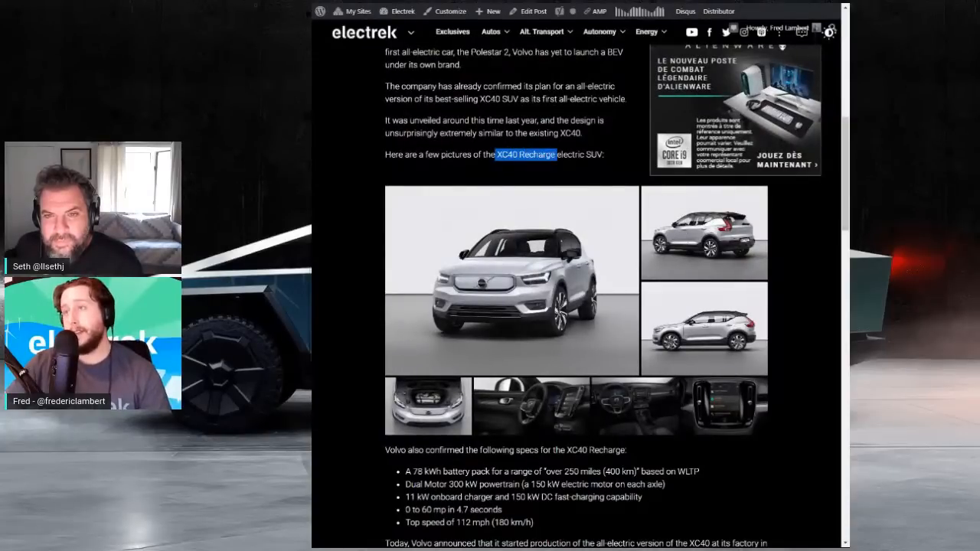
{"action": "double_click", "coordinate": [507, 153]}
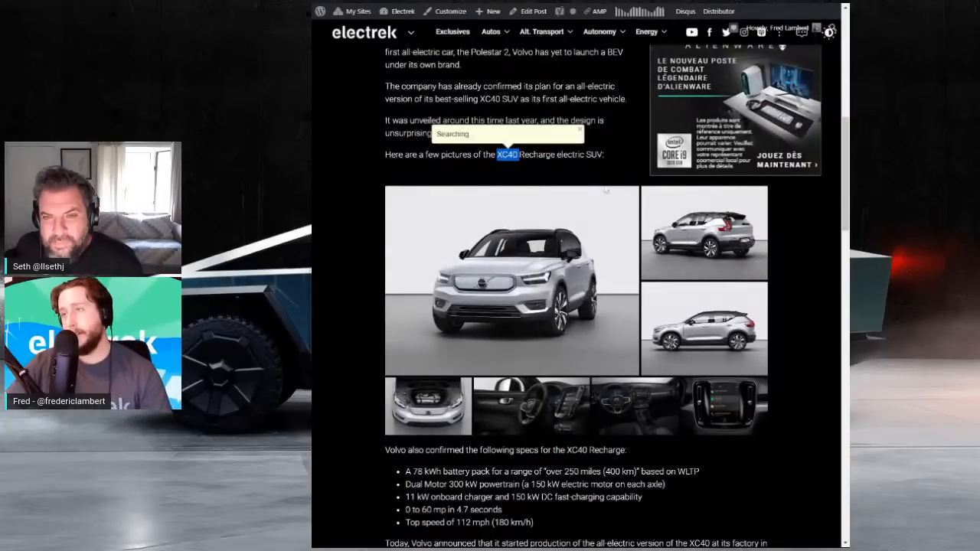
{"action": "scroll", "scroll_direction": "down", "scroll_amount": 3}
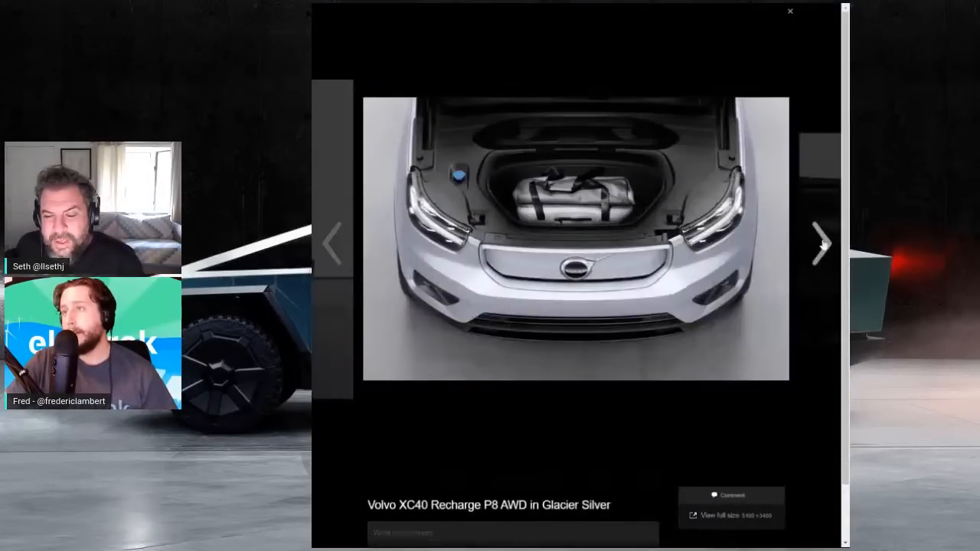
Page through the XC40 Recharge gallery: infotainment, dashboard, centre screen and exterior photos.
{"action": "left_click", "coordinate": [821, 244]}
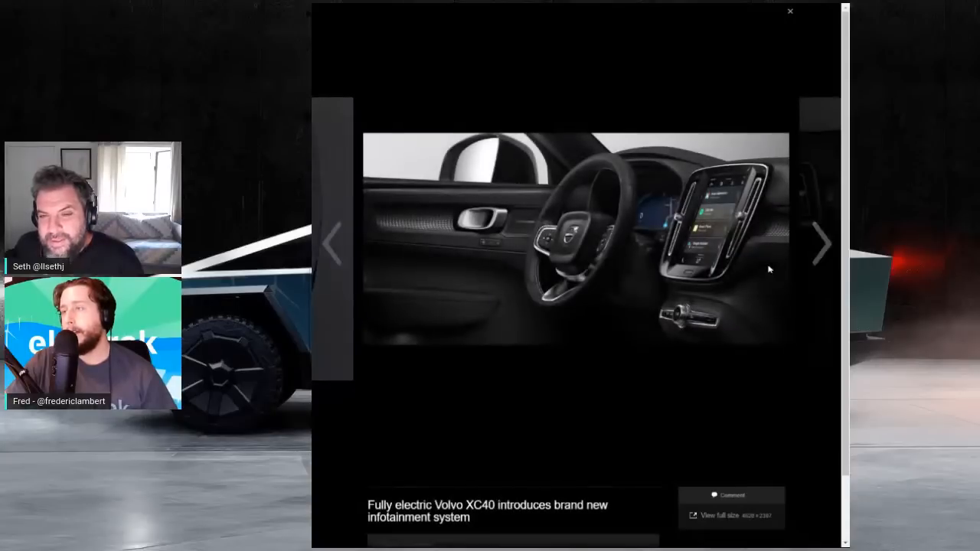
{"action": "left_click", "coordinate": [821, 245]}
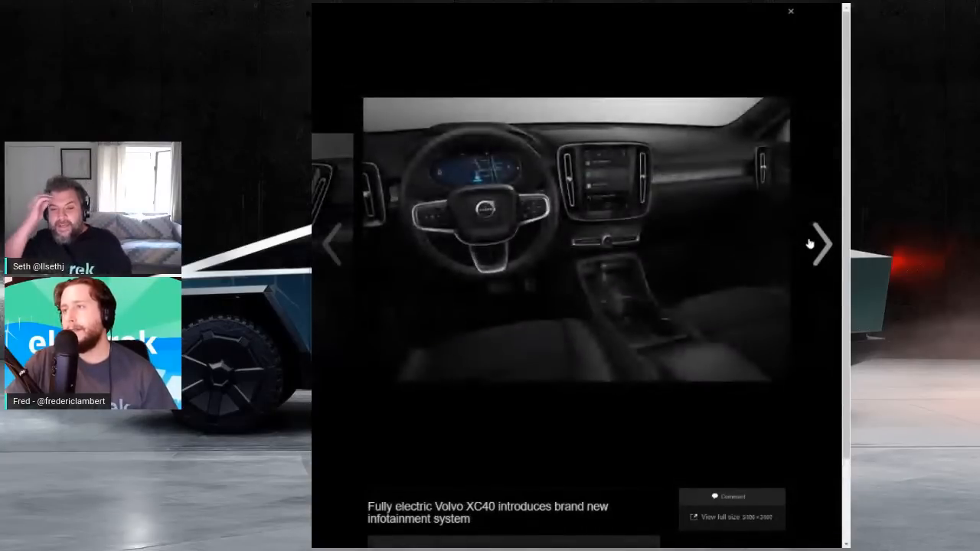
{"action": "left_click", "coordinate": [820, 244]}
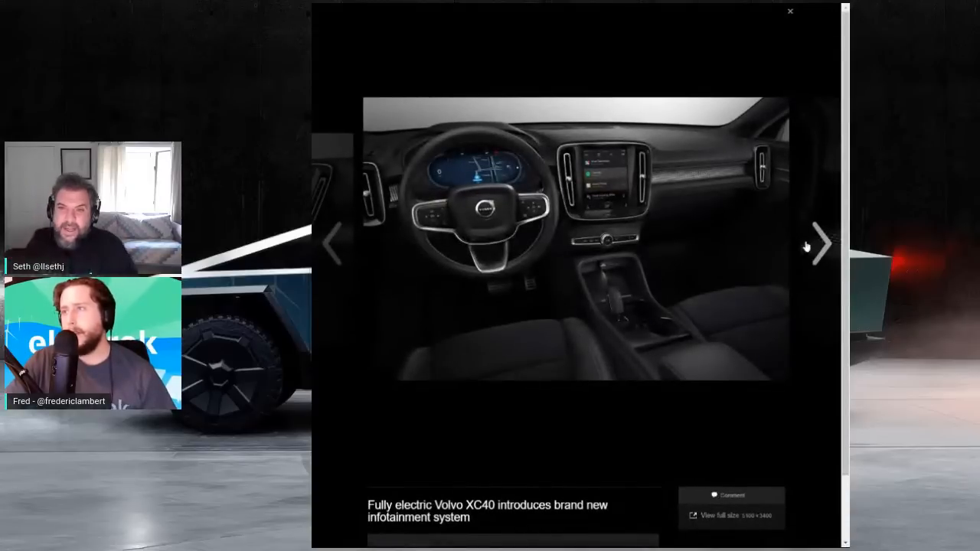
{"action": "left_click", "coordinate": [819, 244]}
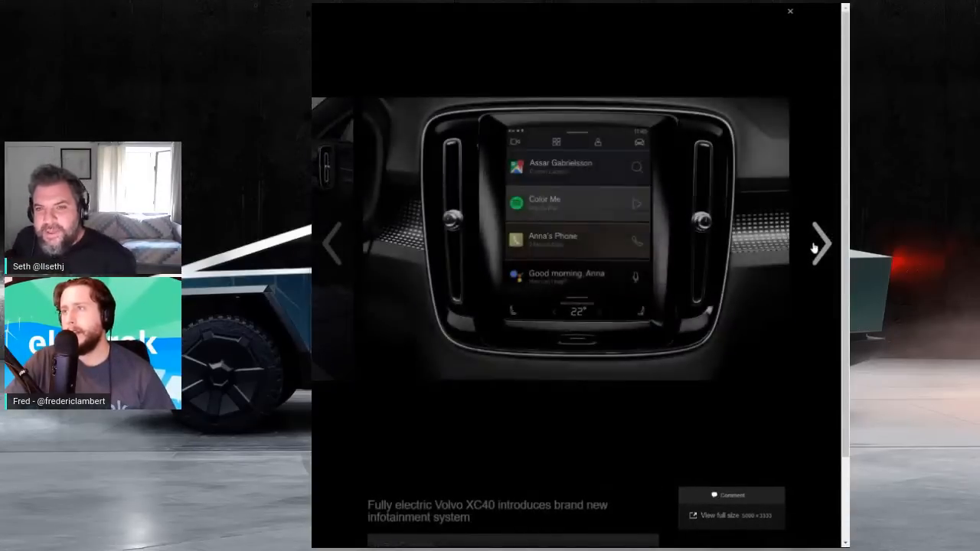
{"action": "left_click", "coordinate": [819, 244]}
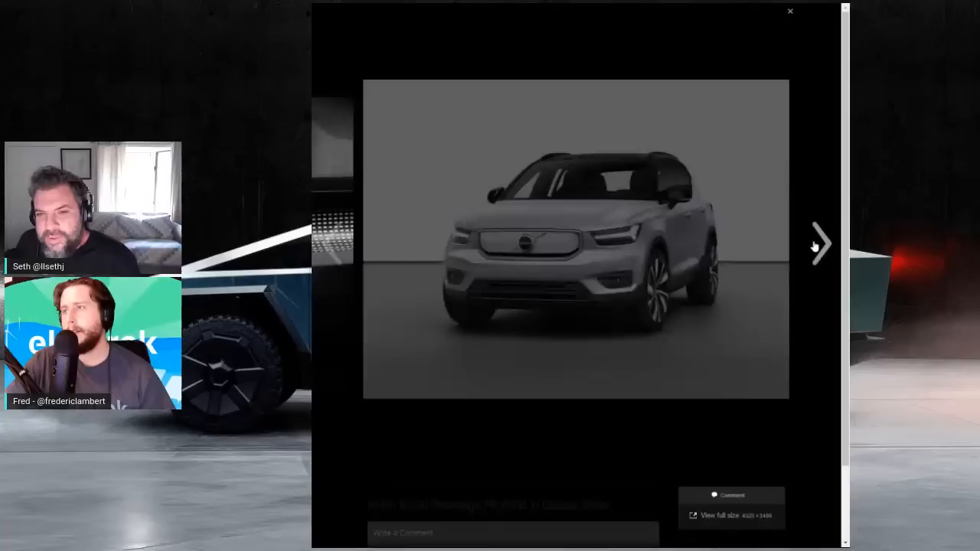
{"action": "left_click", "coordinate": [821, 244]}
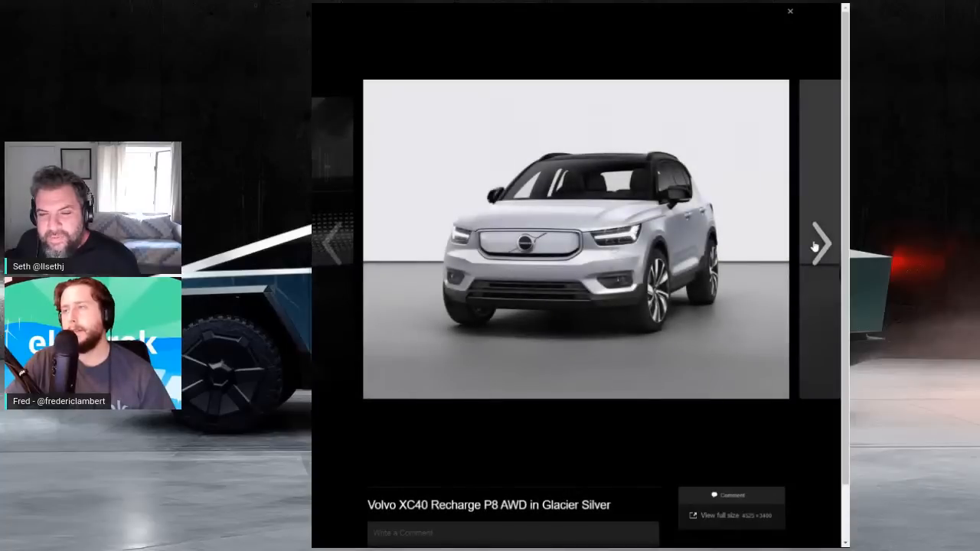
{"action": "left_click", "coordinate": [821, 244]}
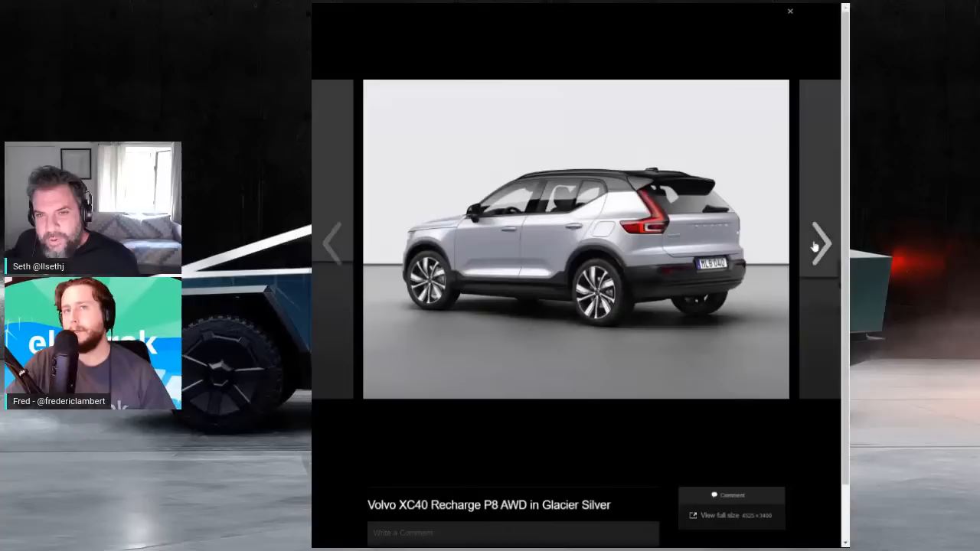
{"action": "left_click", "coordinate": [821, 243]}
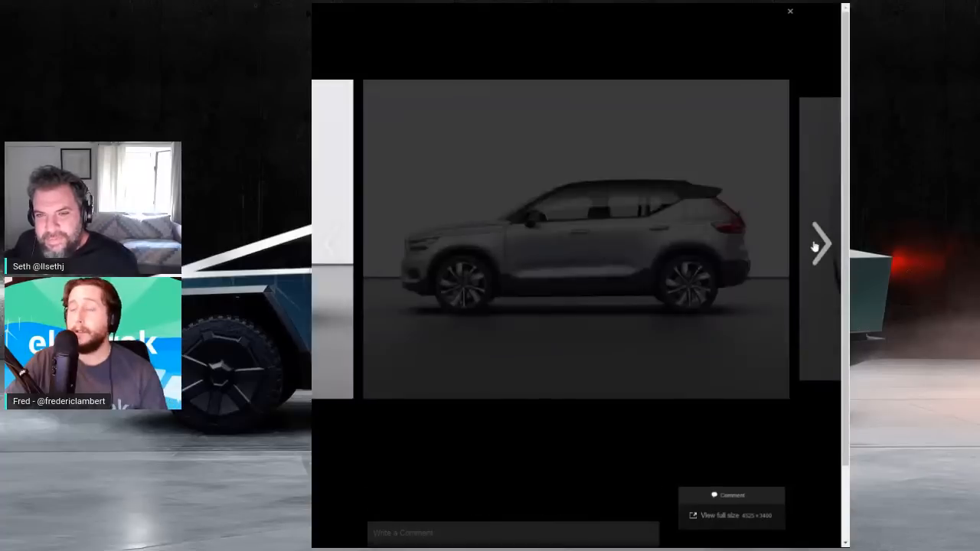
{"action": "left_click", "coordinate": [821, 244]}
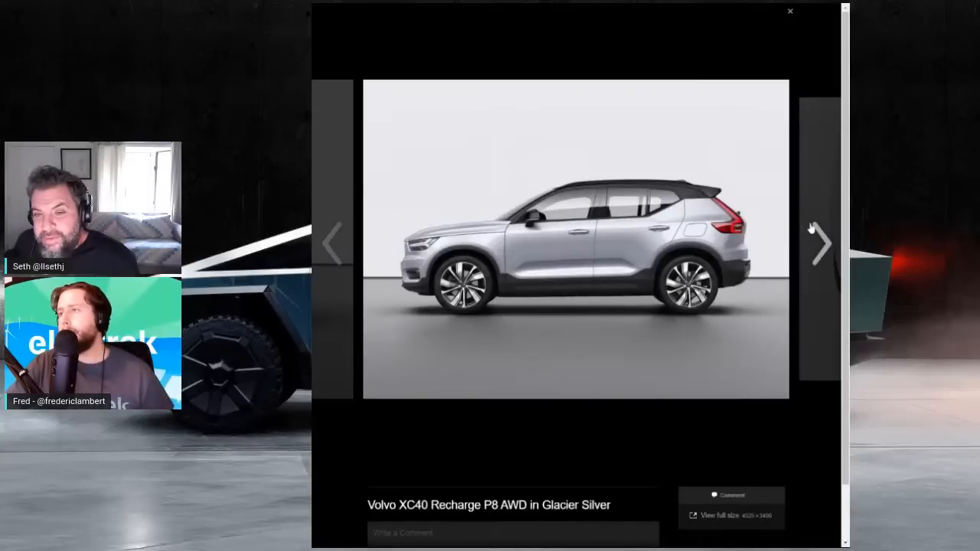
Continue through the front trunk, dashboard and rear three-quarter photos, then close the gallery.
{"action": "left_click", "coordinate": [821, 244]}
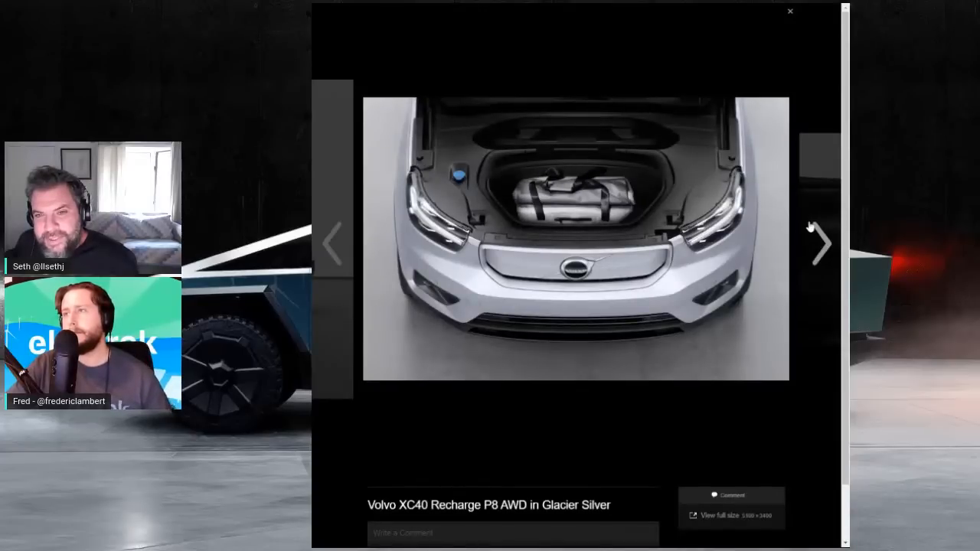
{"action": "left_click", "coordinate": [819, 244]}
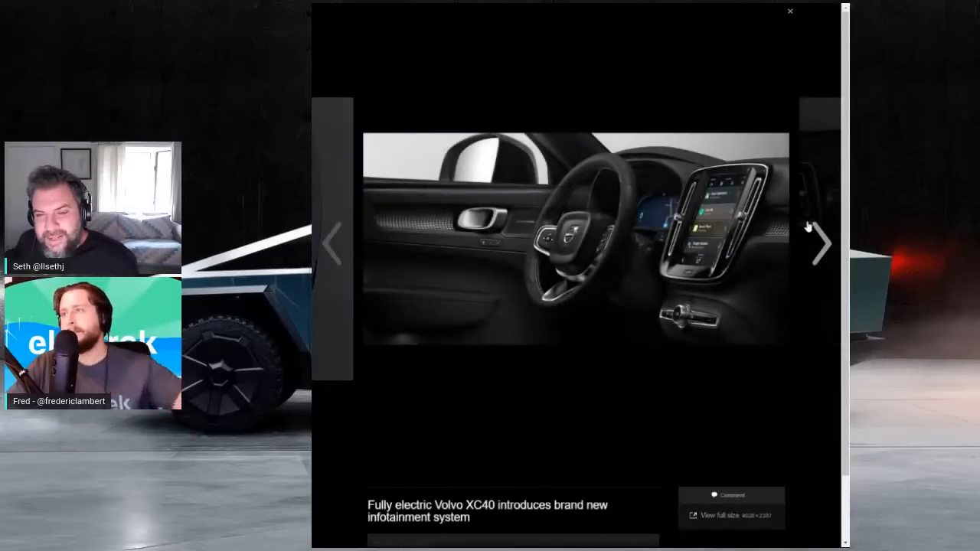
{"action": "left_click", "coordinate": [821, 244]}
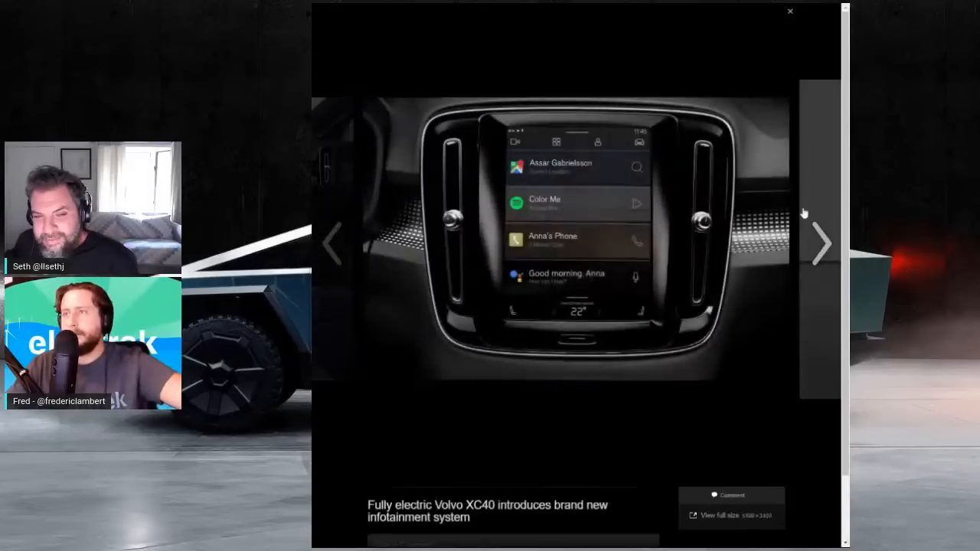
{"action": "left_click", "coordinate": [821, 244]}
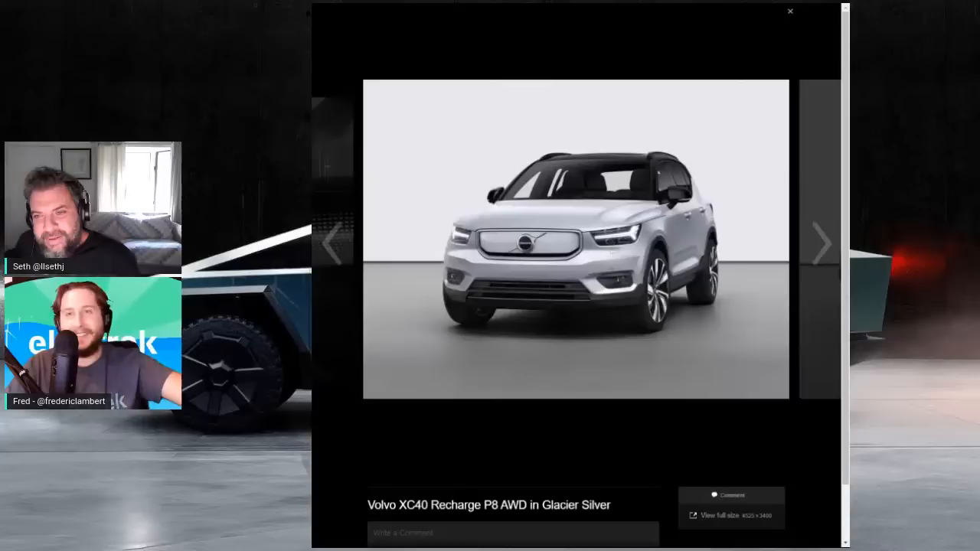
{"action": "left_click", "coordinate": [821, 243]}
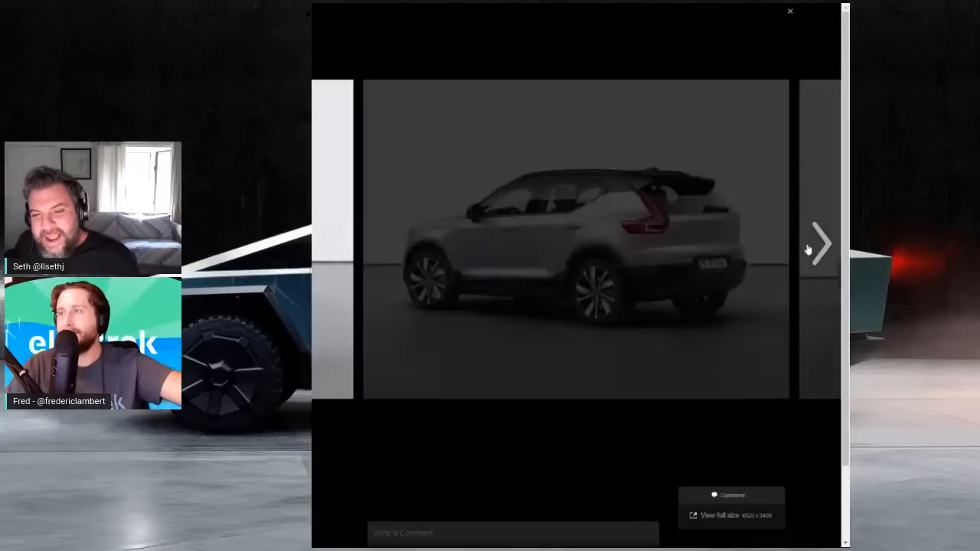
{"action": "left_click", "coordinate": [821, 244]}
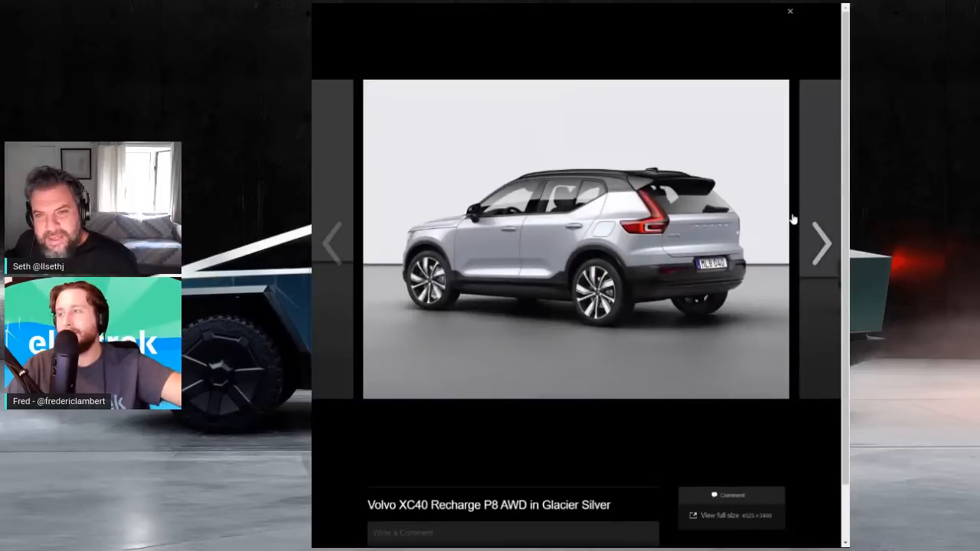
{"action": "left_click", "coordinate": [790, 11]}
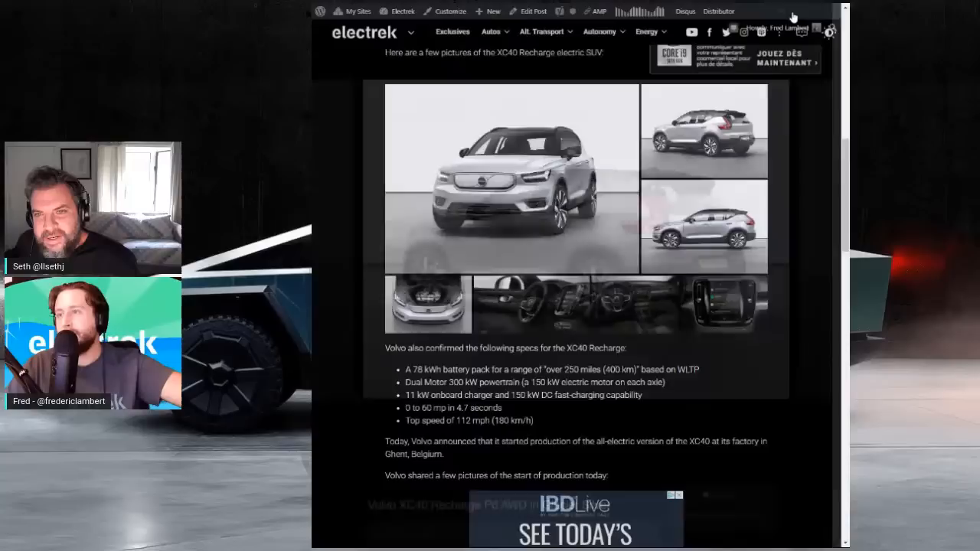
{"action": "scroll", "scroll_direction": "down", "scroll_amount": 3}
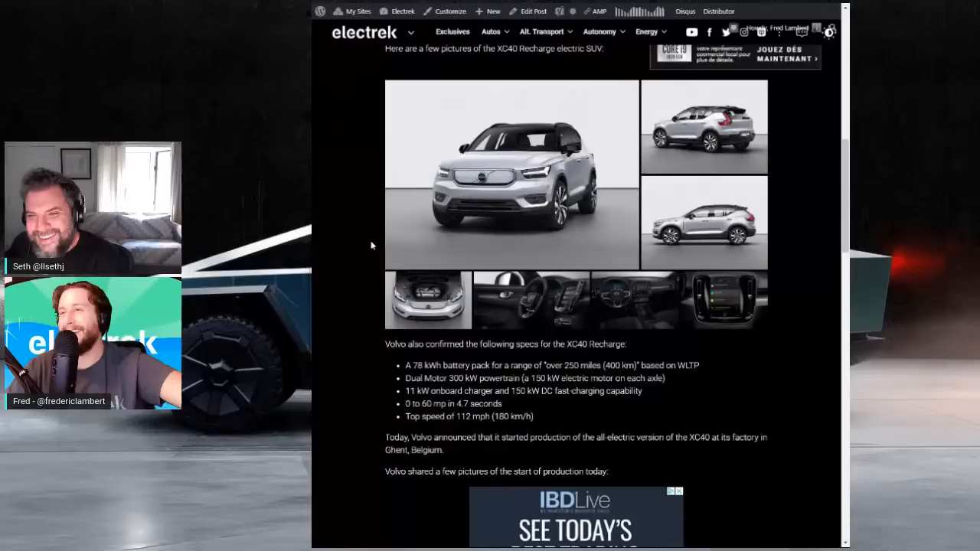
{"action": "scroll", "scroll_direction": "down", "scroll_amount": 3}
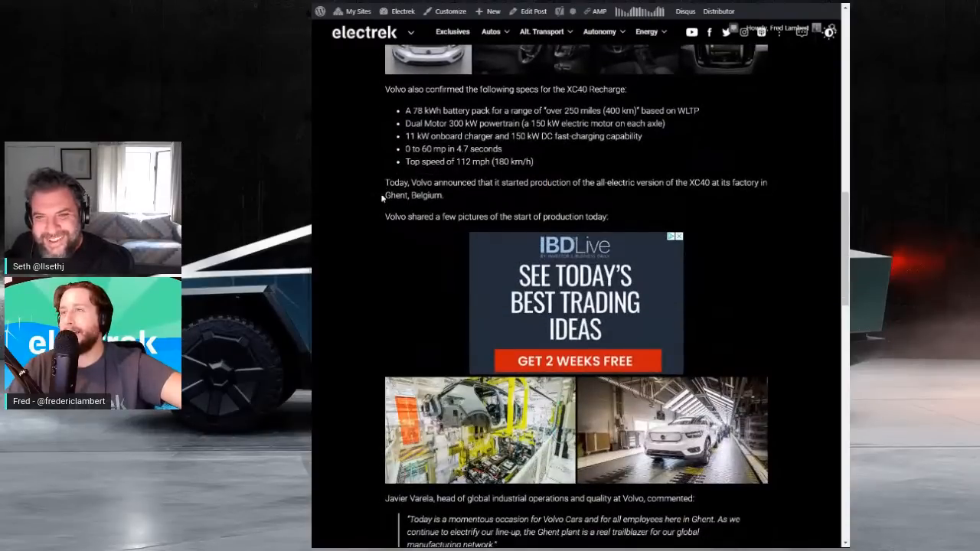
Highlight the article's 'start at around $55,000 before' incentives price statement.
{"action": "scroll", "scroll_direction": "down", "scroll_amount": 3}
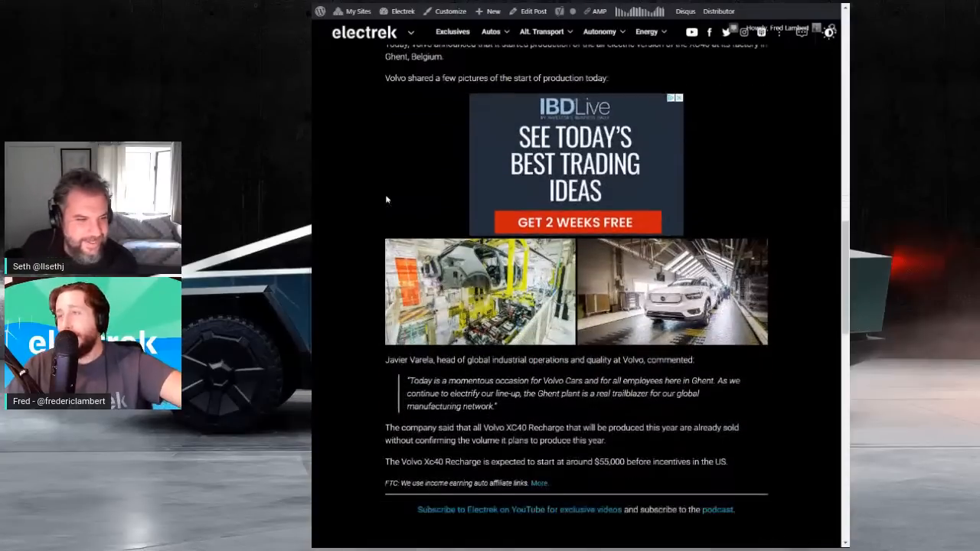
{"action": "scroll", "scroll_direction": "down", "scroll_amount": 3}
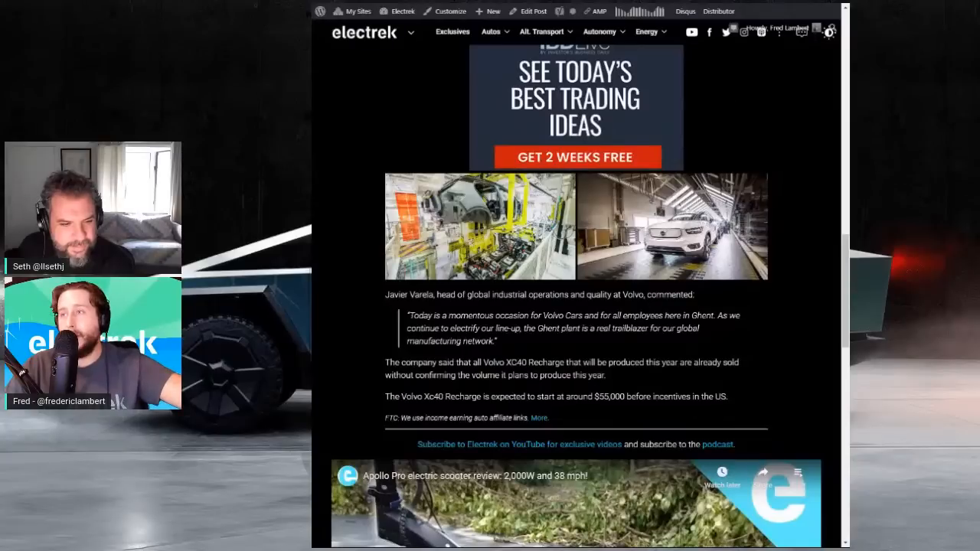
{"action": "mouse_move", "coordinate": [732, 105]}
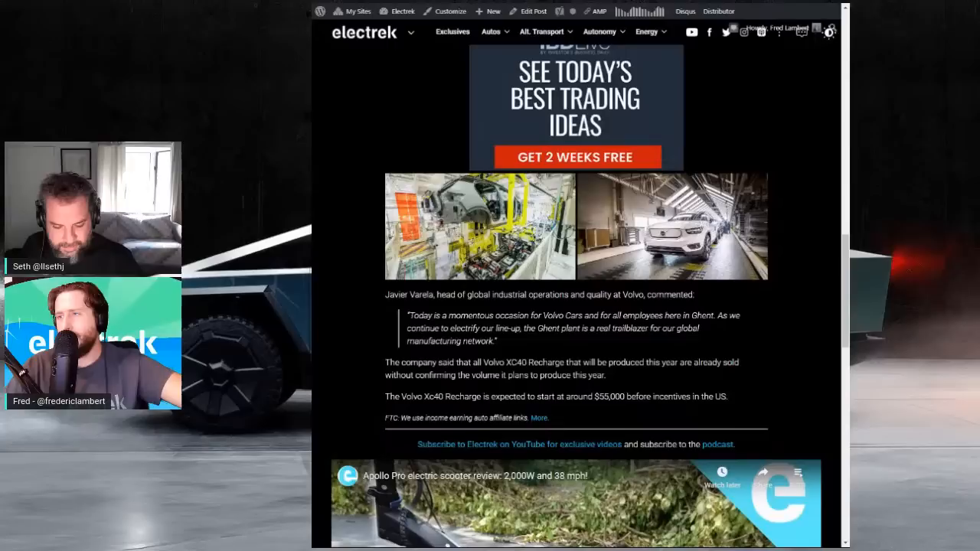
{"action": "left_click_drag", "start_coordinate": [551, 397], "coordinate": [637, 397]}
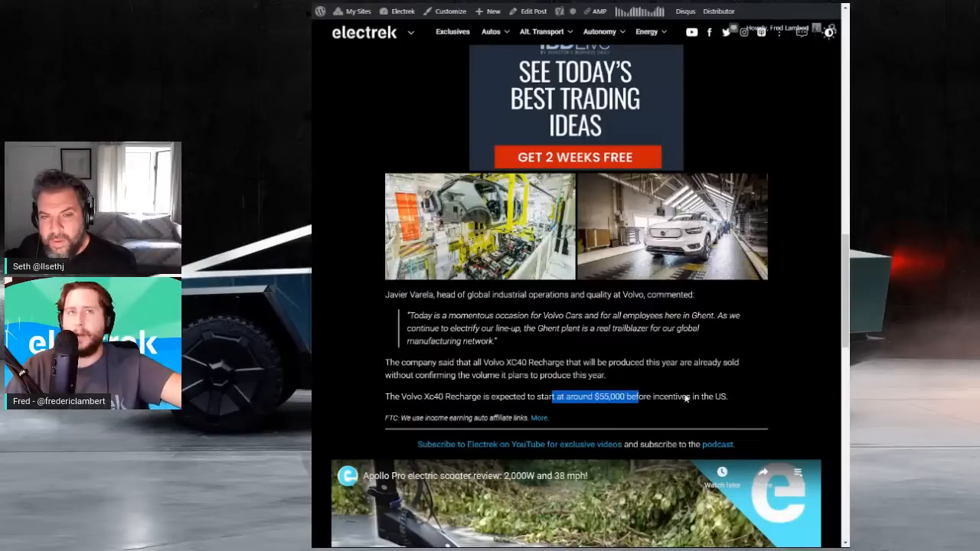
Scroll the podcast post to the end of its story list above the livestream embed.
{"action": "scroll", "scroll_direction": "down", "scroll_amount": 3}
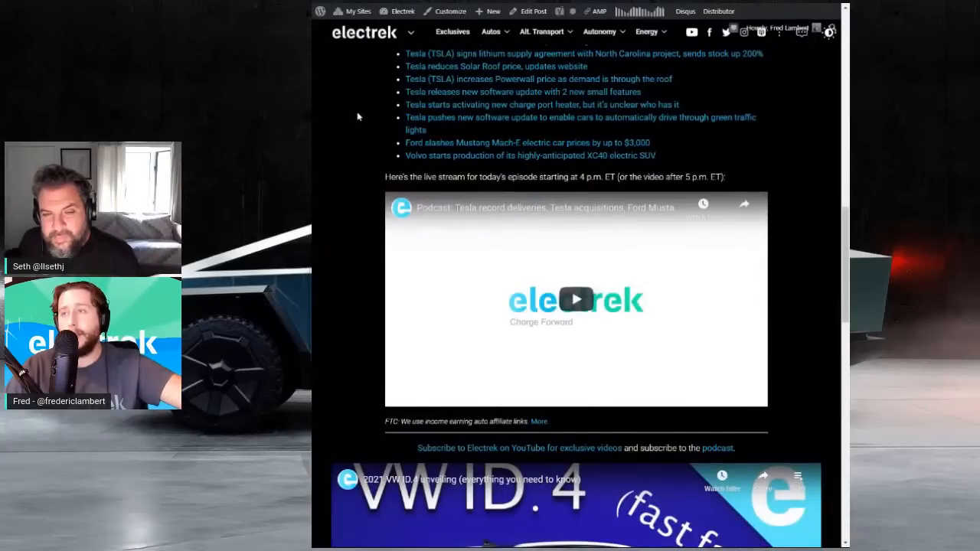
{"action": "mouse_move", "coordinate": [361, 107]}
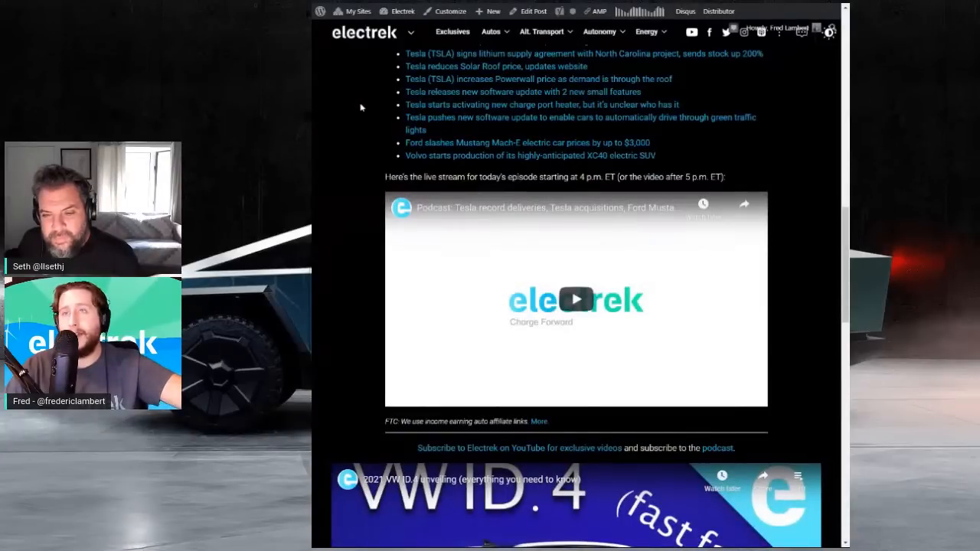